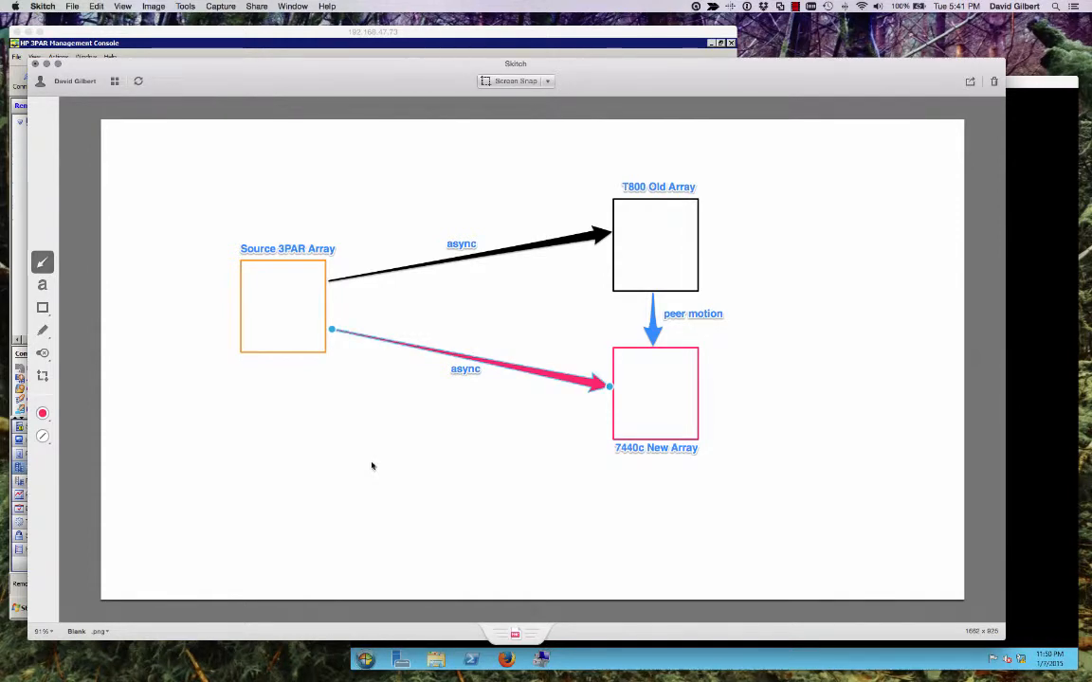
mouse_move(349, 485)
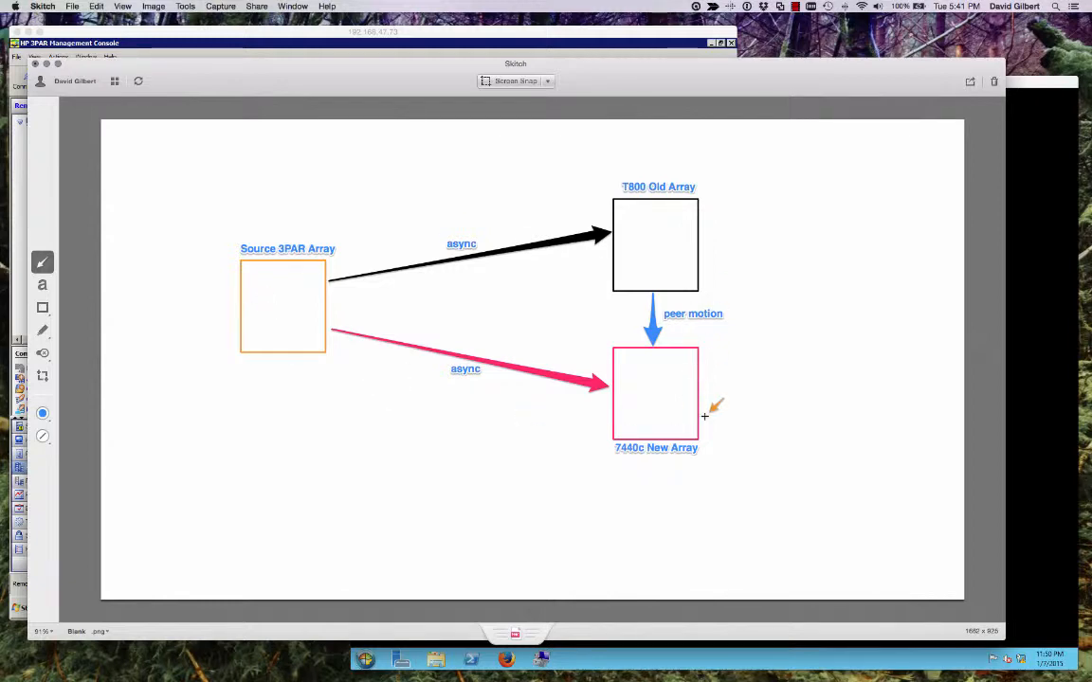
mouse_move(719, 279)
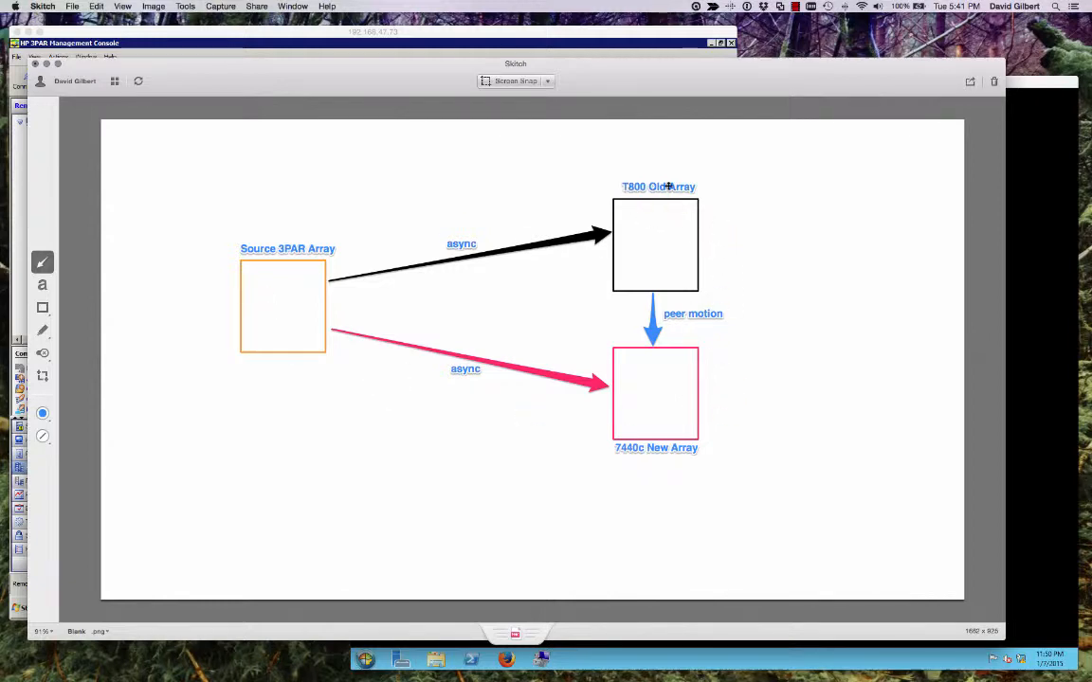
mouse_move(640, 492)
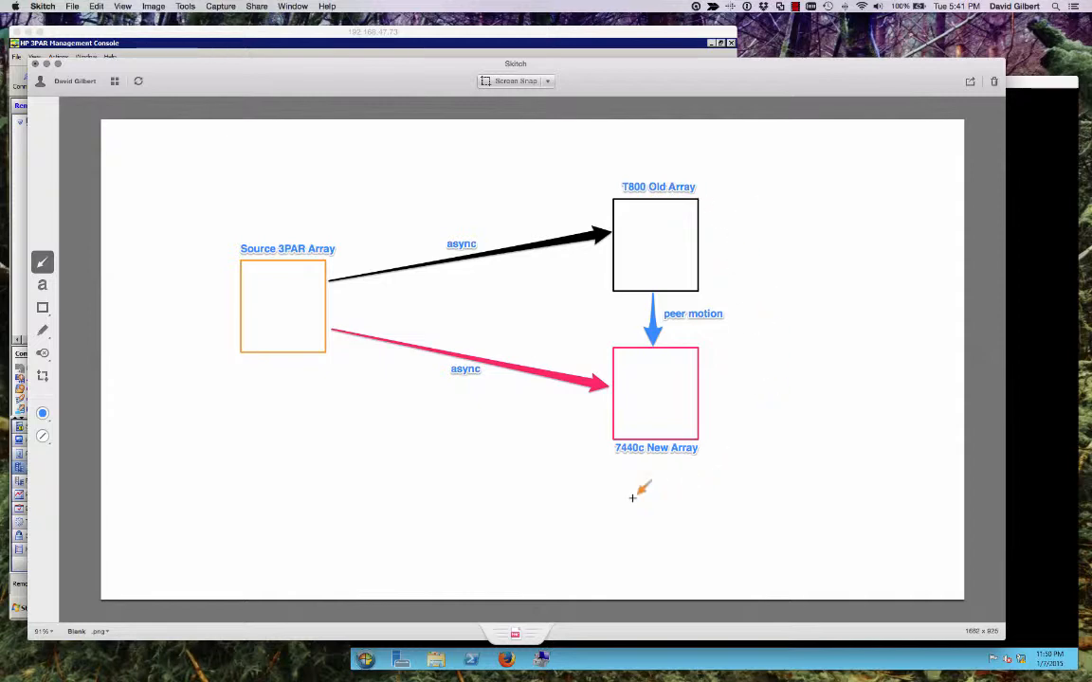
mouse_move(680, 372)
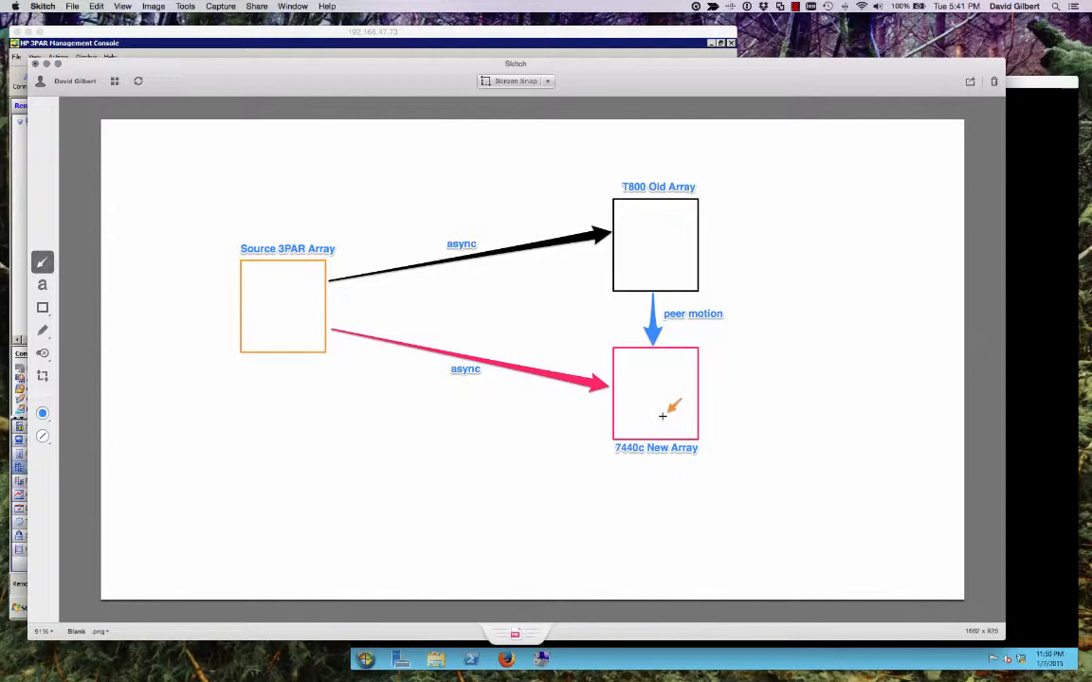
mouse_move(682, 155)
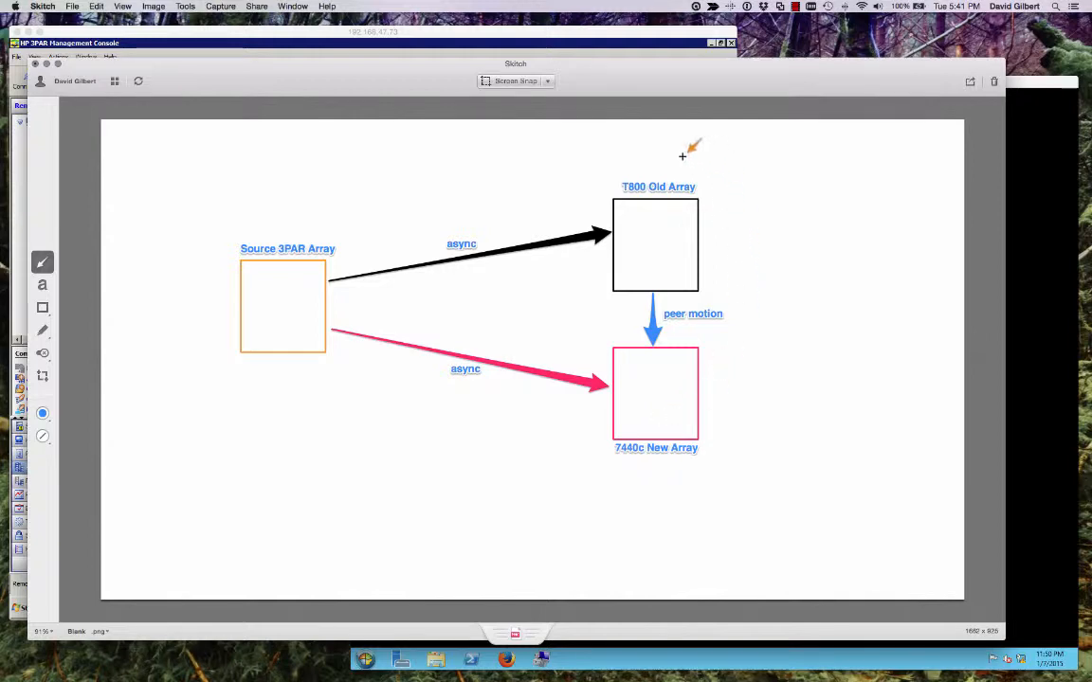
mouse_move(732, 203)
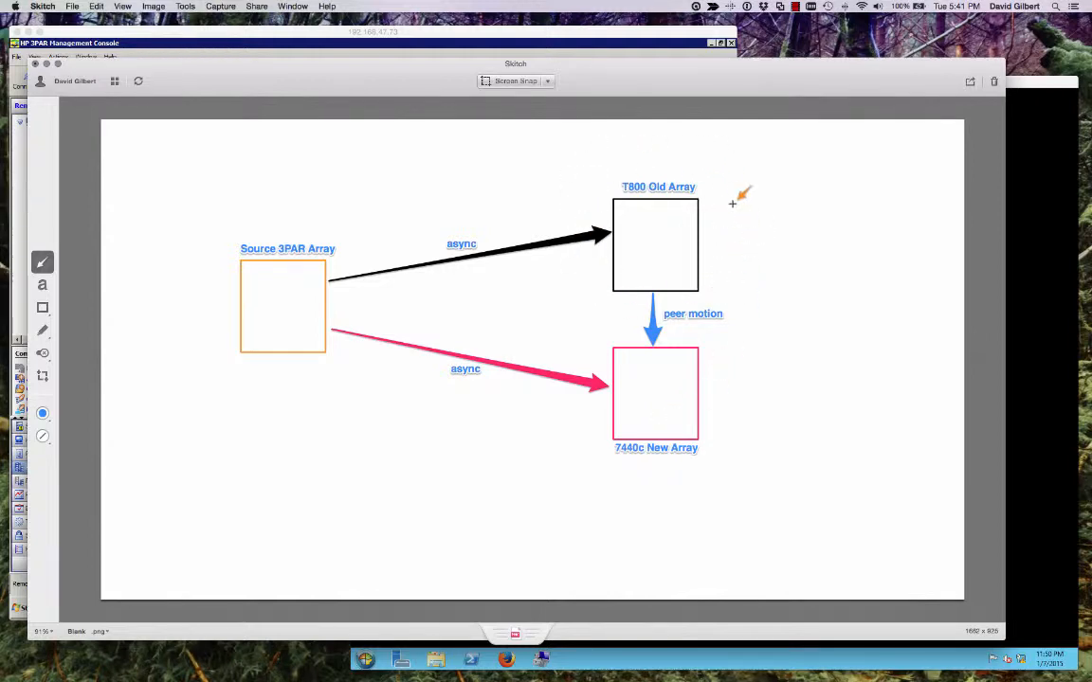
mouse_move(640, 231)
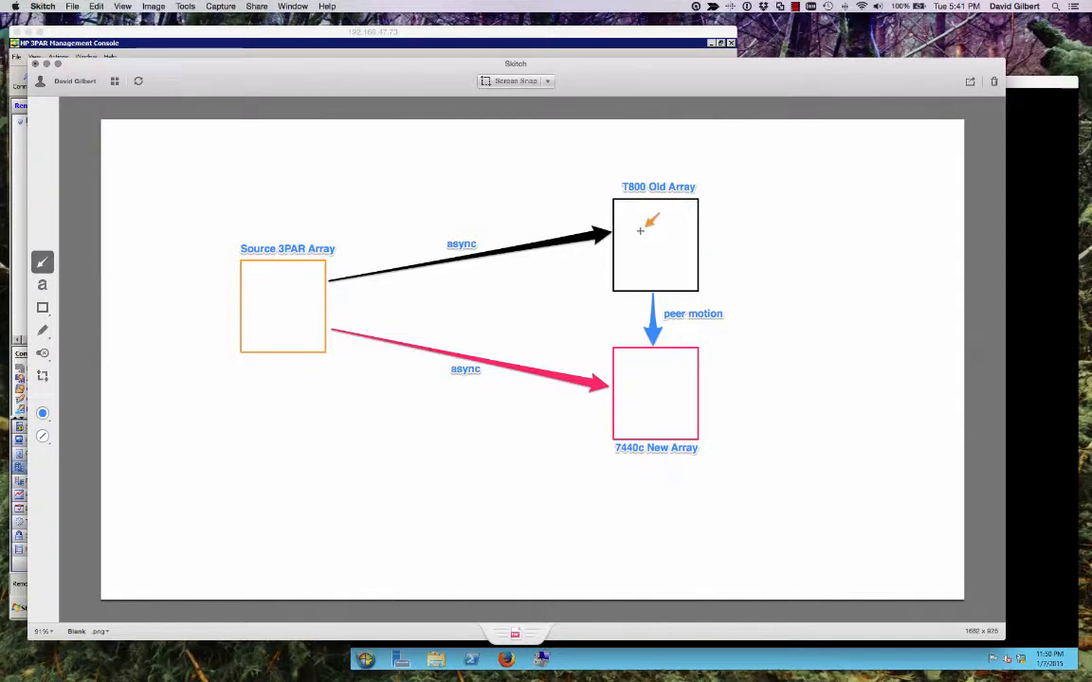
mouse_move(652, 402)
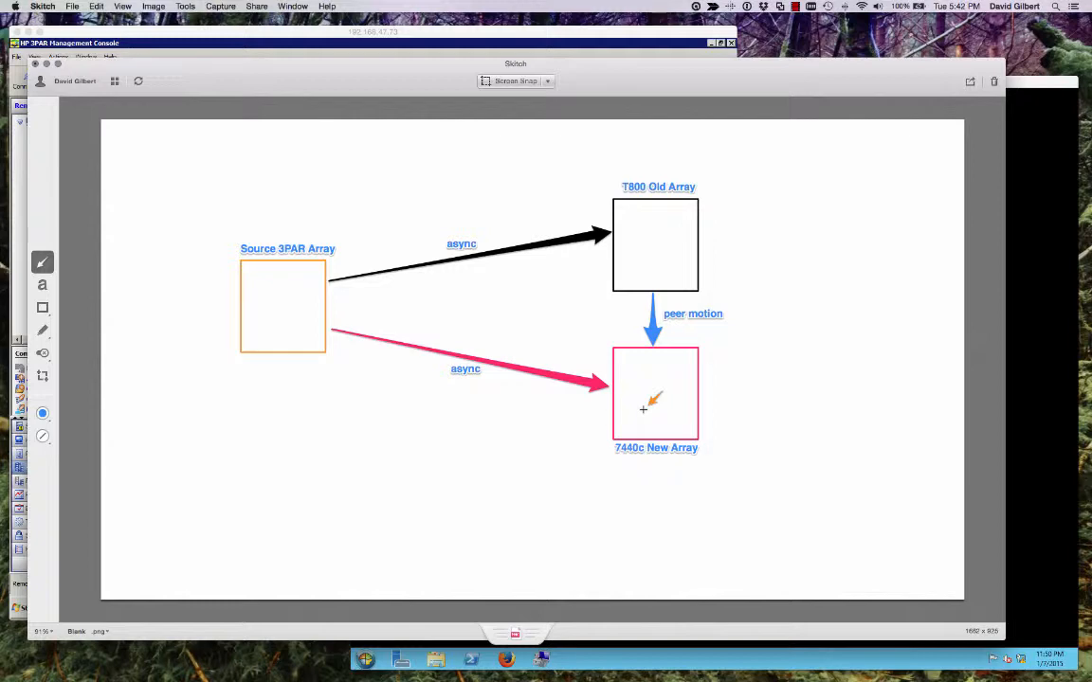
mouse_move(444, 501)
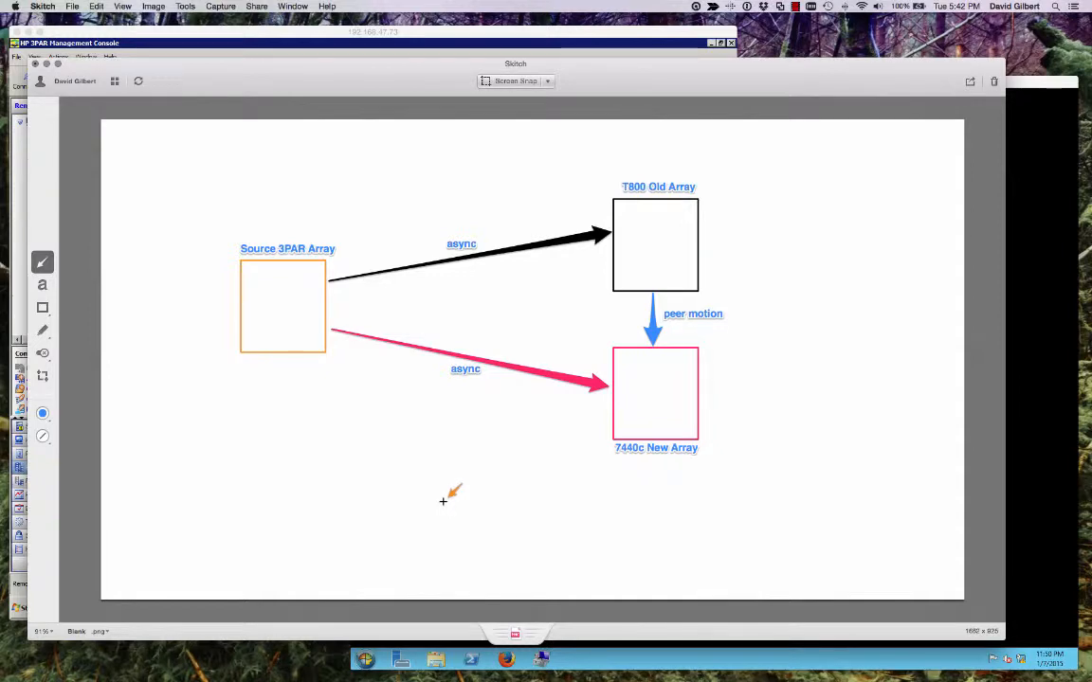
mouse_move(656, 269)
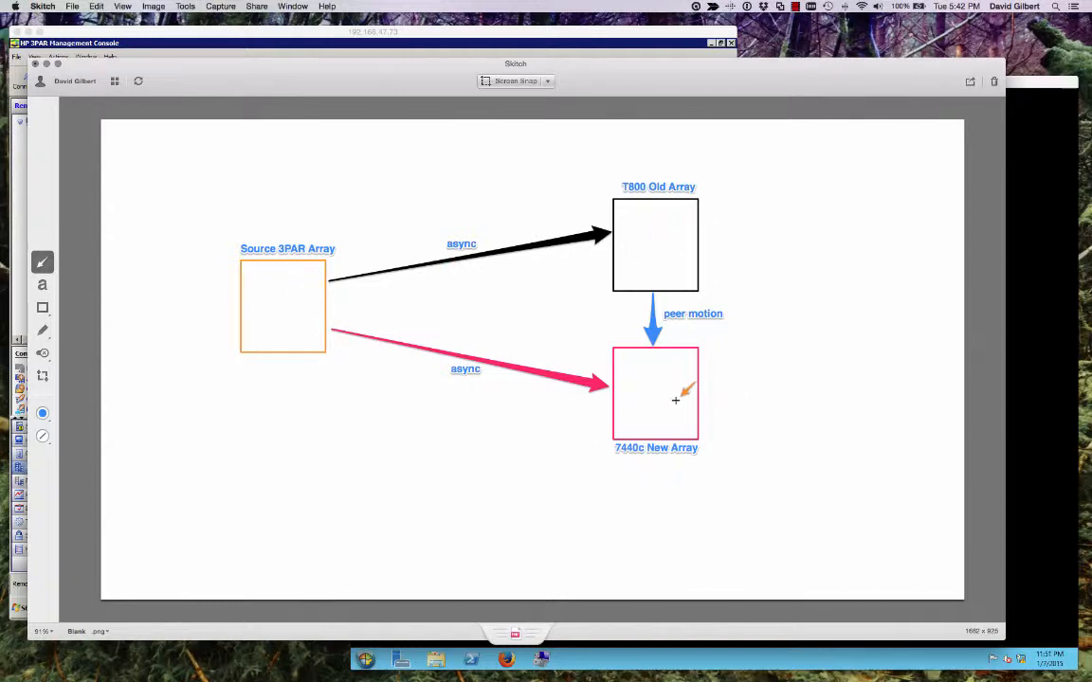
mouse_move(664, 392)
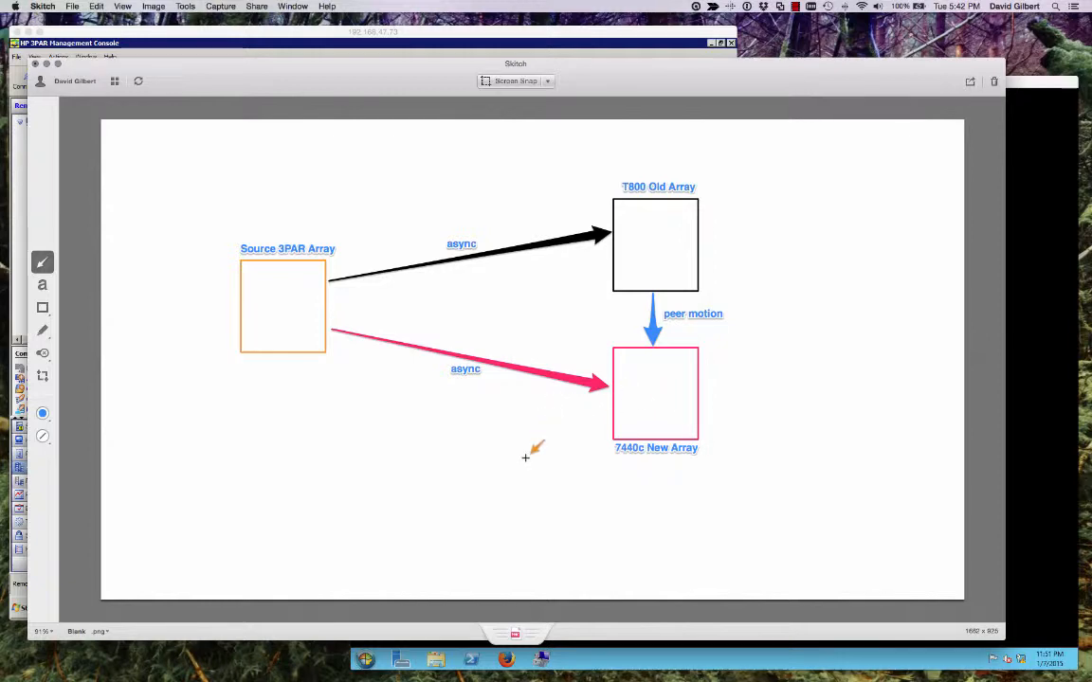
mouse_move(534, 459)
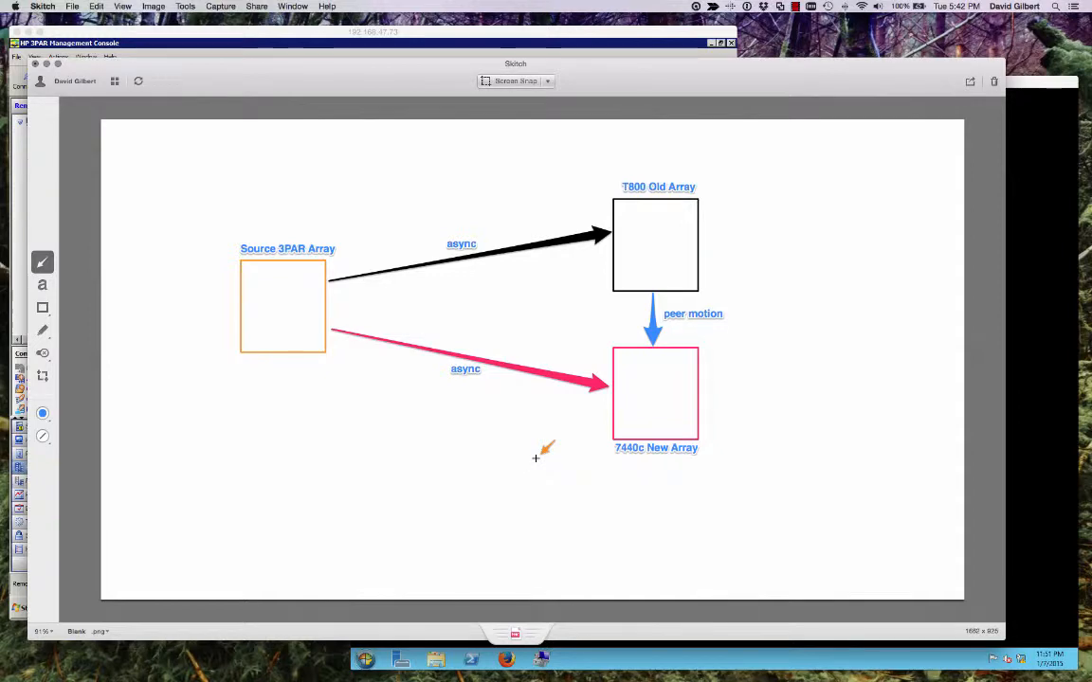
mouse_move(519, 460)
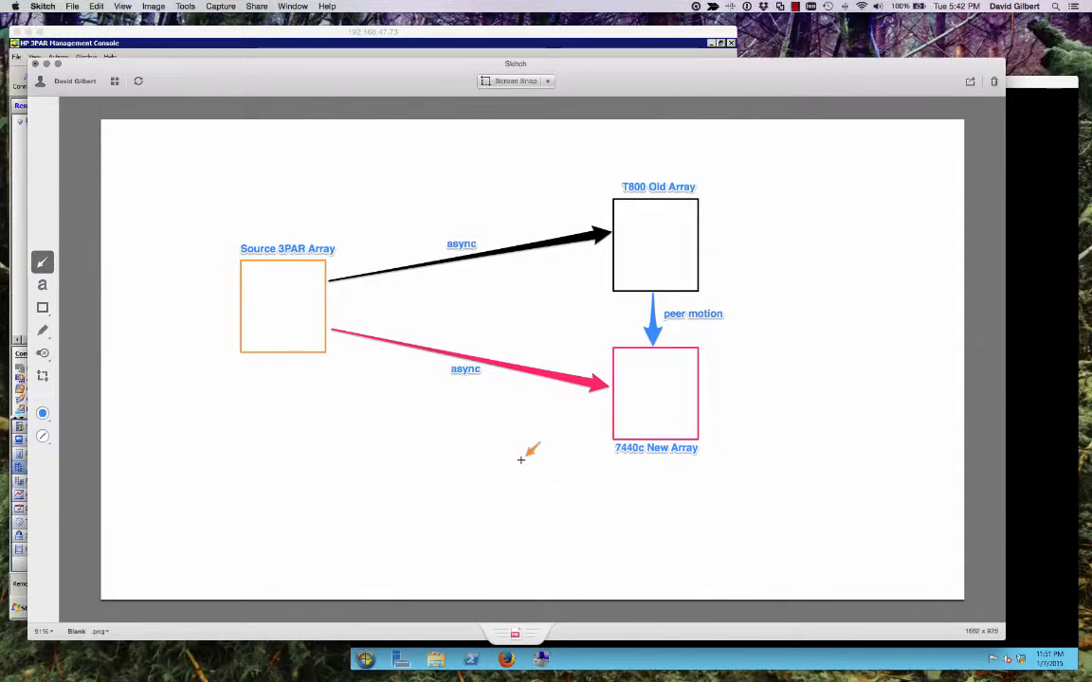
mouse_move(739, 334)
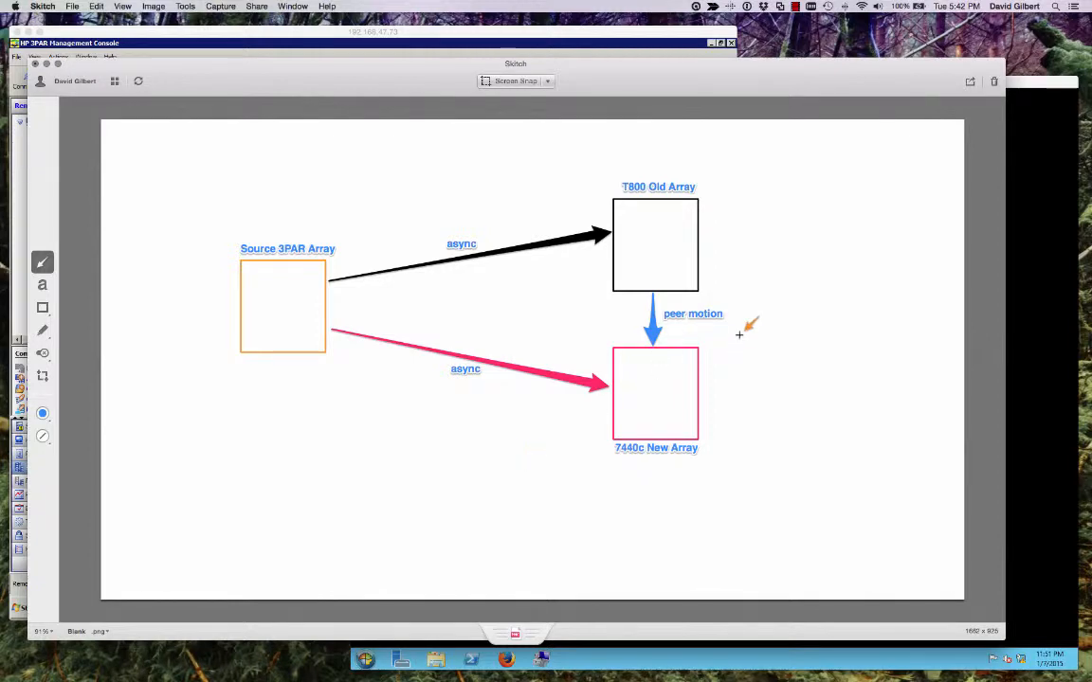
mouse_move(690, 231)
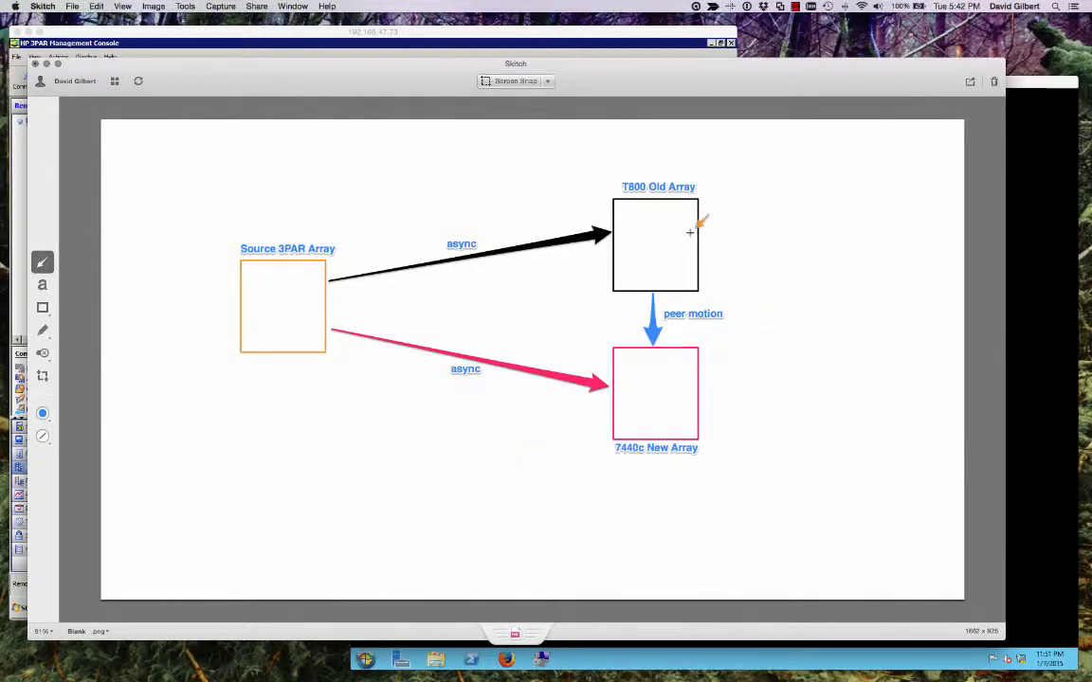
mouse_move(667, 295)
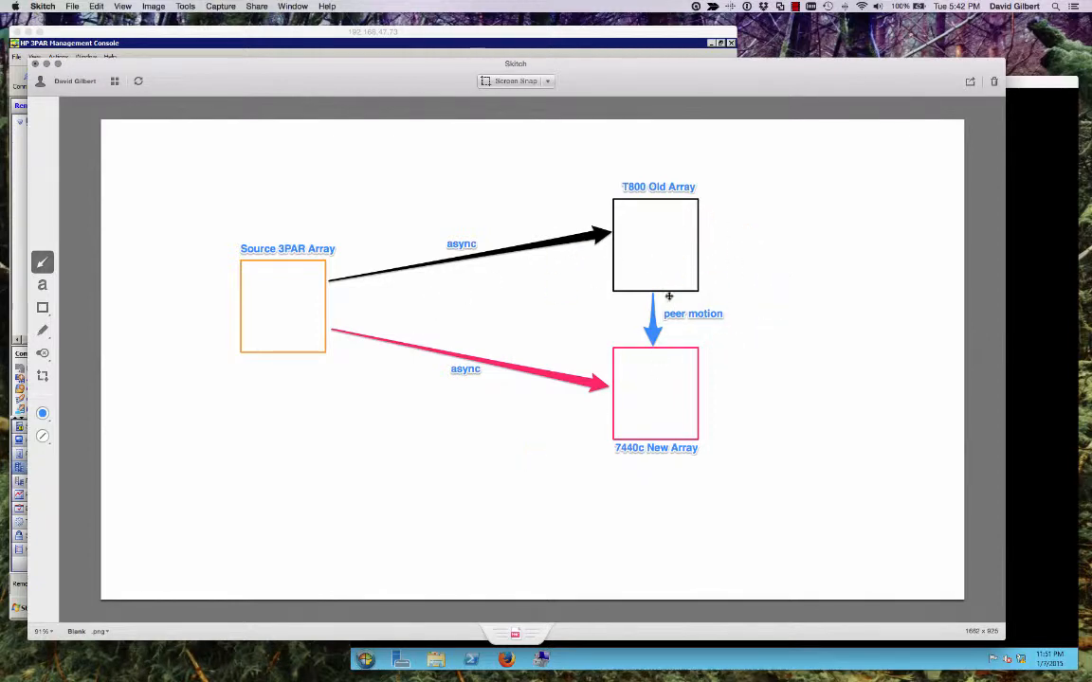
mouse_move(678, 390)
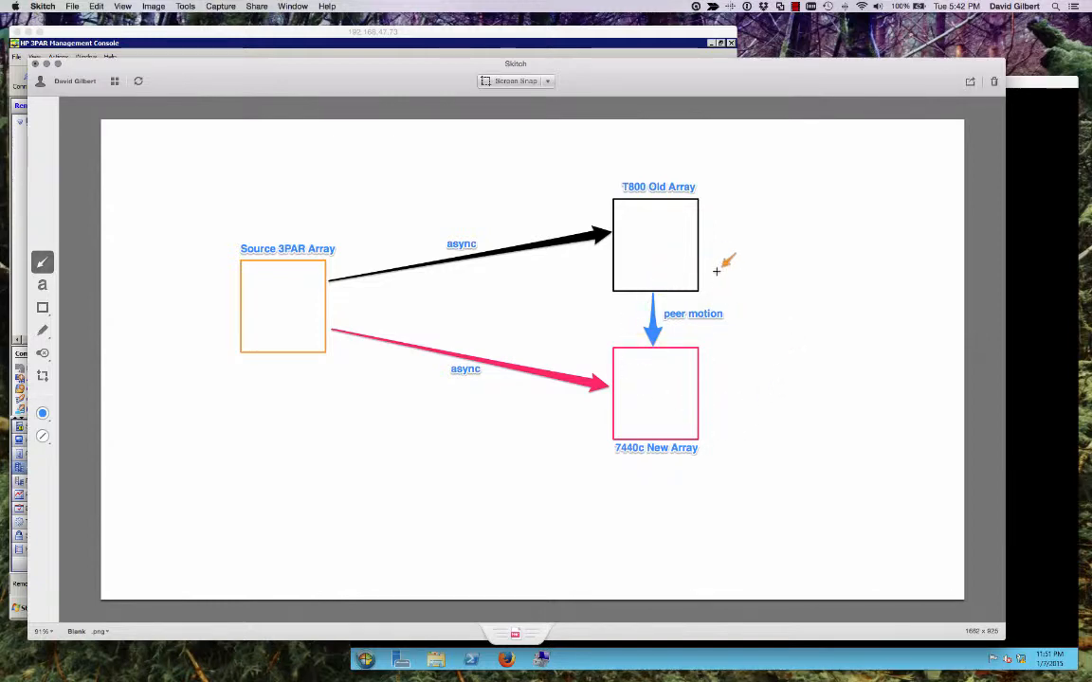
mouse_move(836, 370)
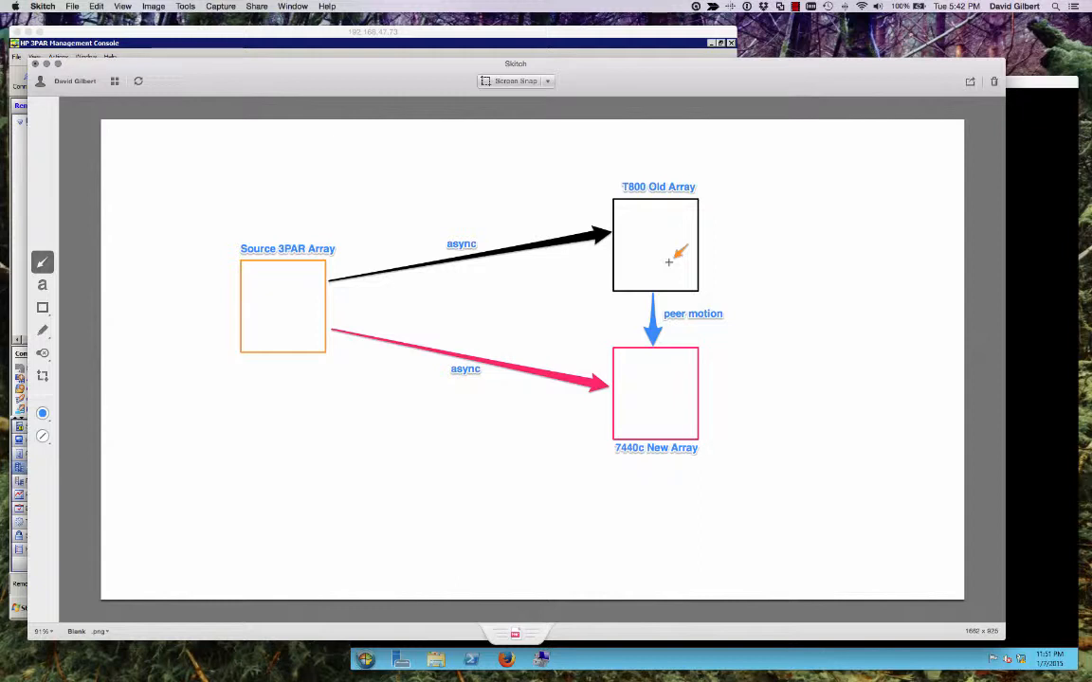
mouse_move(398, 312)
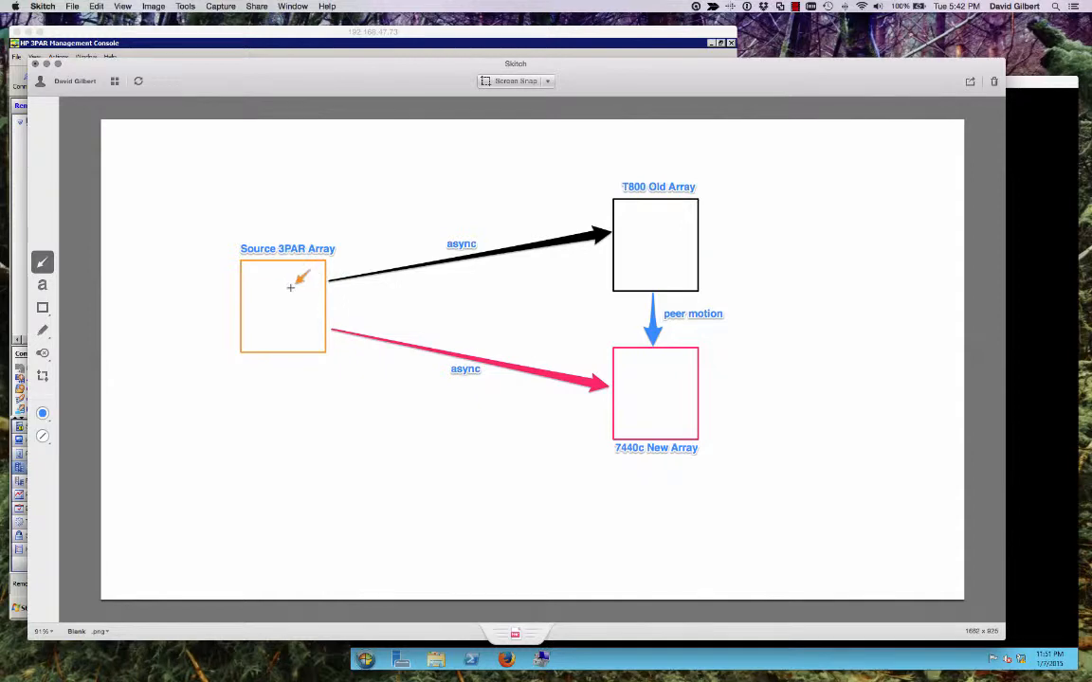
mouse_move(371, 255)
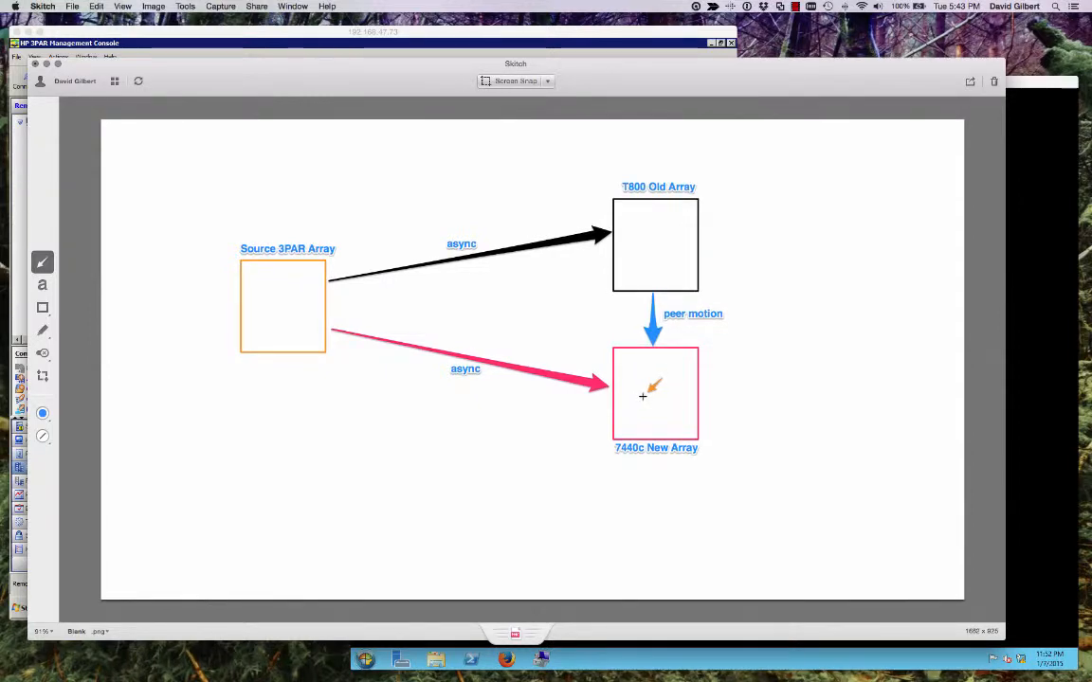
mouse_move(723, 101)
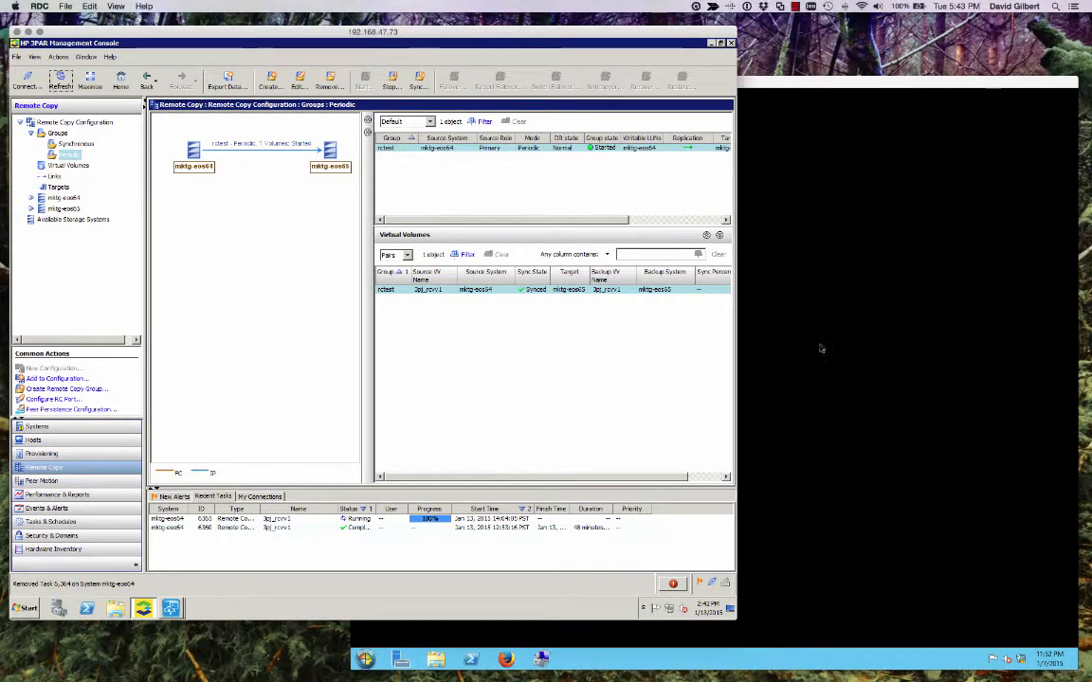
mouse_move(557, 559)
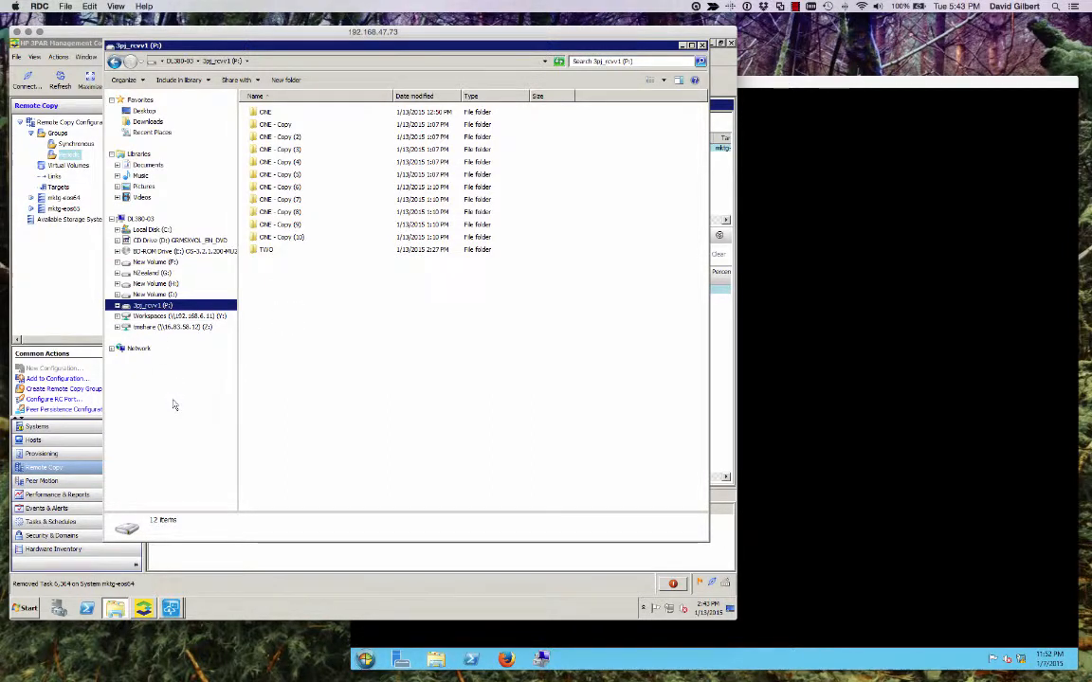
- Review the replicated drive's capacity in its Properties dialog and dismiss it
right_click(152, 303)
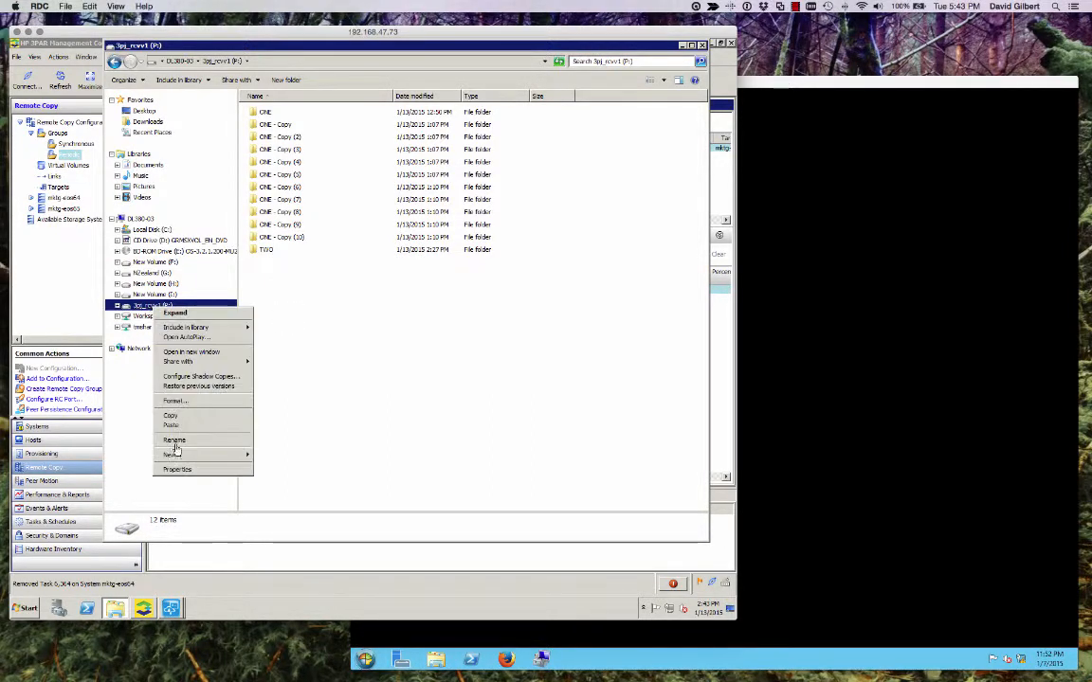
click(178, 470)
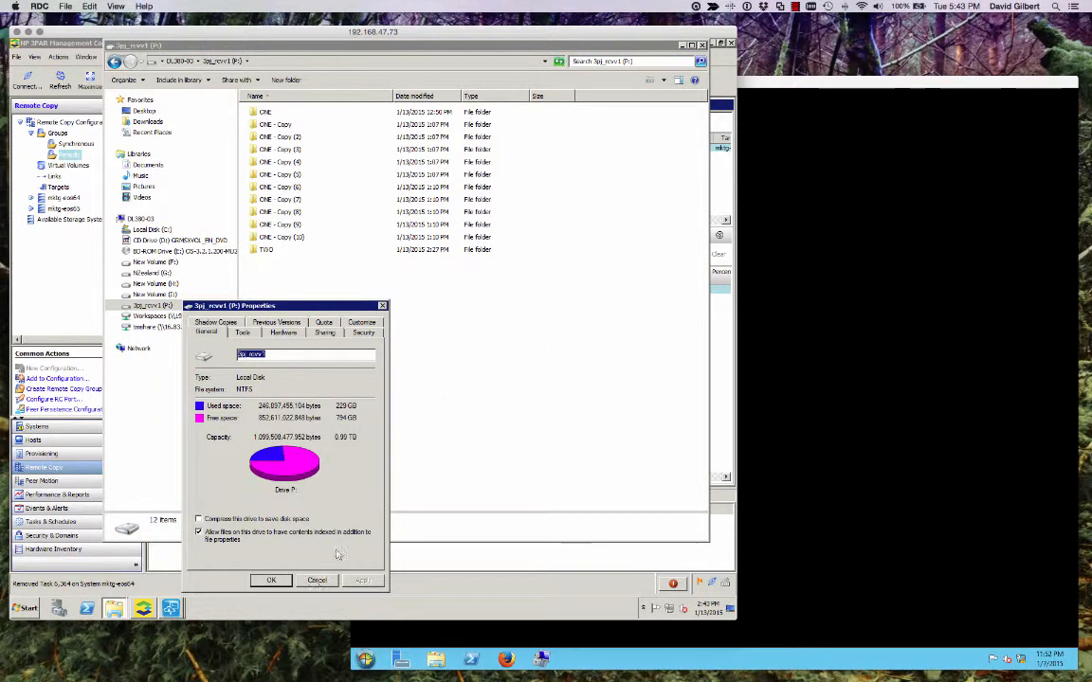
click(316, 580)
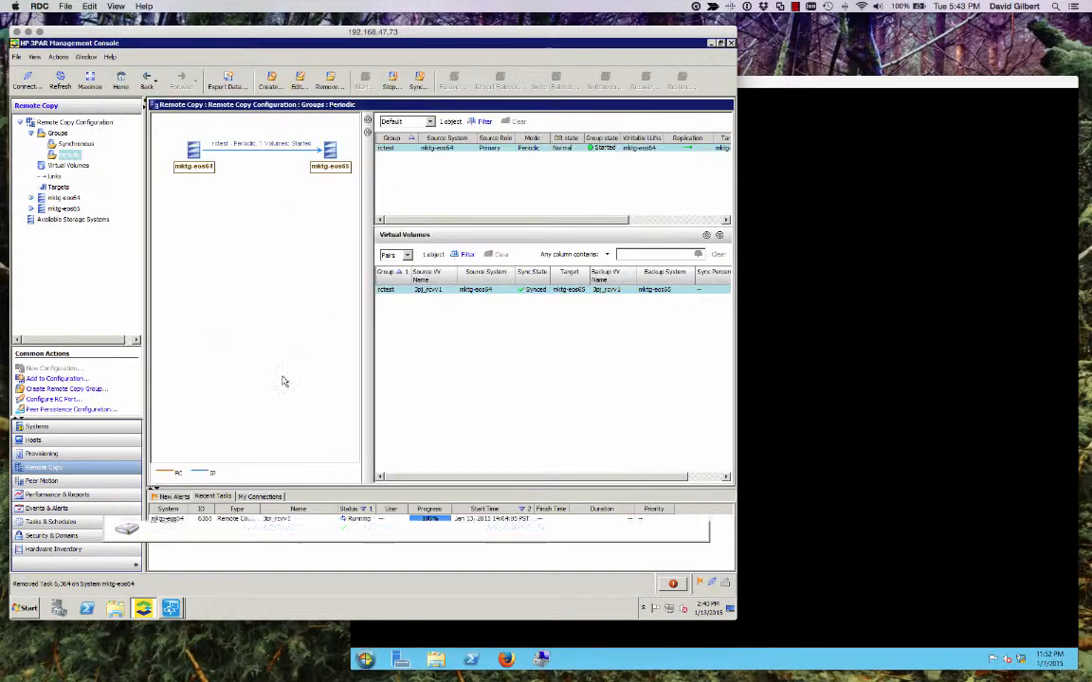
- Create a virtual copy of the replicated volume on the destination array via Provisioning
click(42, 453)
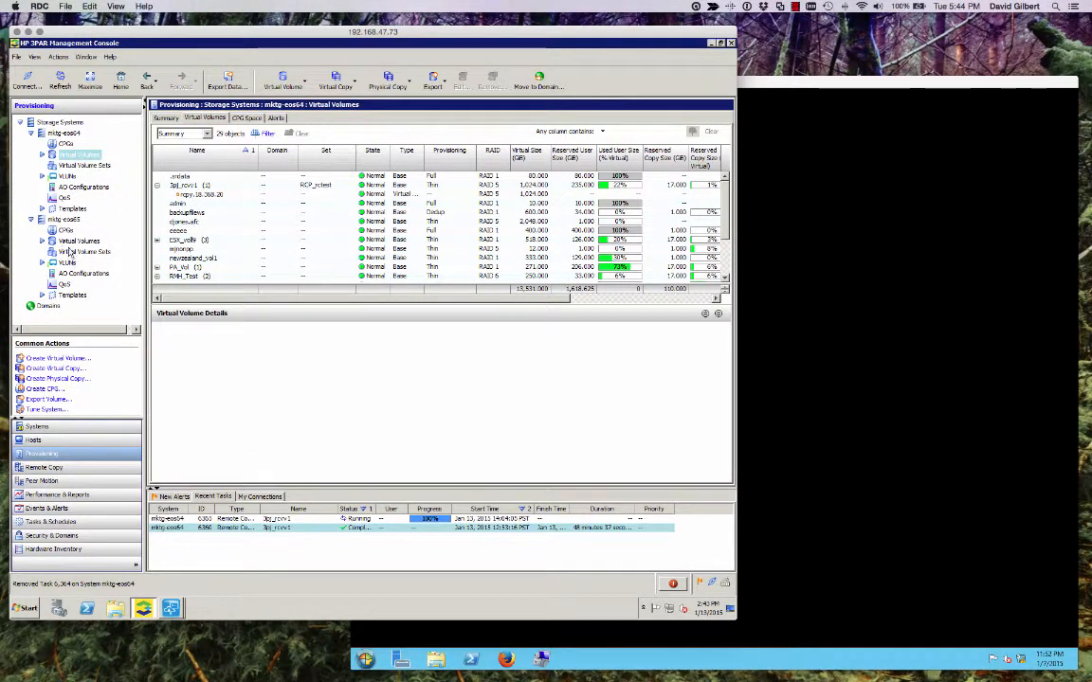
click(79, 241)
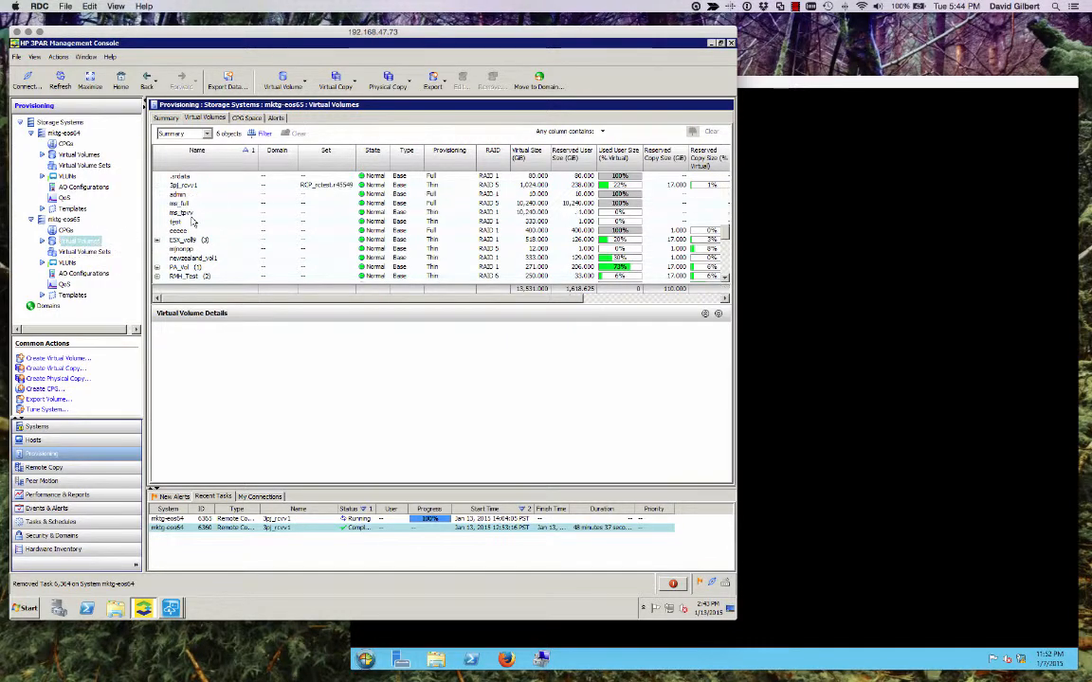
right_click(182, 186)
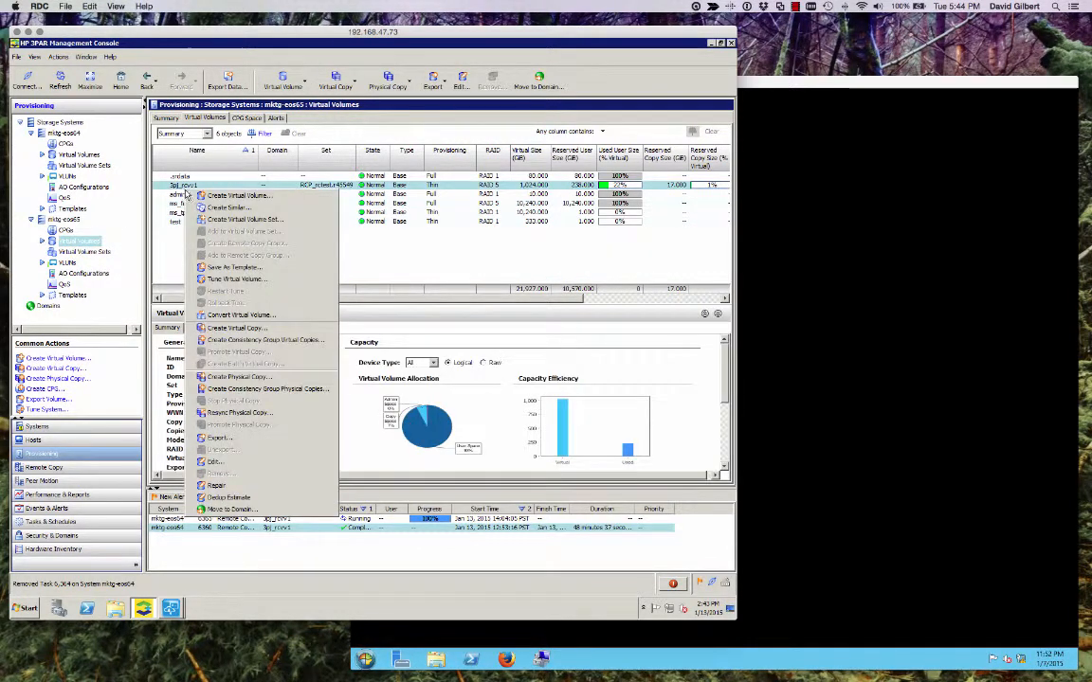
mouse_move(235, 326)
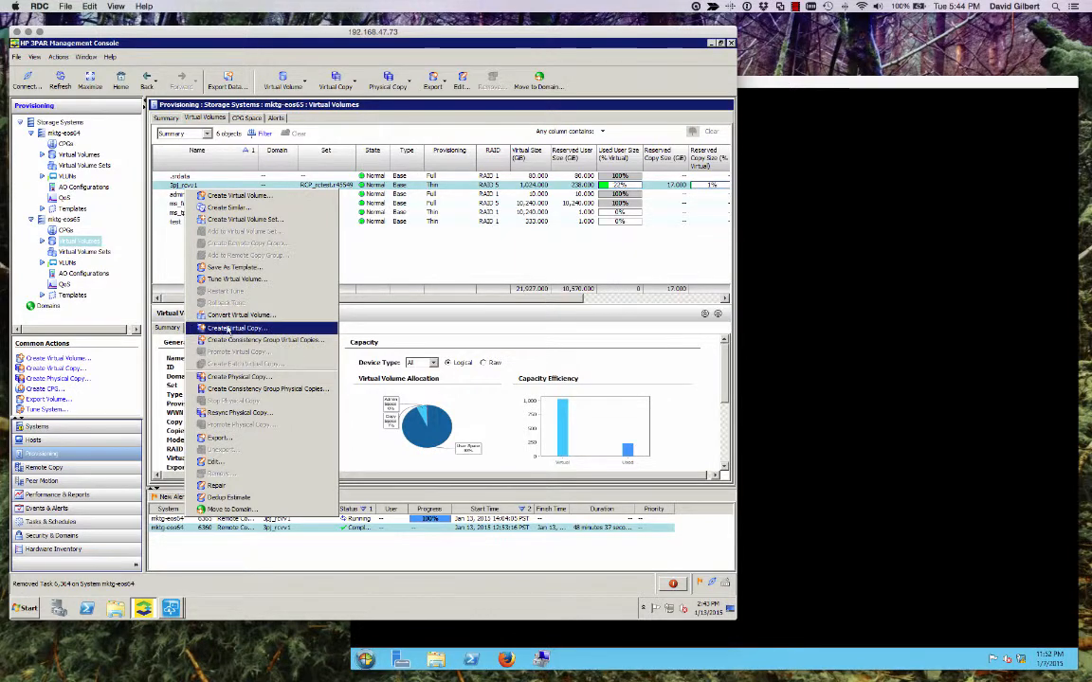
click(239, 328)
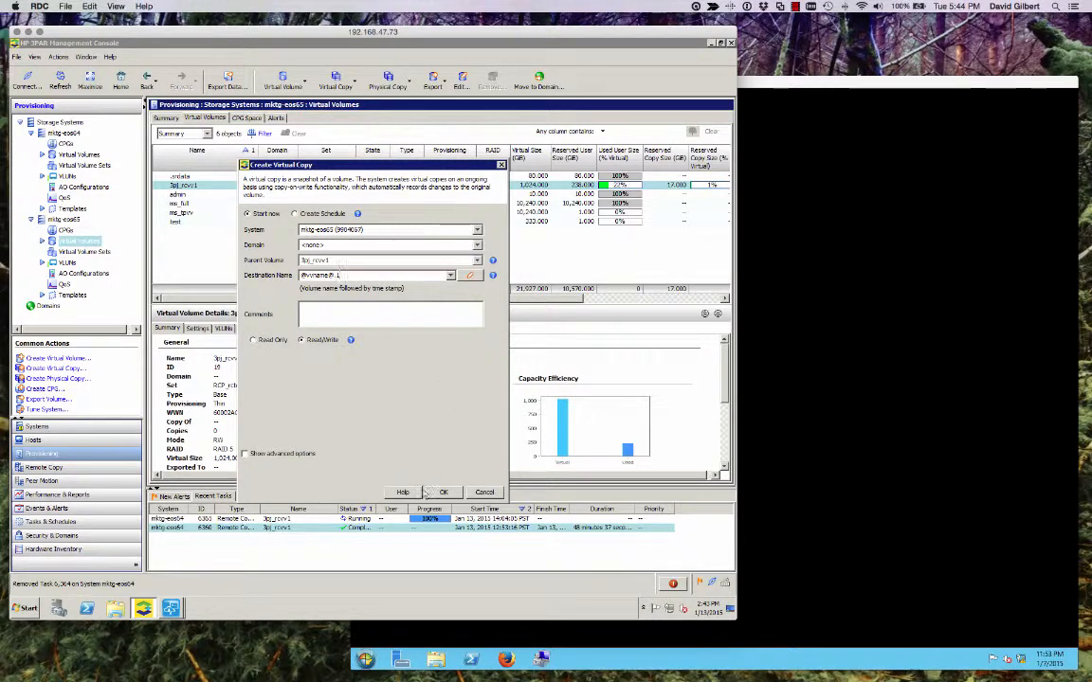
click(443, 493)
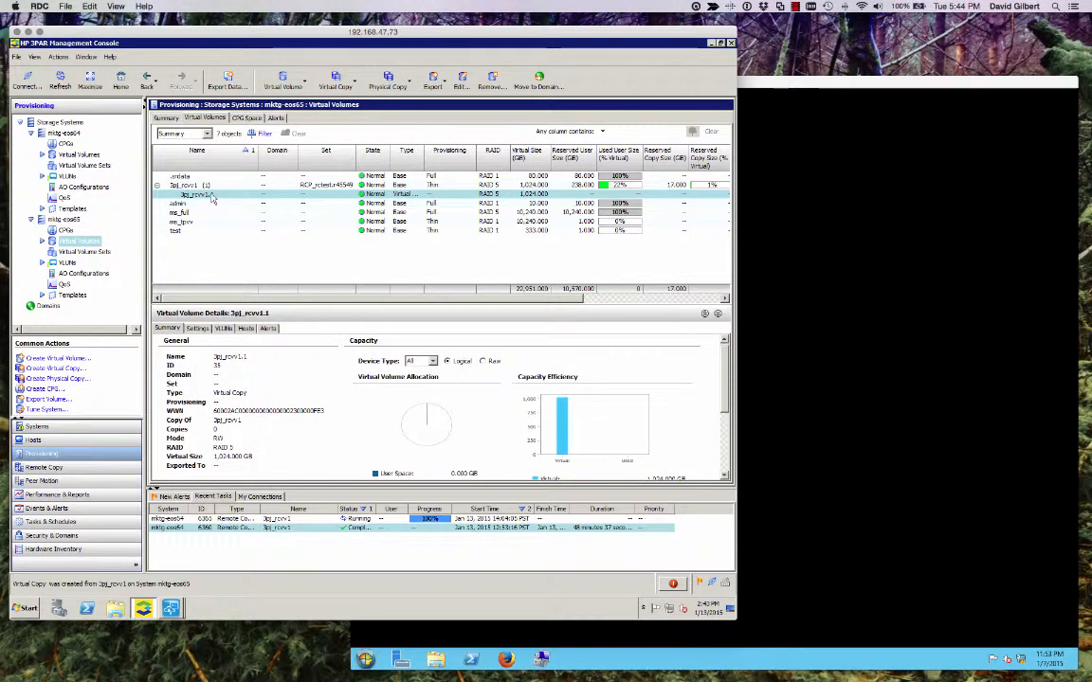
- Start the Export Virtual Volume wizard for the new virtual copy
right_click(193, 193)
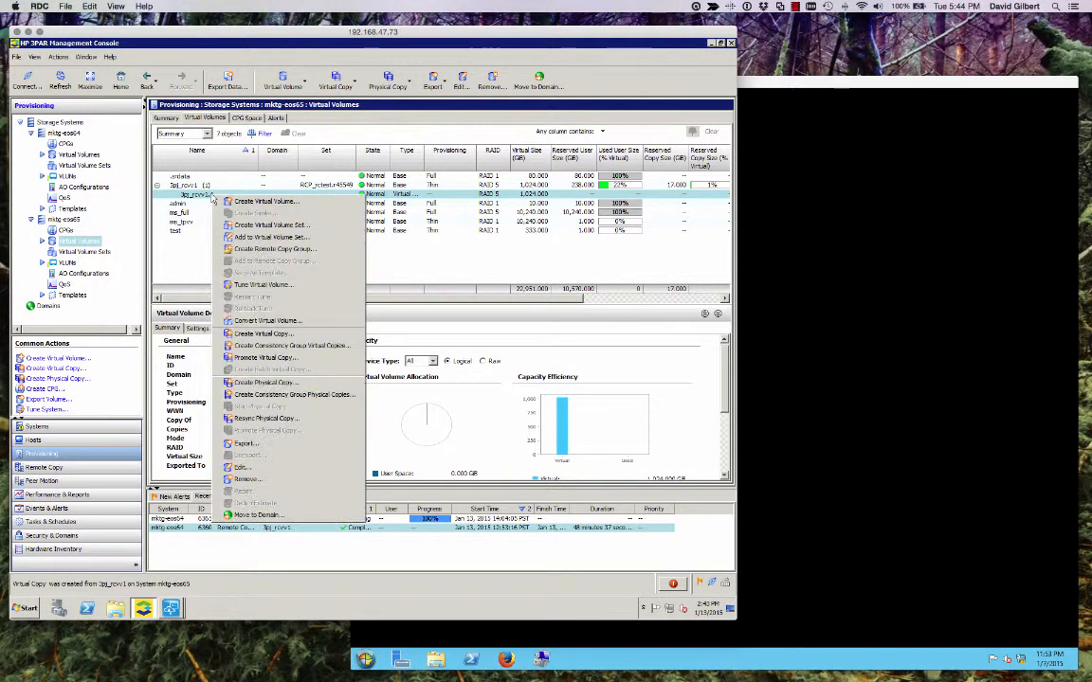
mouse_move(246, 444)
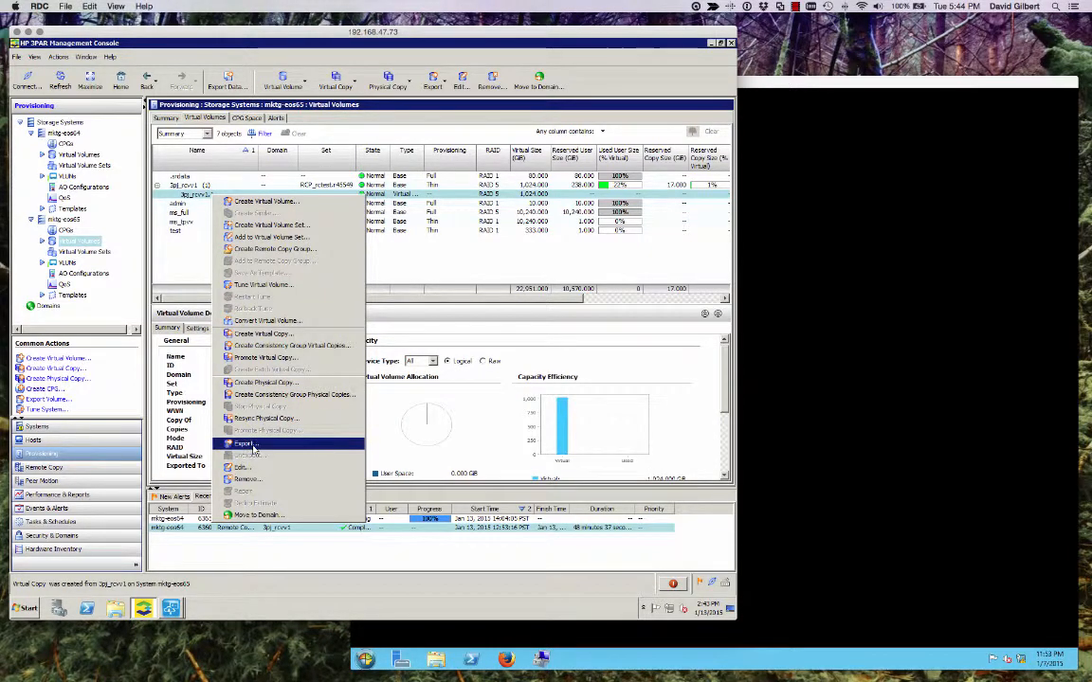
click(244, 443)
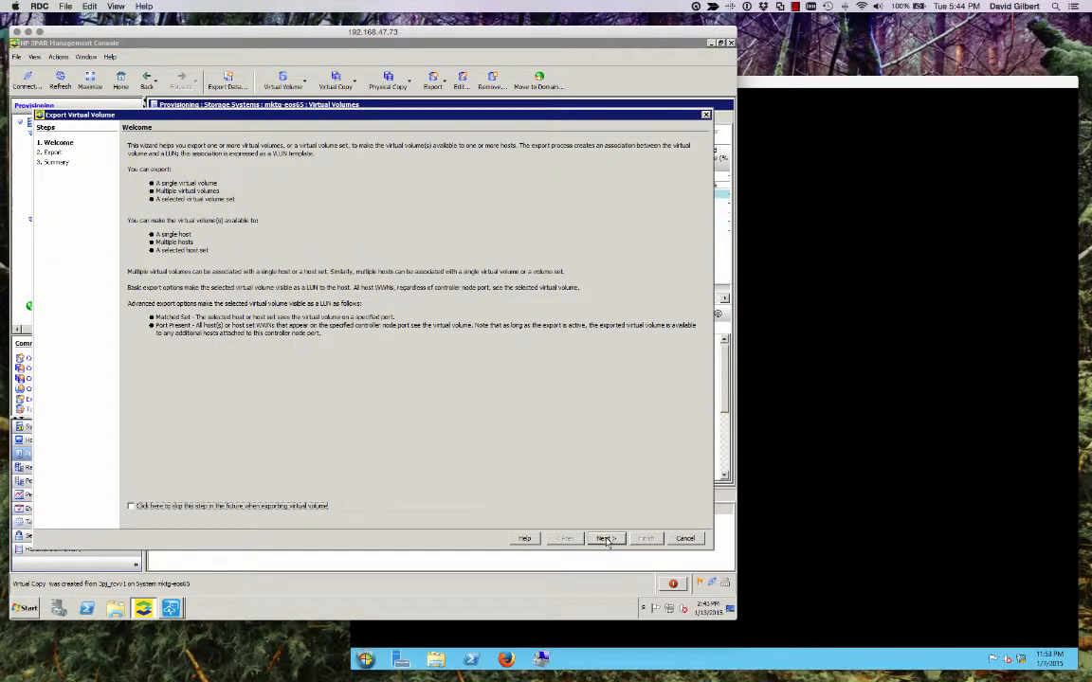
click(607, 538)
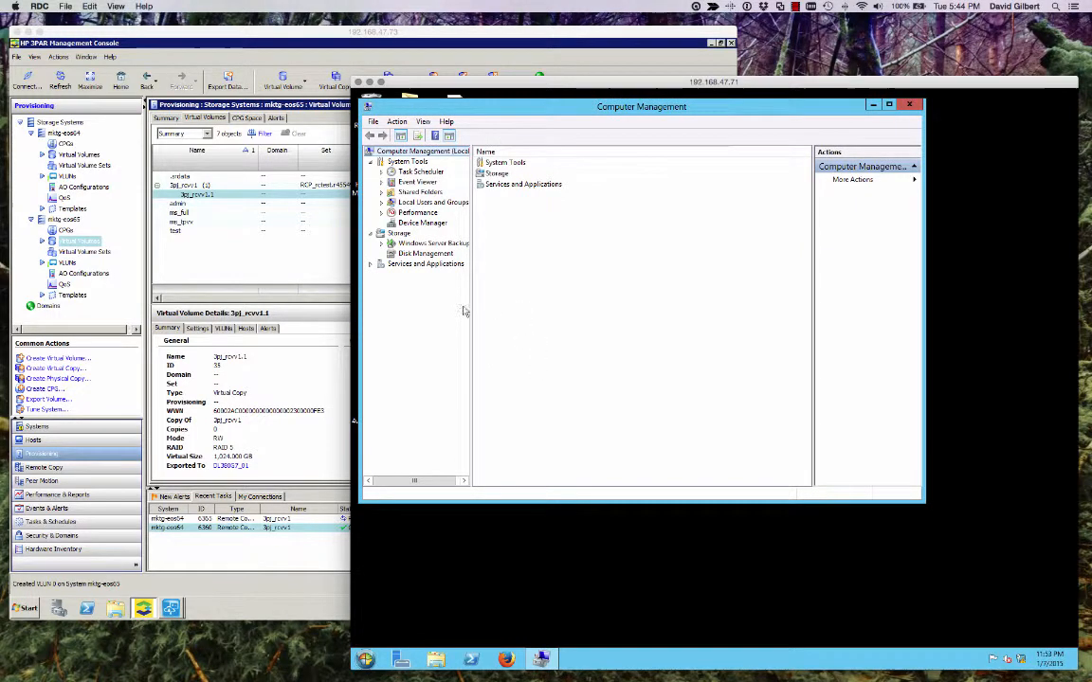
- Load Disk Management and rescan for newly presented disks
right_click(424, 254)
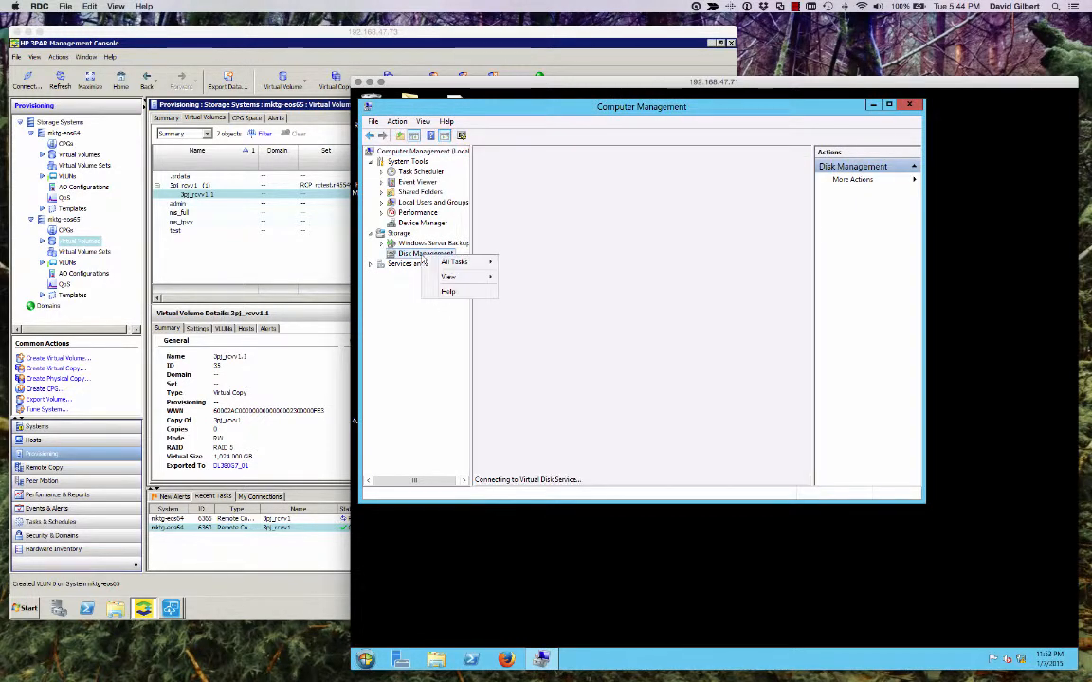
click(402, 318)
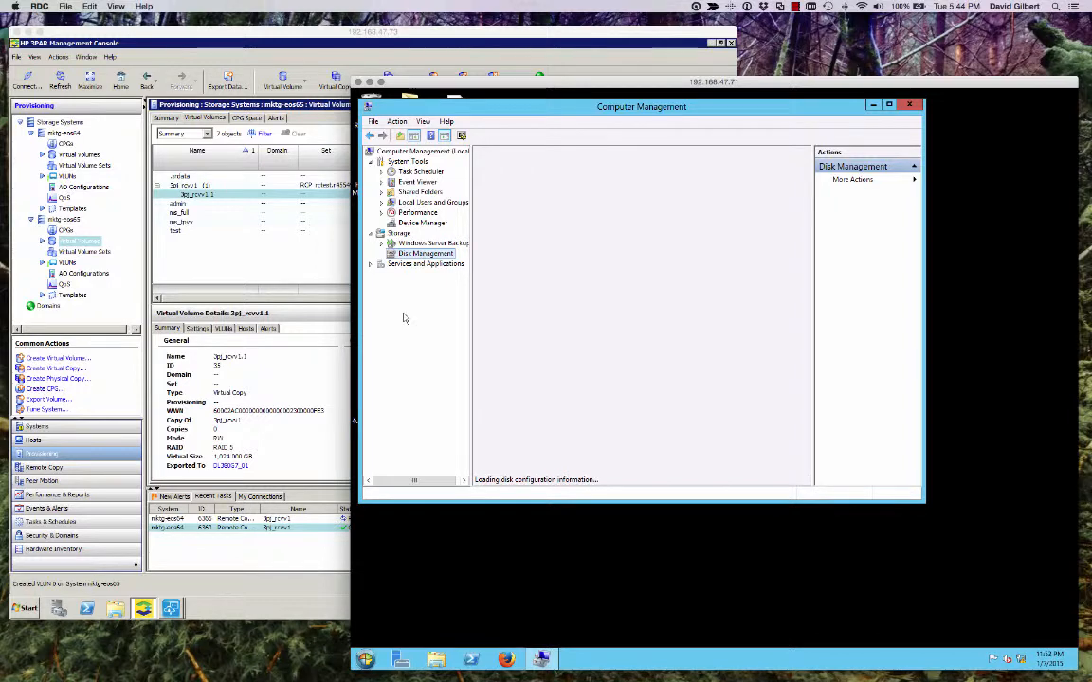
mouse_move(413, 369)
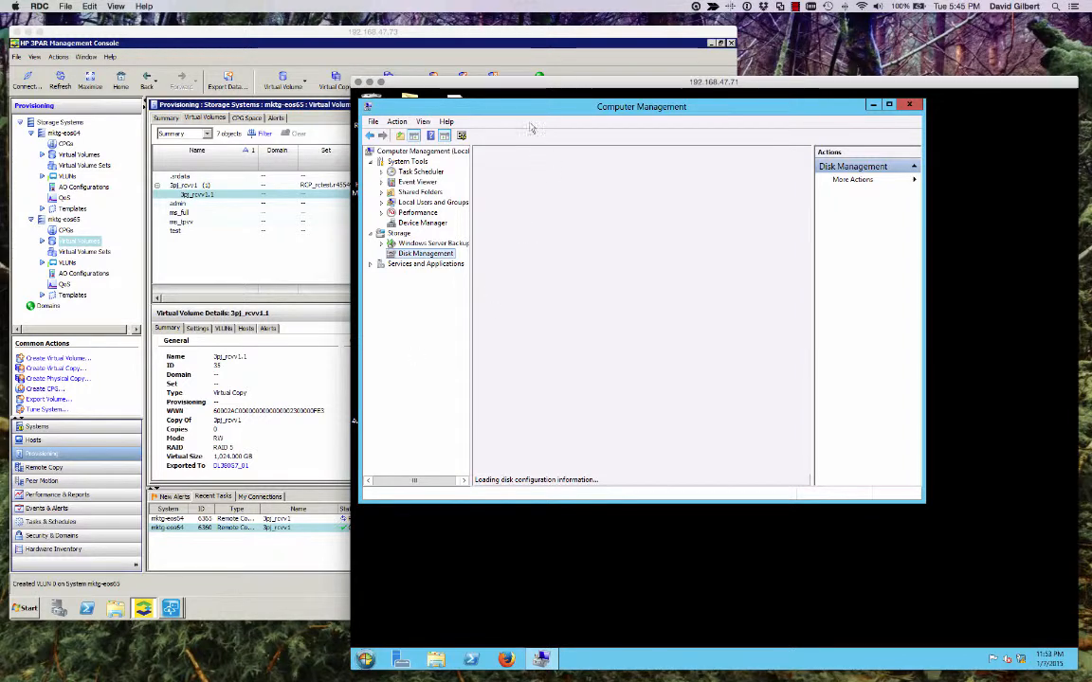
mouse_move(427, 352)
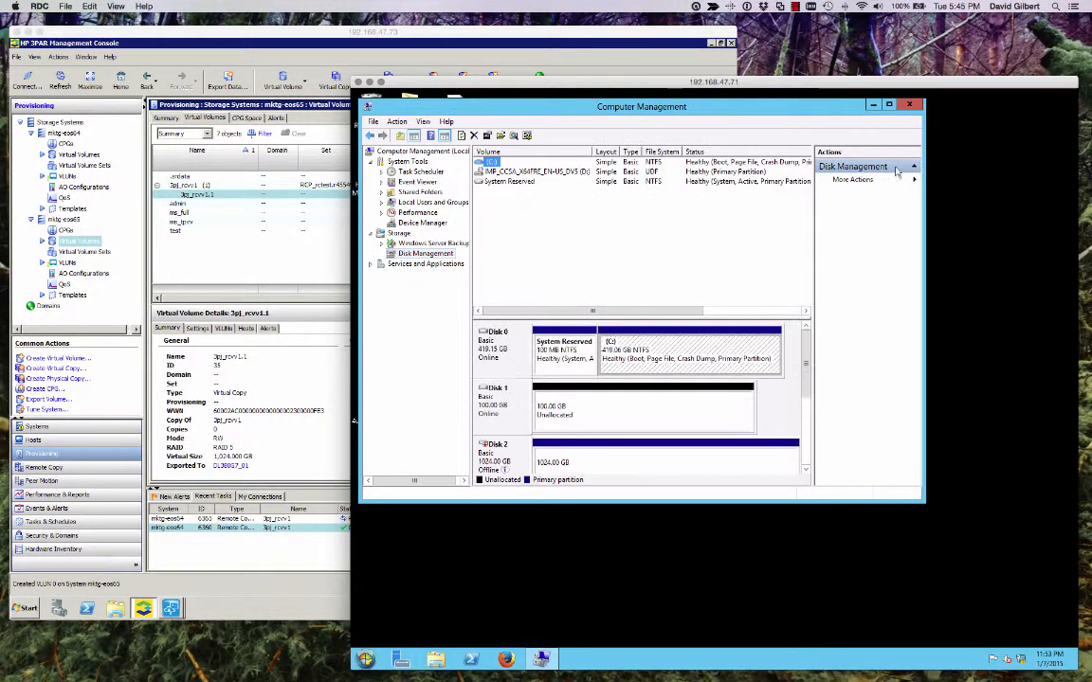
right_click(424, 254)
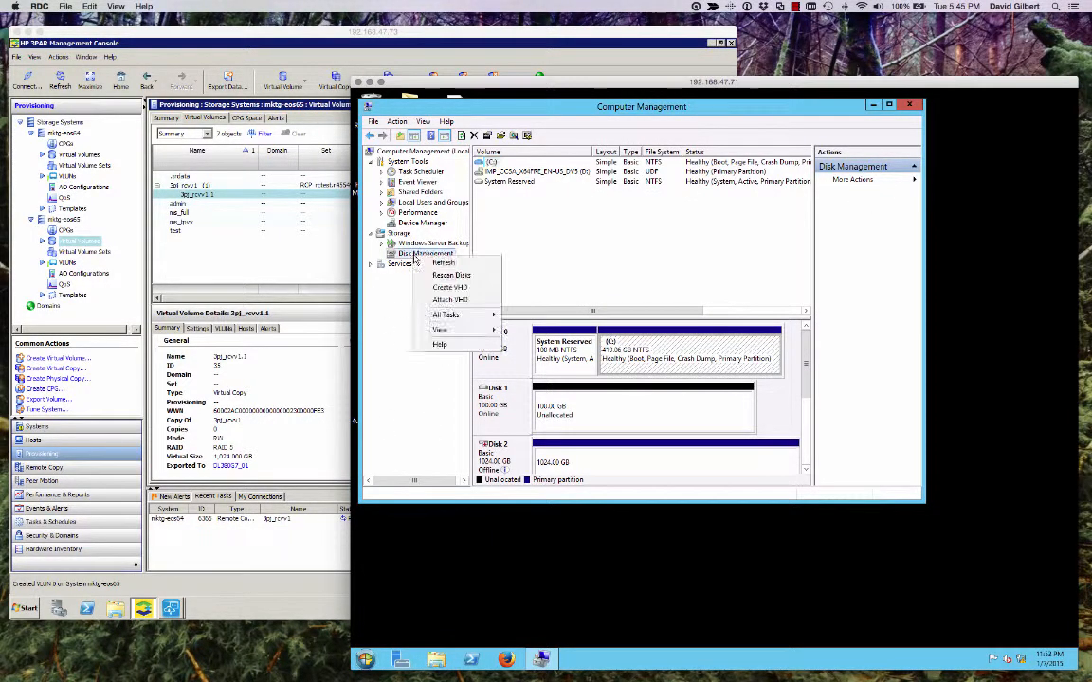
click(451, 274)
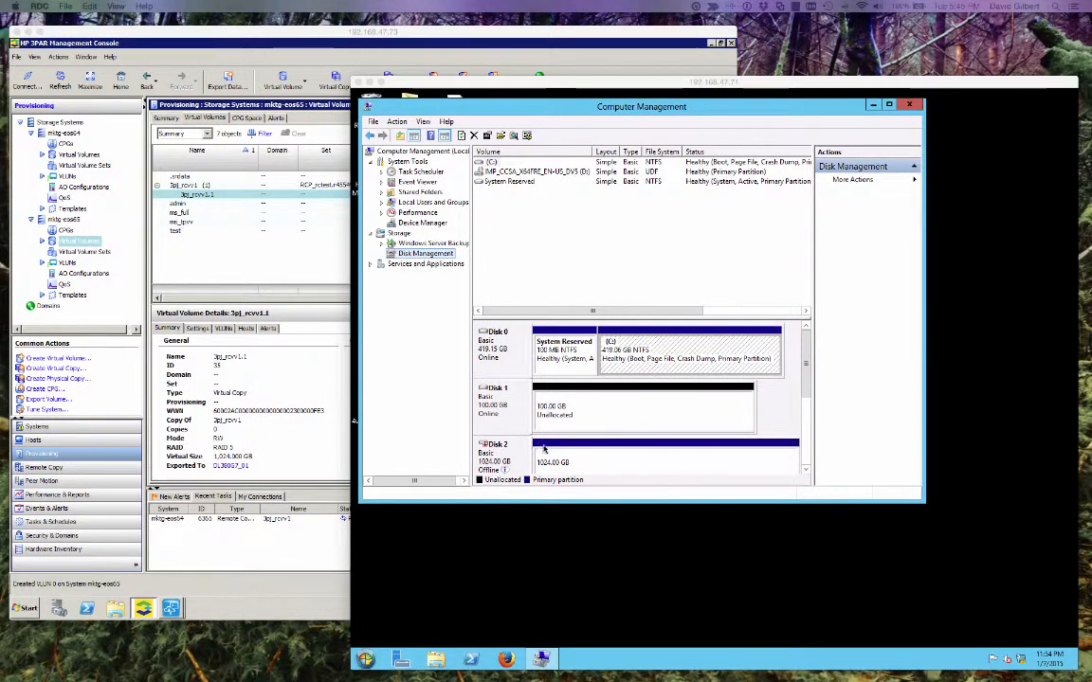
- Bring the offline Disk 2 online
right_click(493, 455)
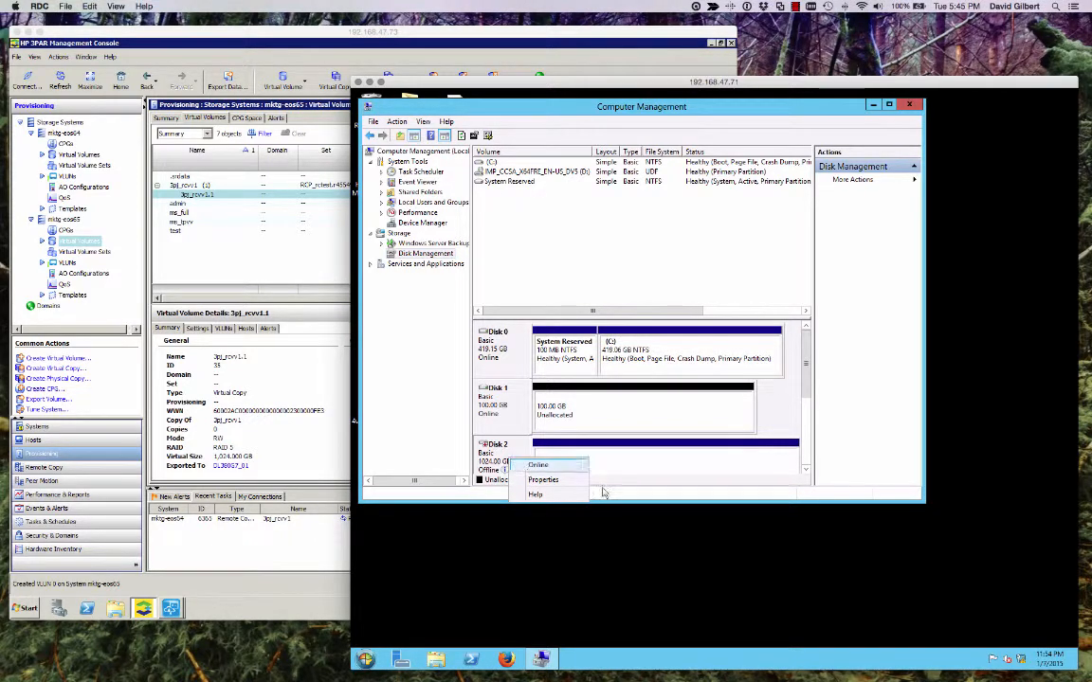
click(539, 467)
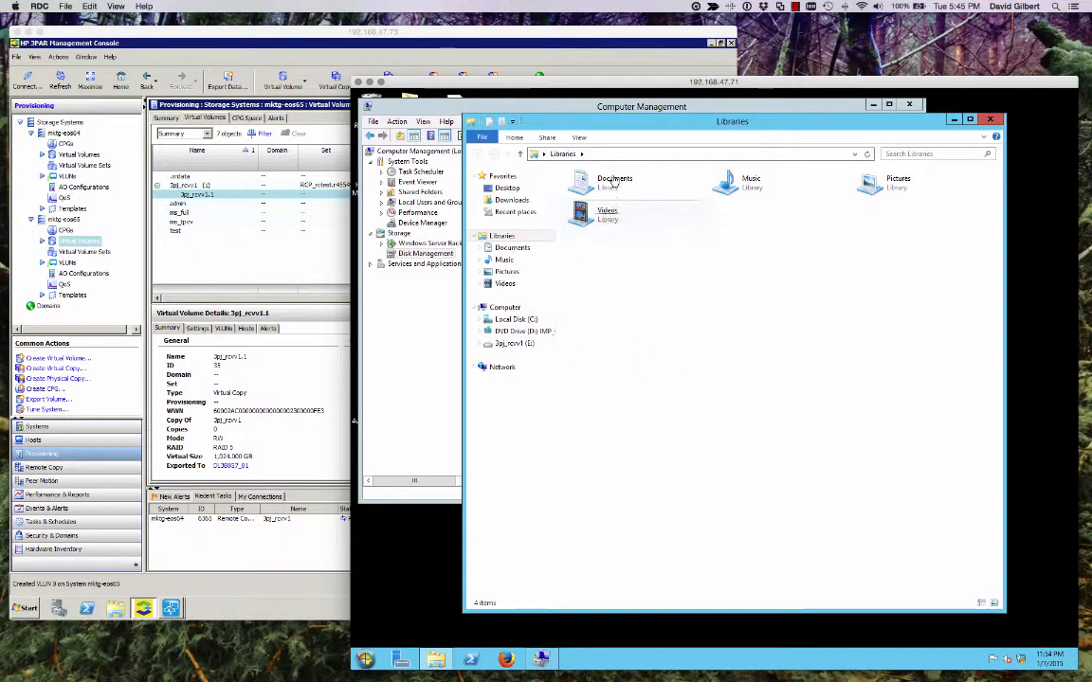
click(515, 343)
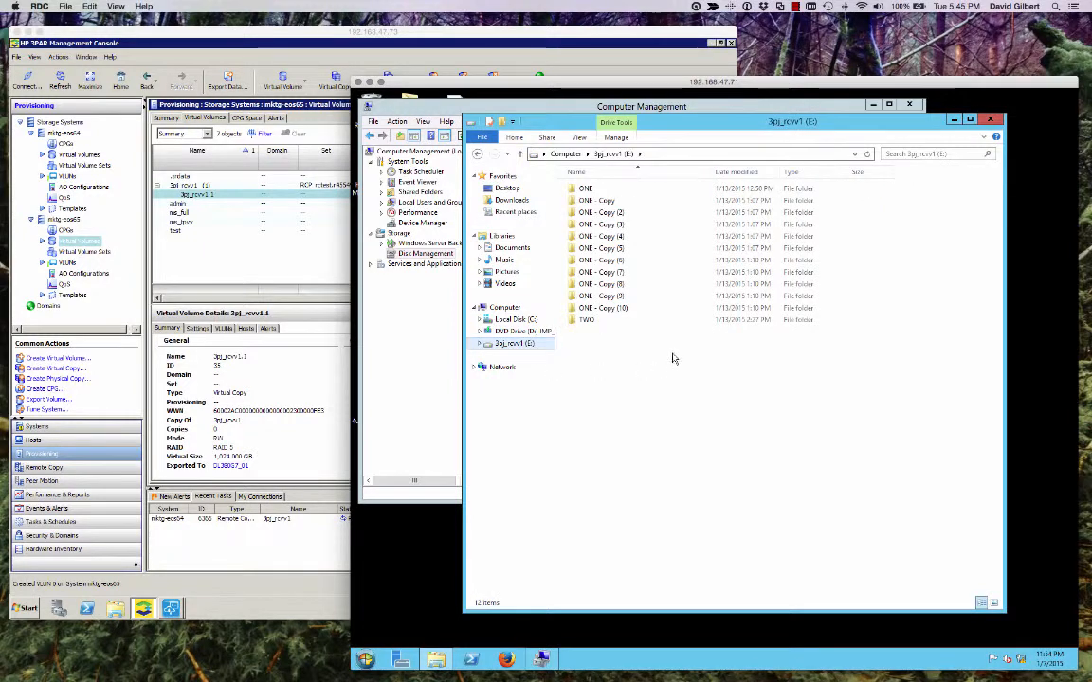
click(601, 307)
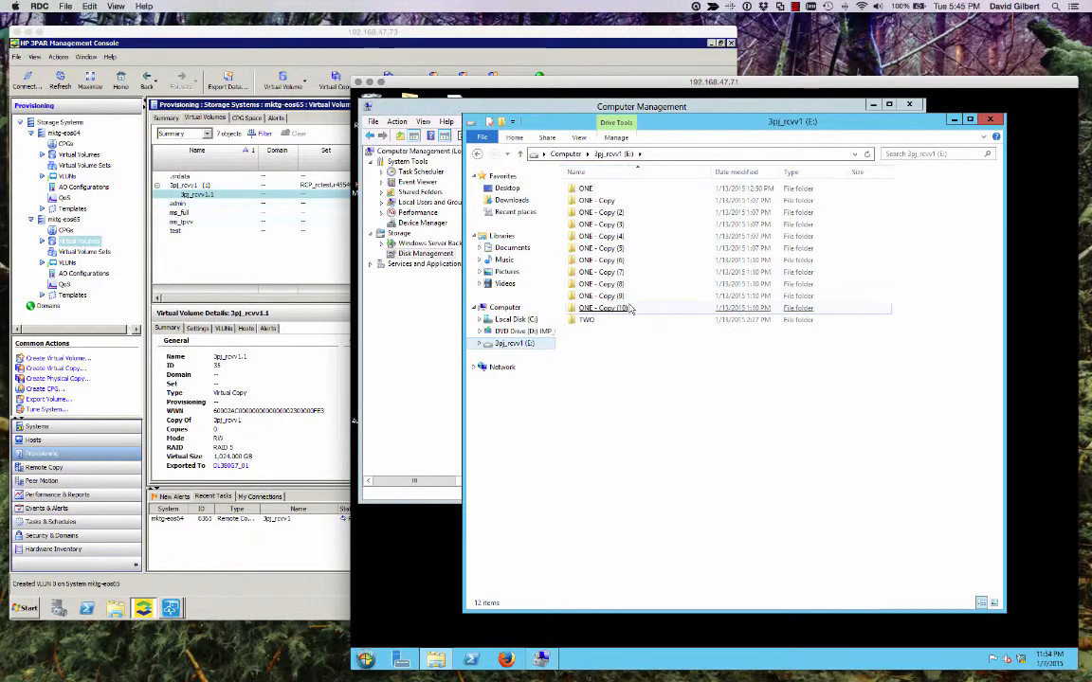
click(504, 307)
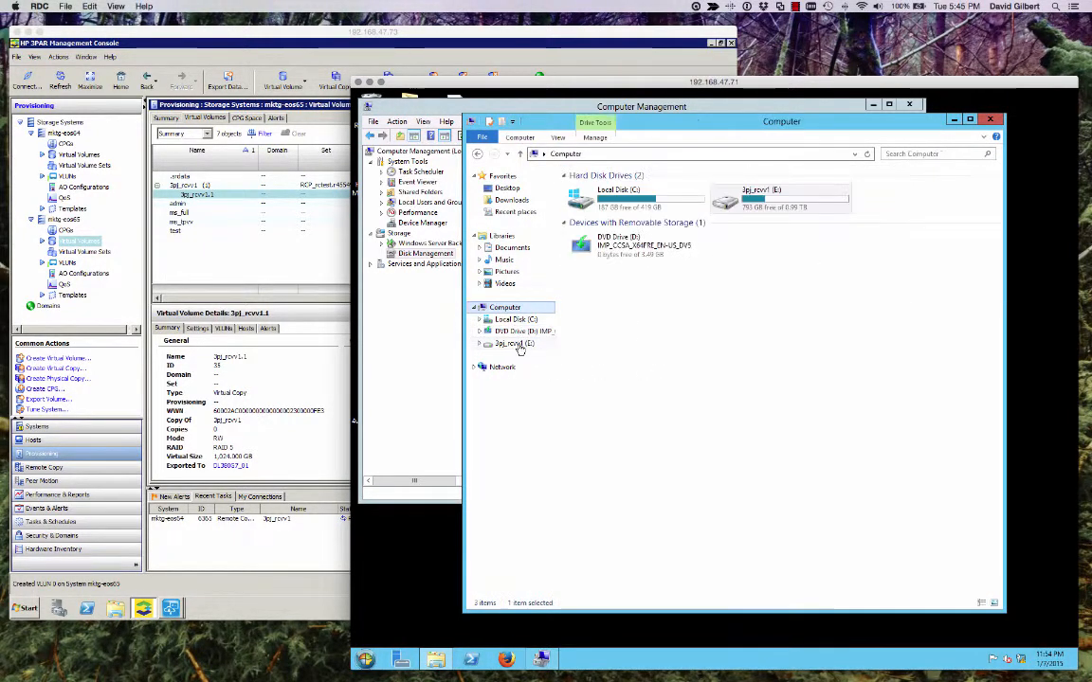
right_click(513, 343)
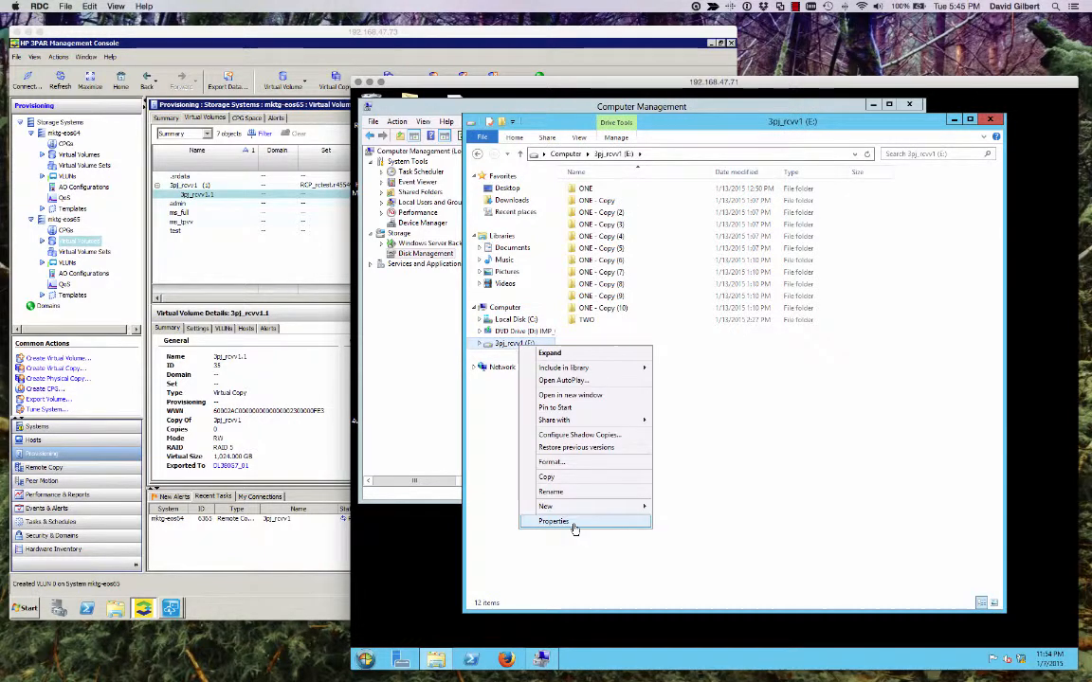
click(554, 521)
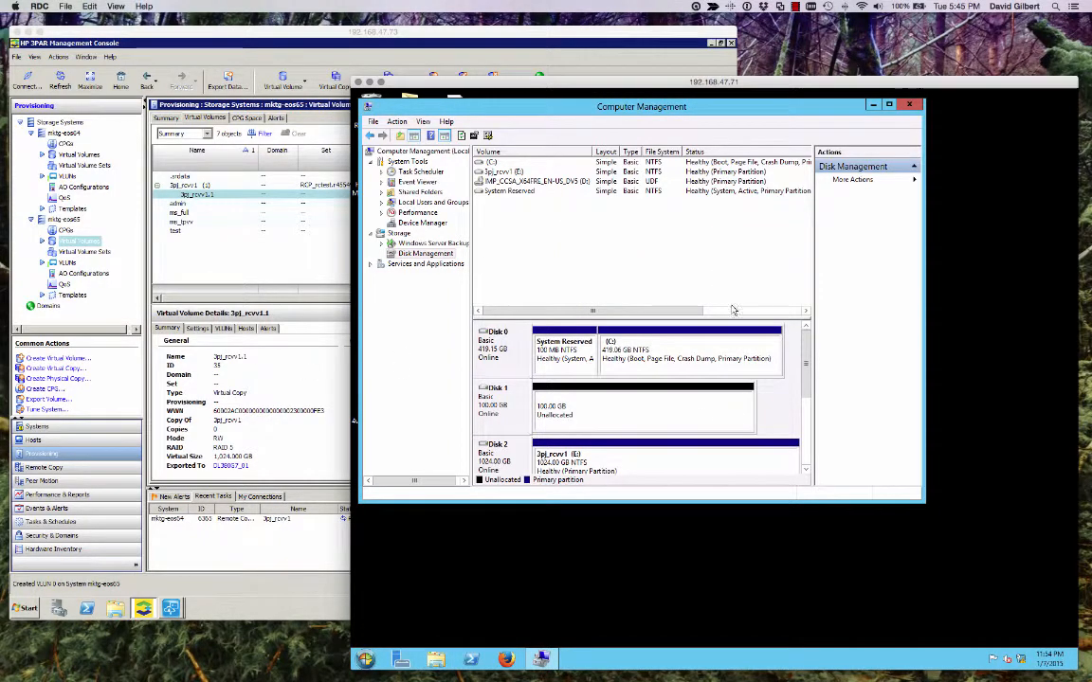
- Unexport the virtual copy's LUNs from the host and confirm
click(910, 104)
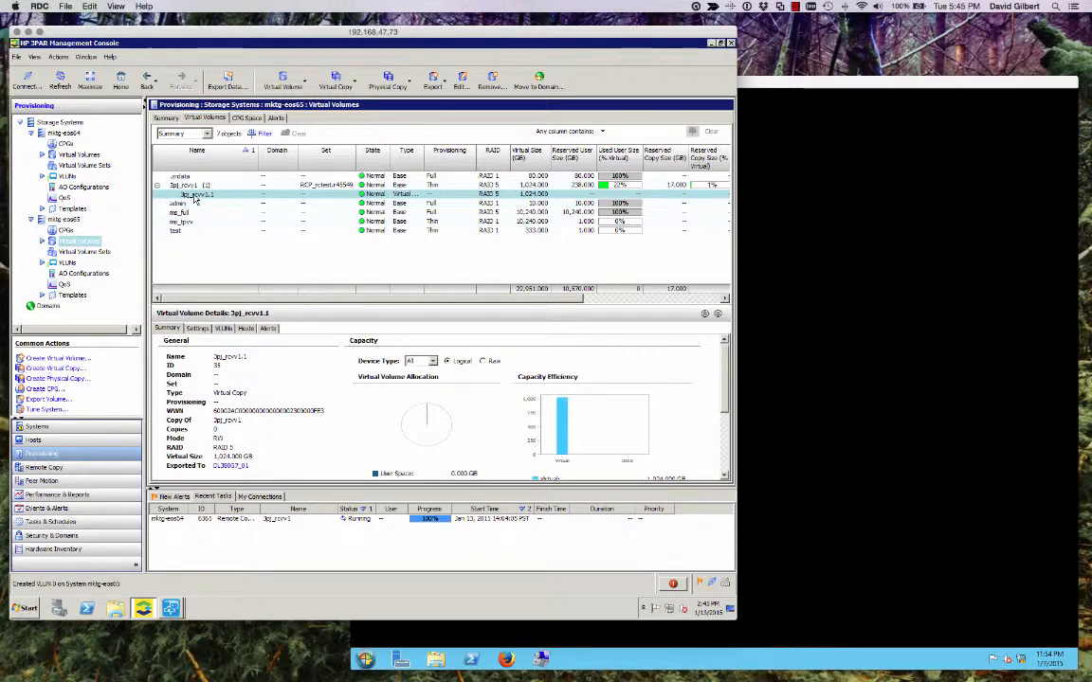
right_click(194, 193)
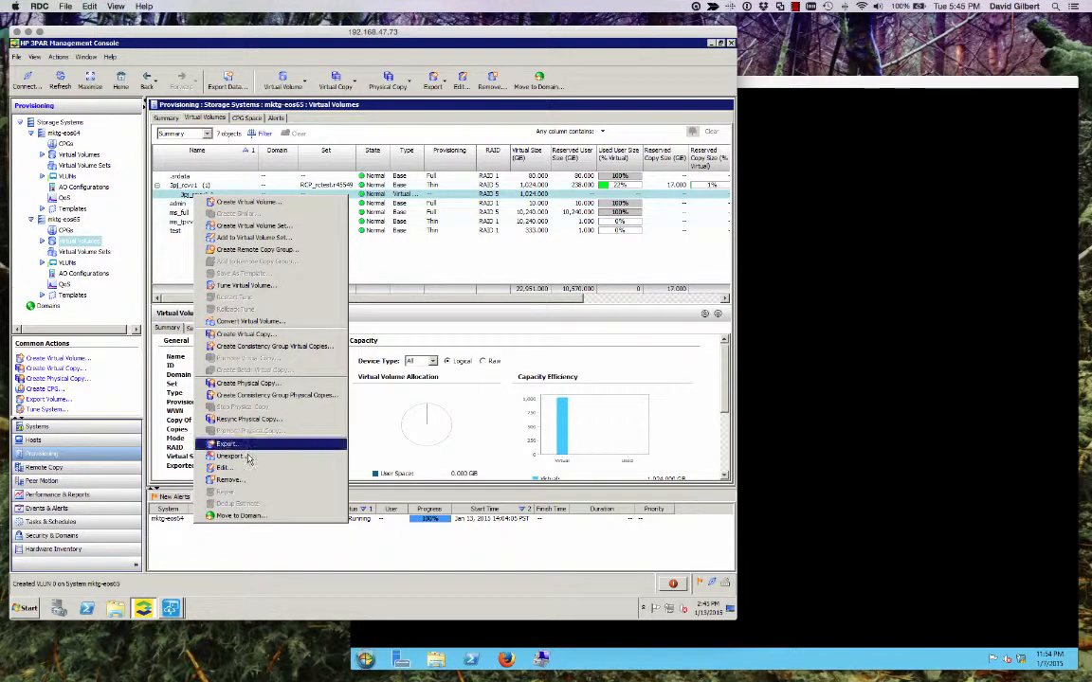
click(229, 454)
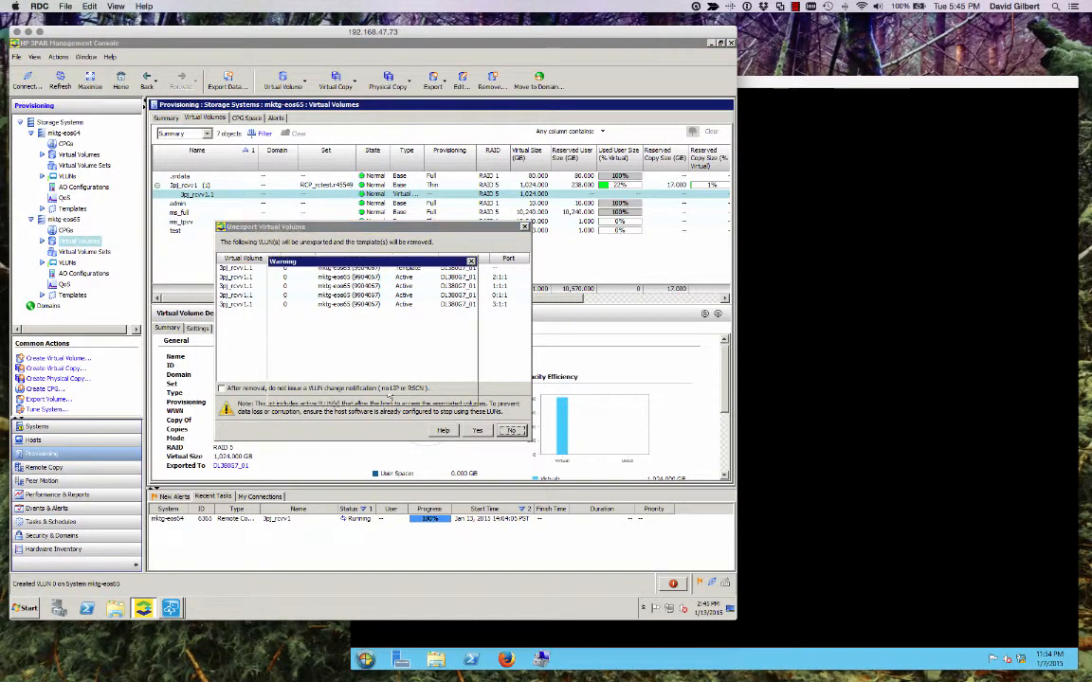
click(477, 430)
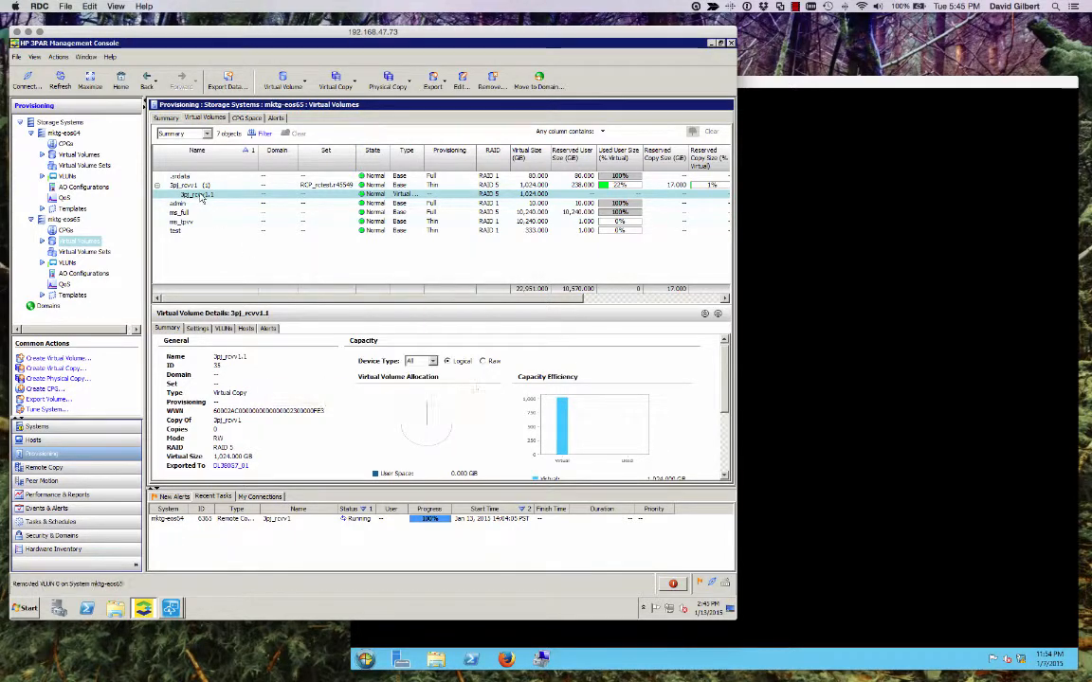
- Remove the virtual copy, accepting the delete warning
right_click(197, 193)
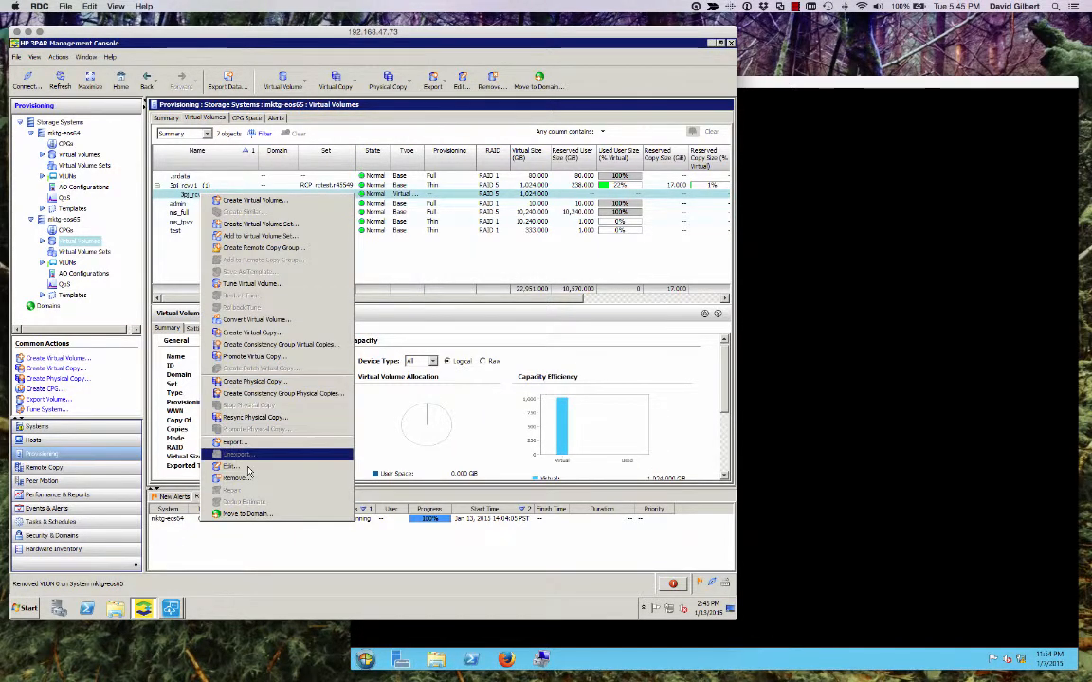
click(235, 477)
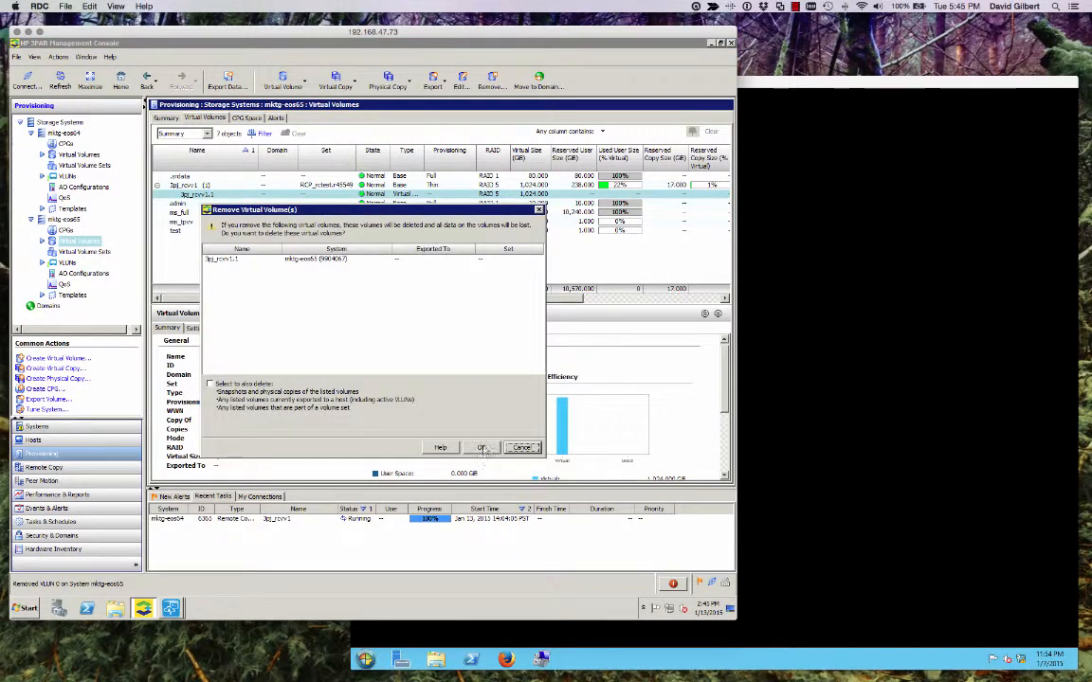
click(484, 447)
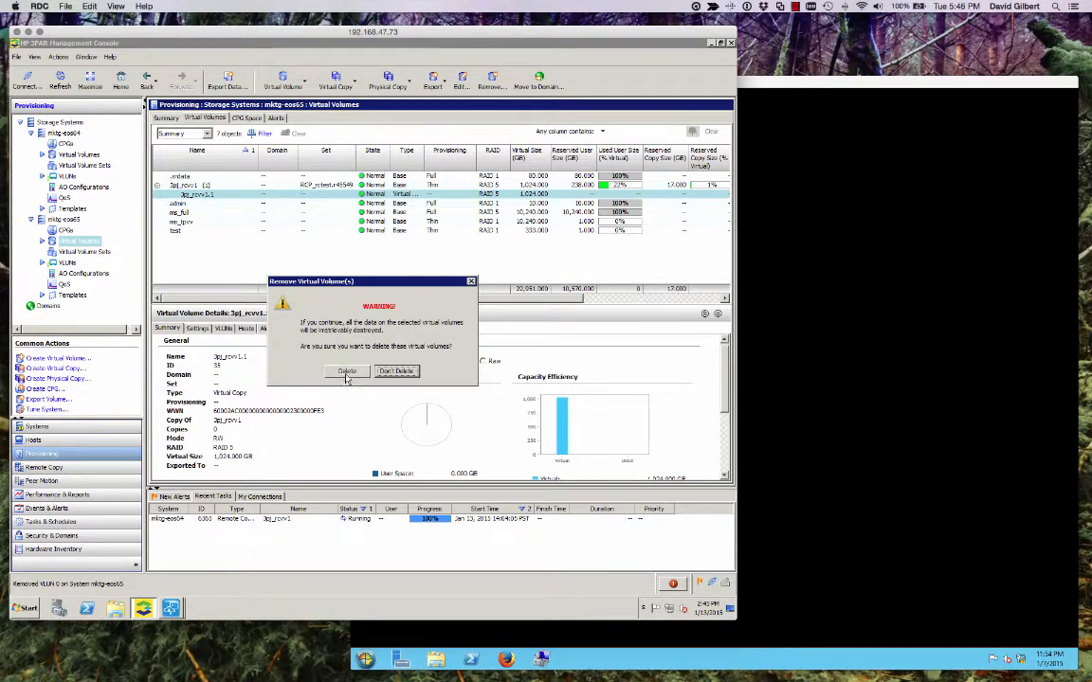
click(347, 369)
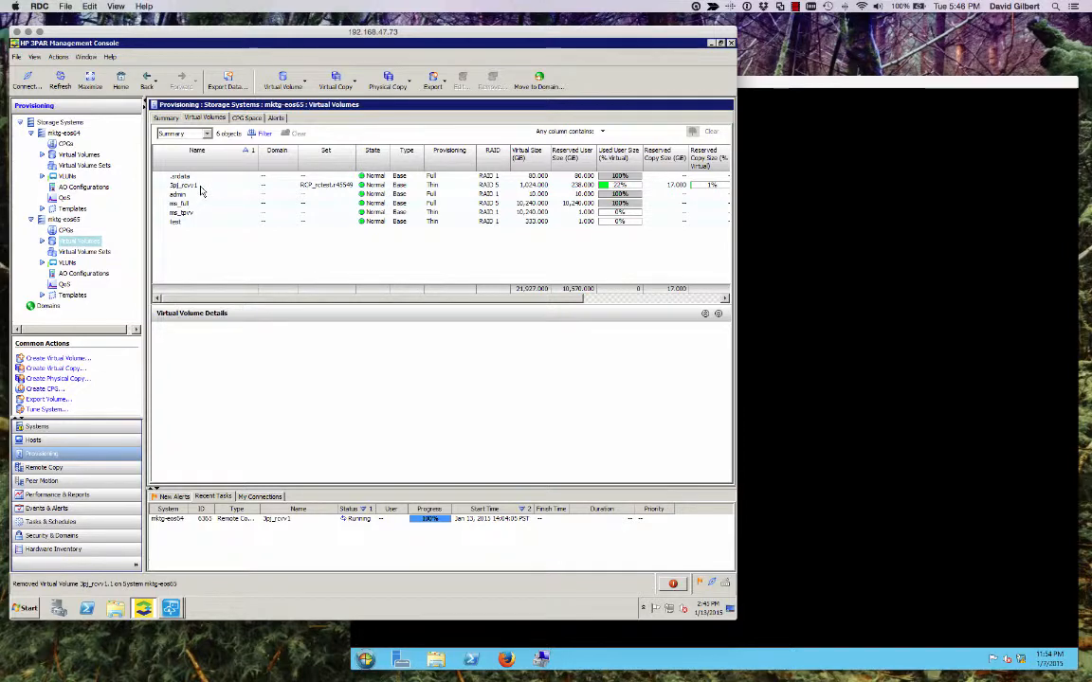
- View bp_vcvv1's details, then the replicated volume on the other storage system
click(182, 185)
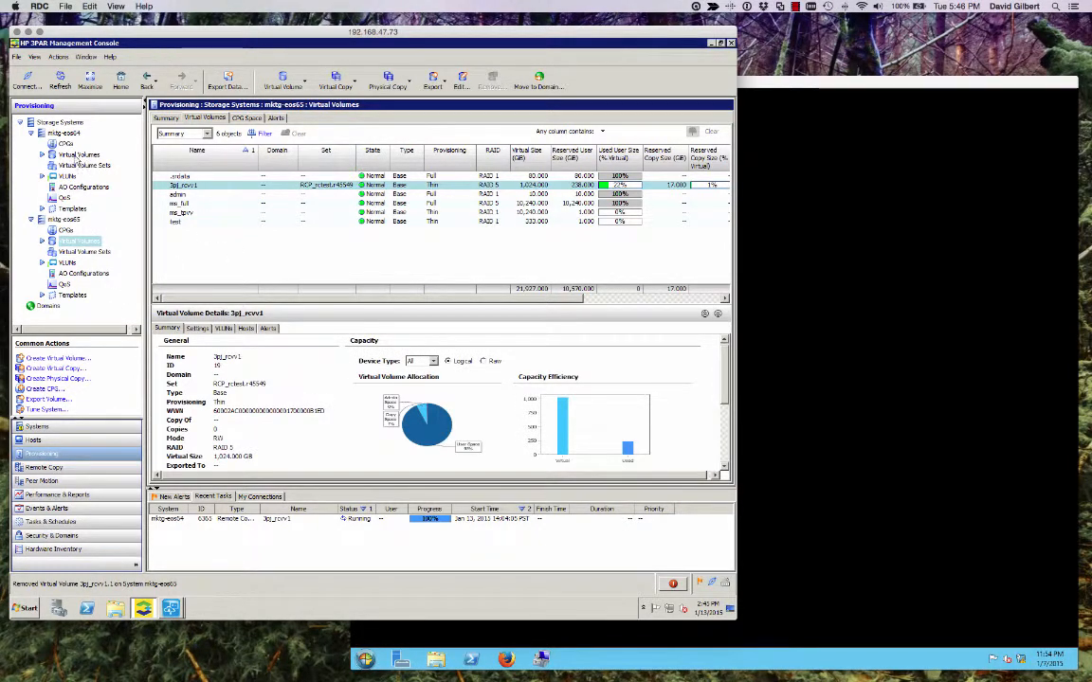
click(79, 155)
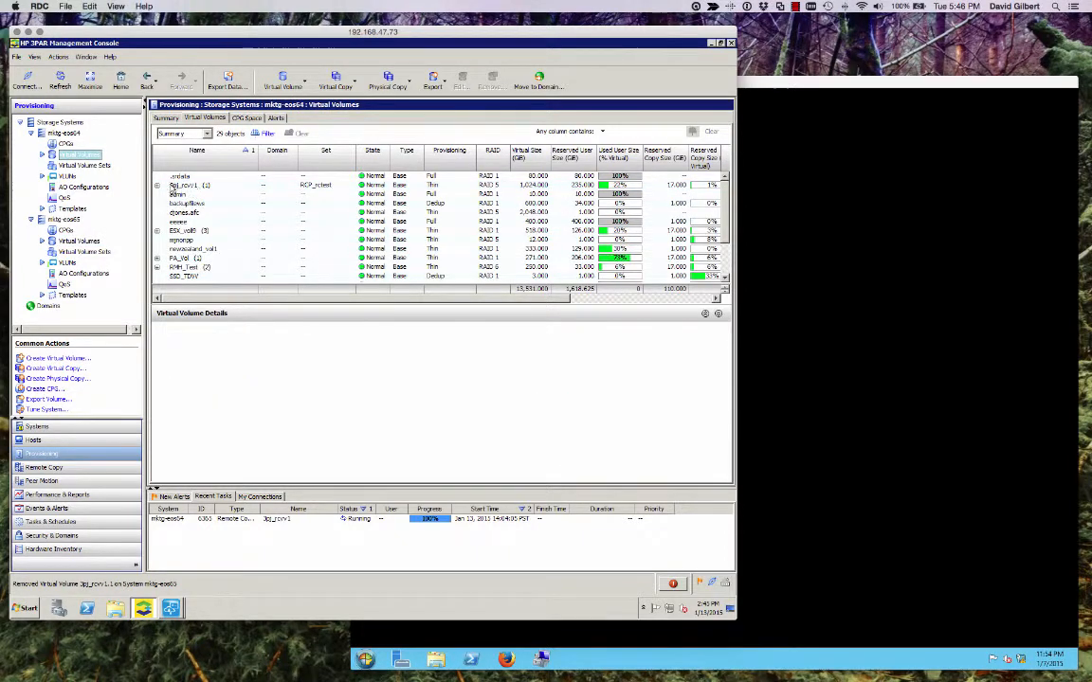
click(186, 185)
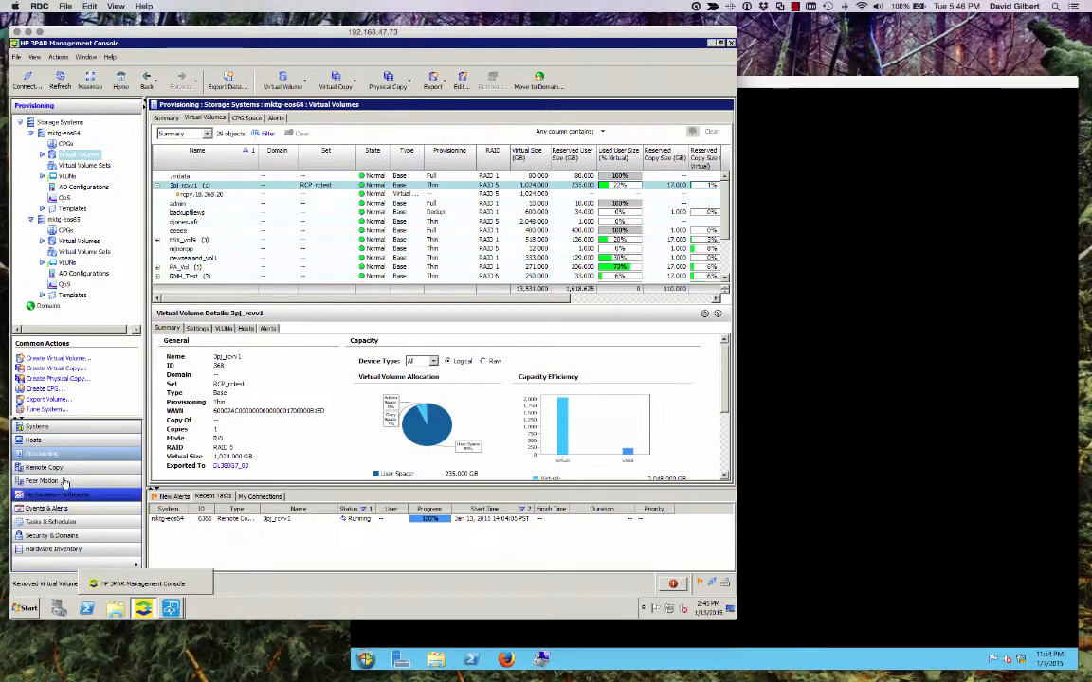
- Stop the Periodic remote copy group, confirm, and check its volume's stopped sync state
click(44, 466)
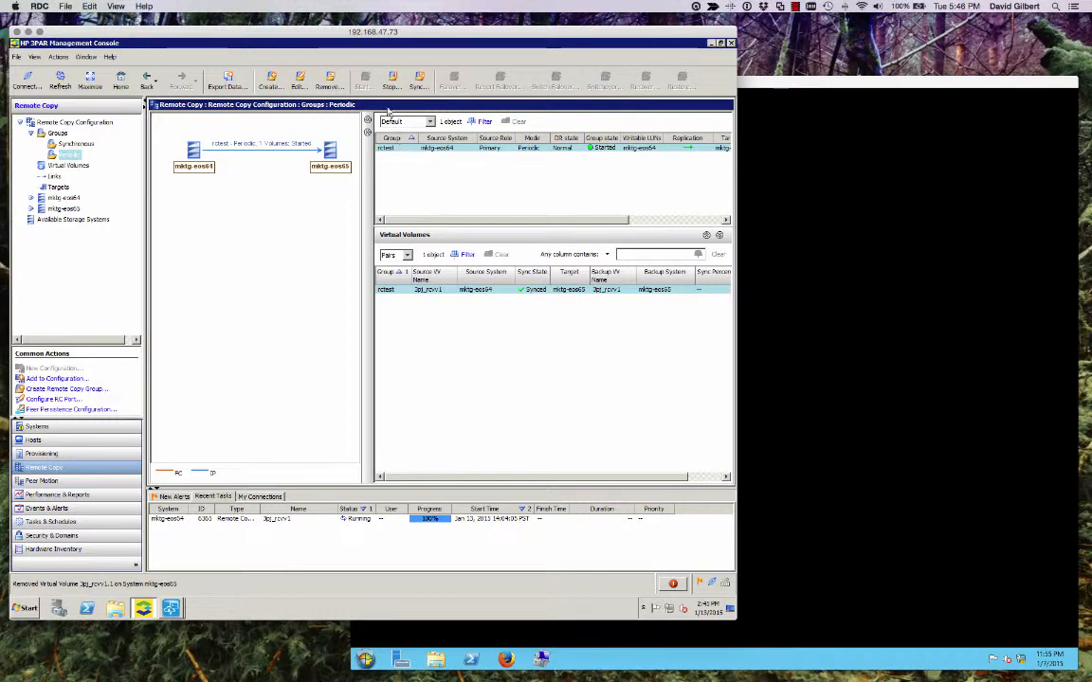
mouse_move(454, 178)
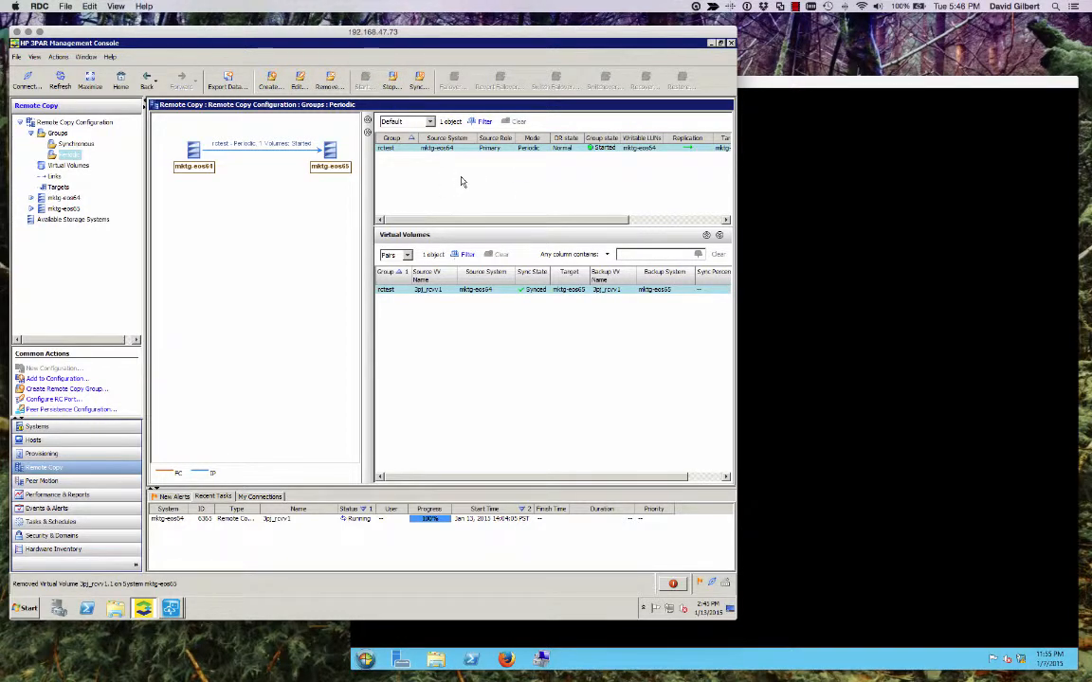
mouse_move(458, 190)
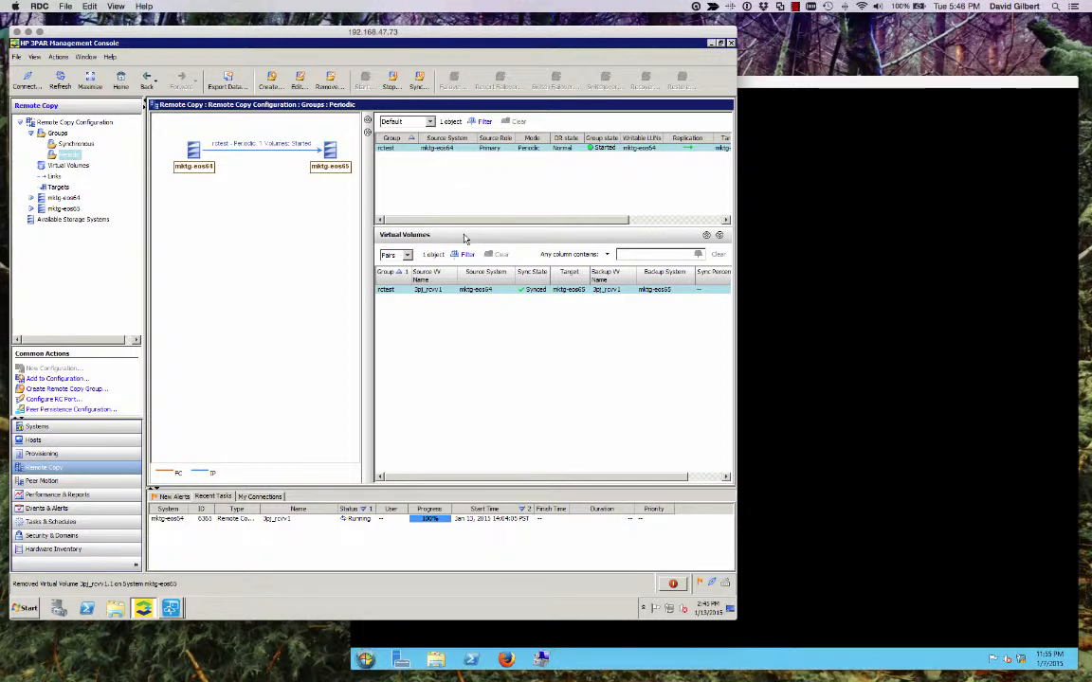
click(390, 80)
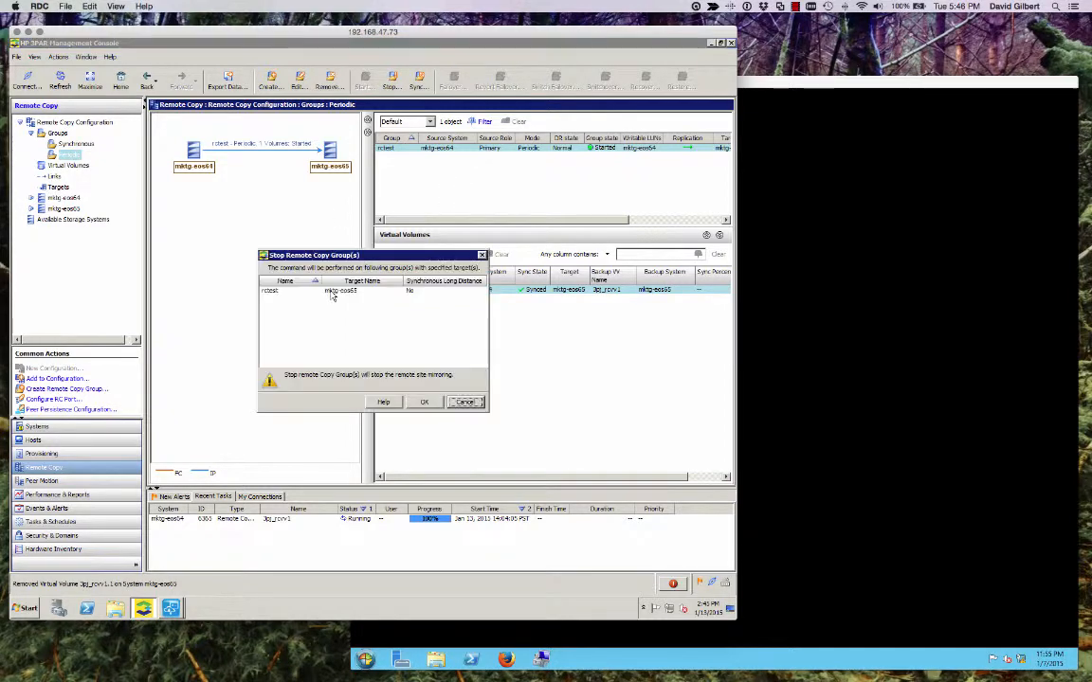
click(424, 402)
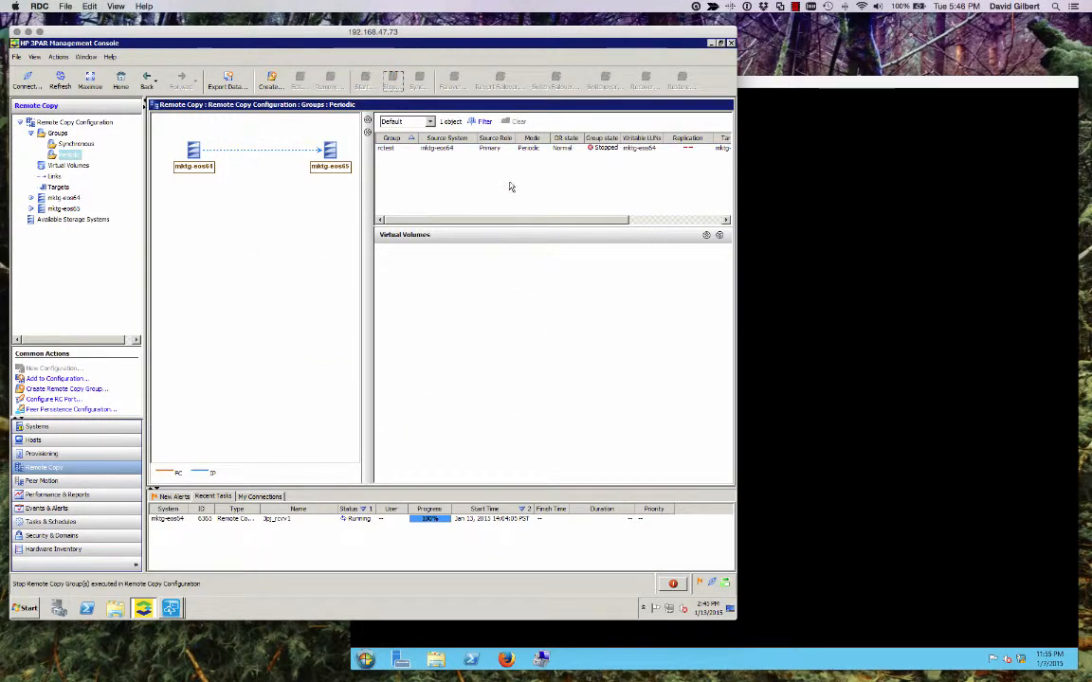
click(435, 148)
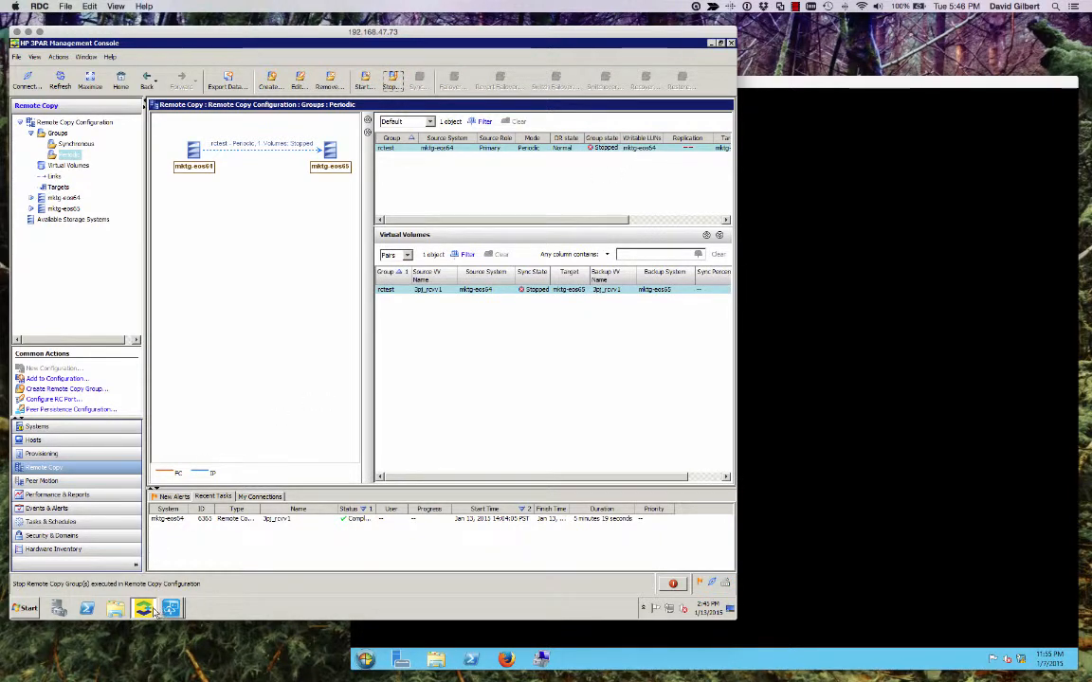
click(144, 608)
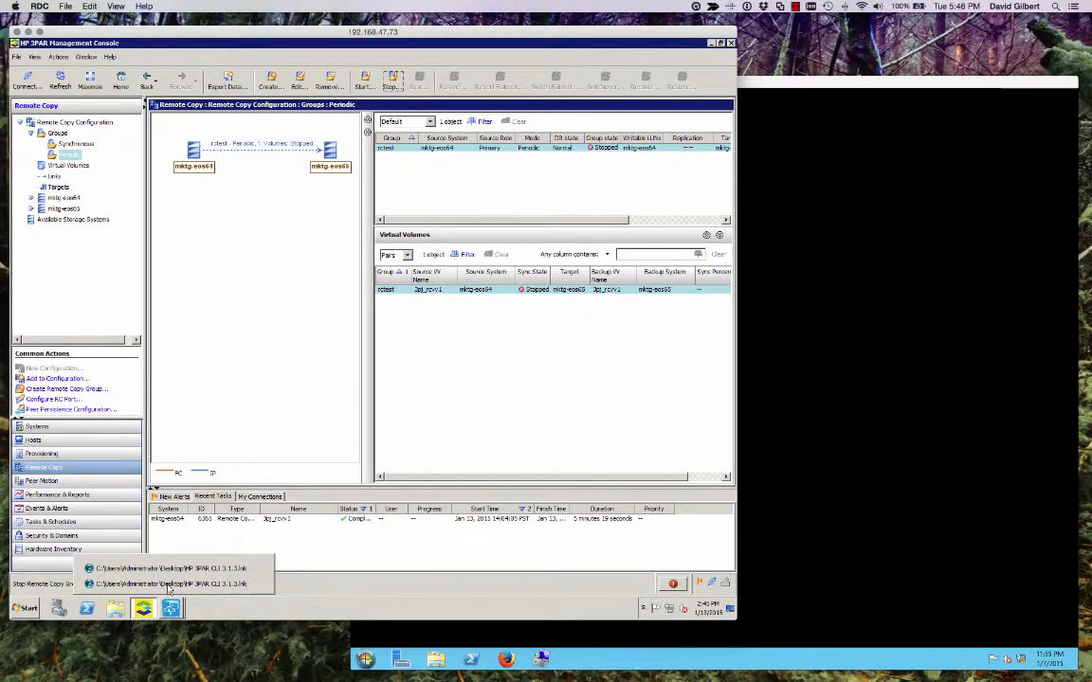
- Check the provisioning view in the console, then return to the CLI session
click(171, 569)
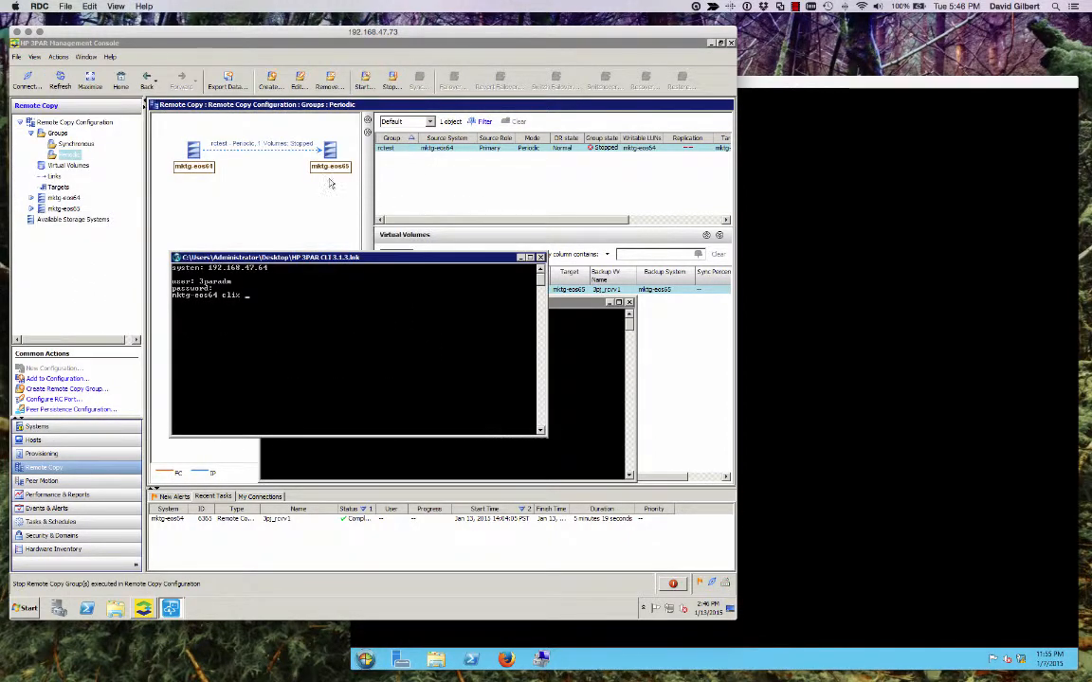
click(36, 425)
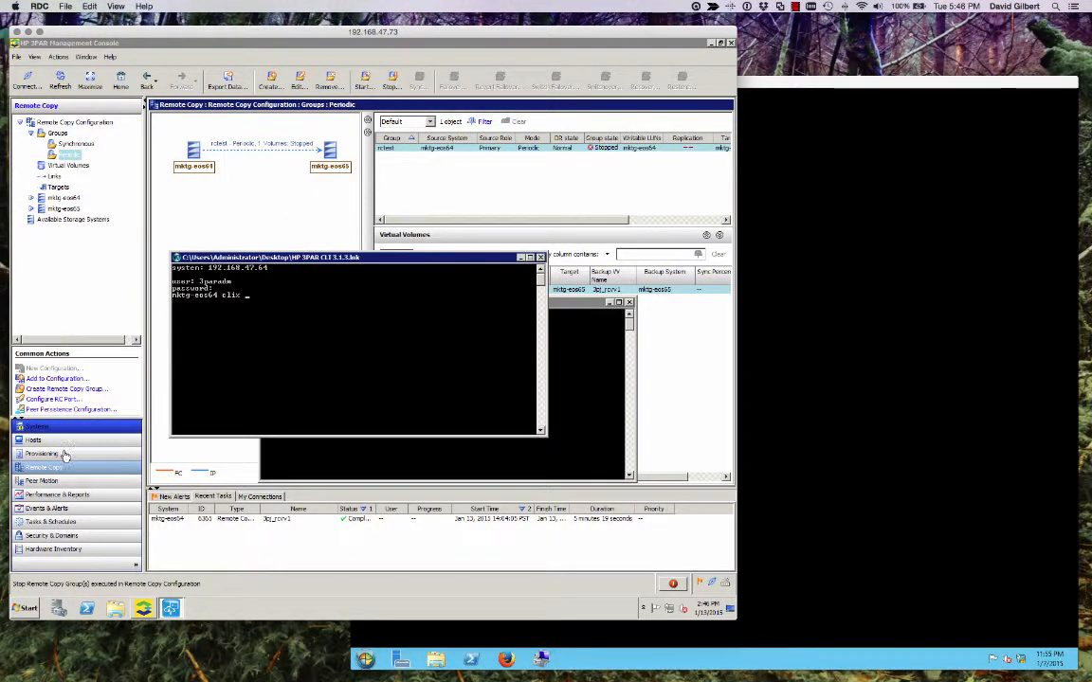
click(42, 453)
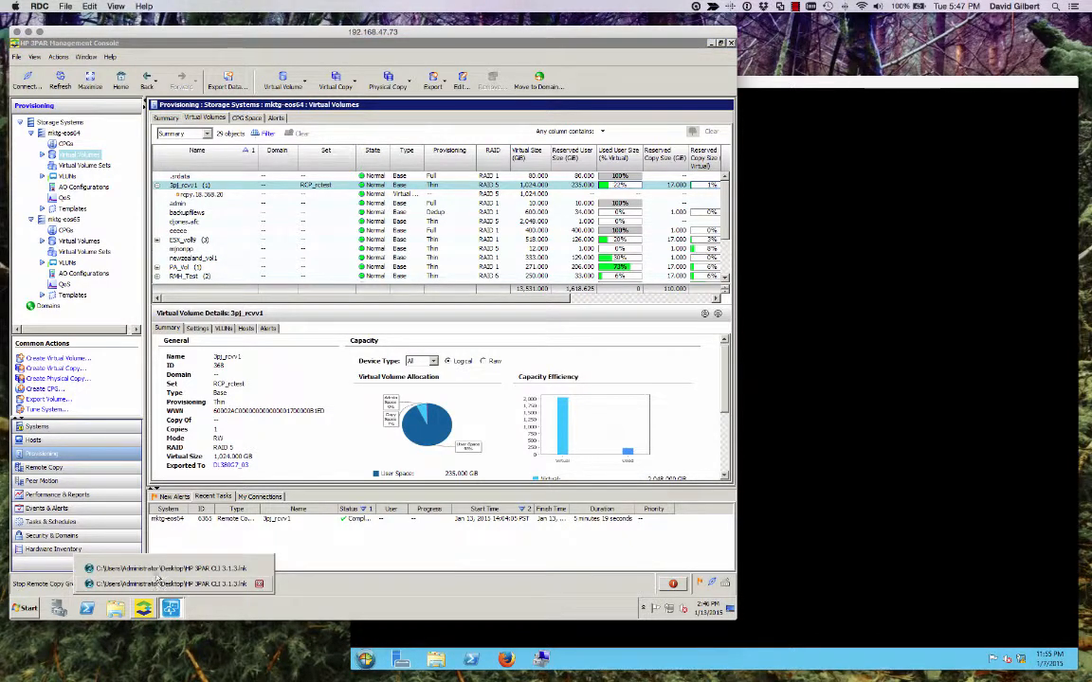
click(171, 569)
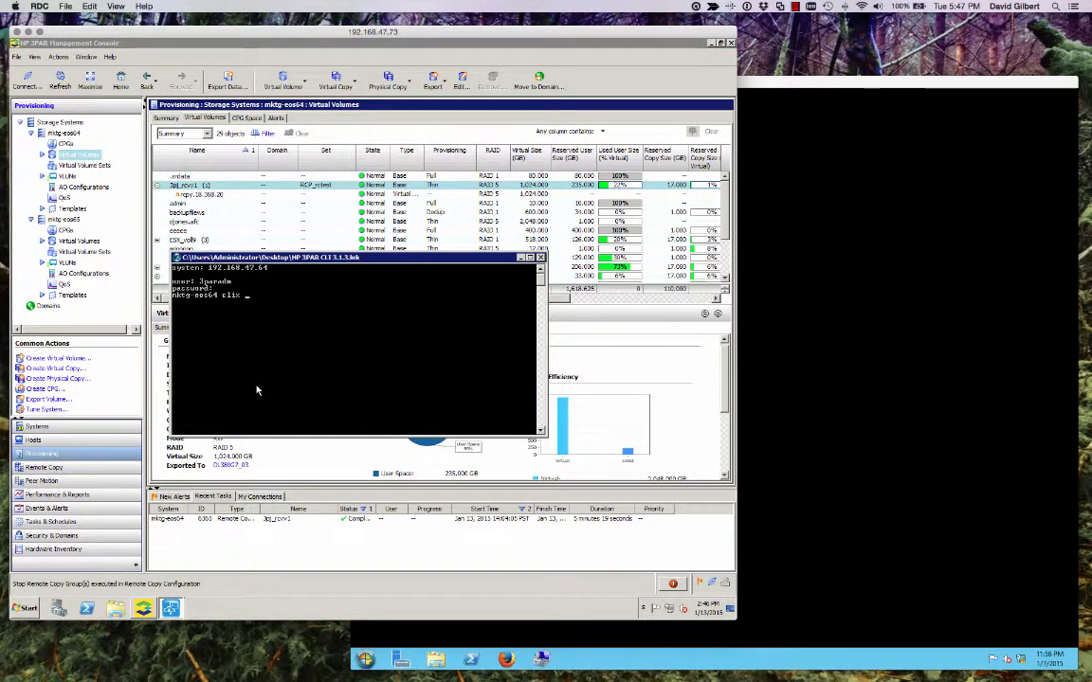
- Enter the dismrcopyvv command with -keepsnap for the volume and group
text(d)
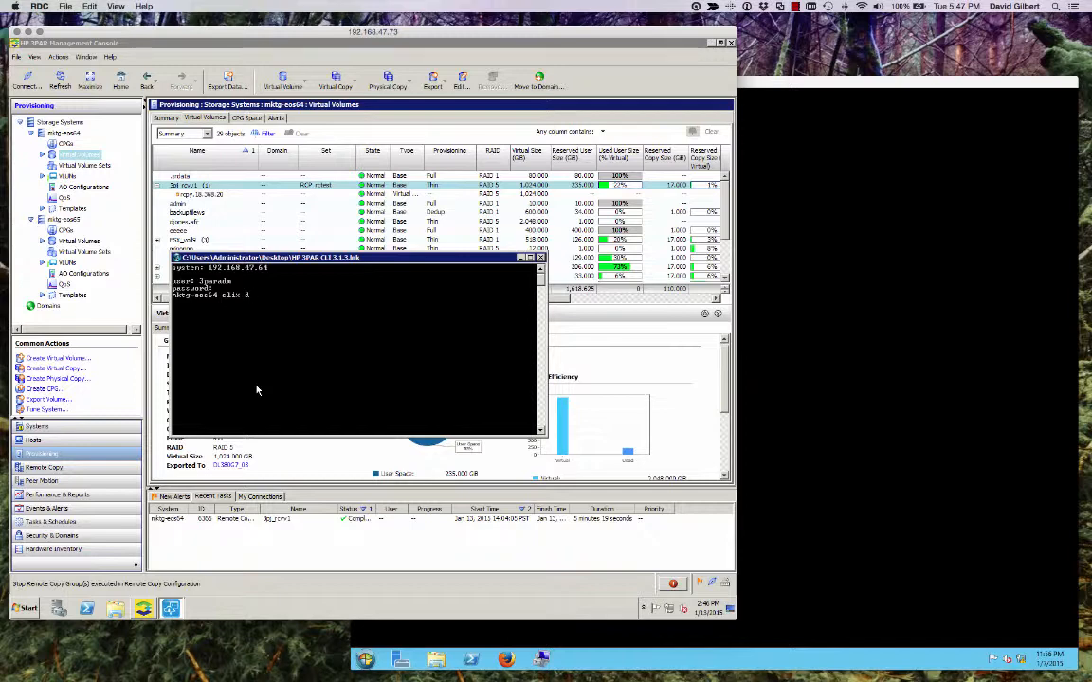
text(ismiss)
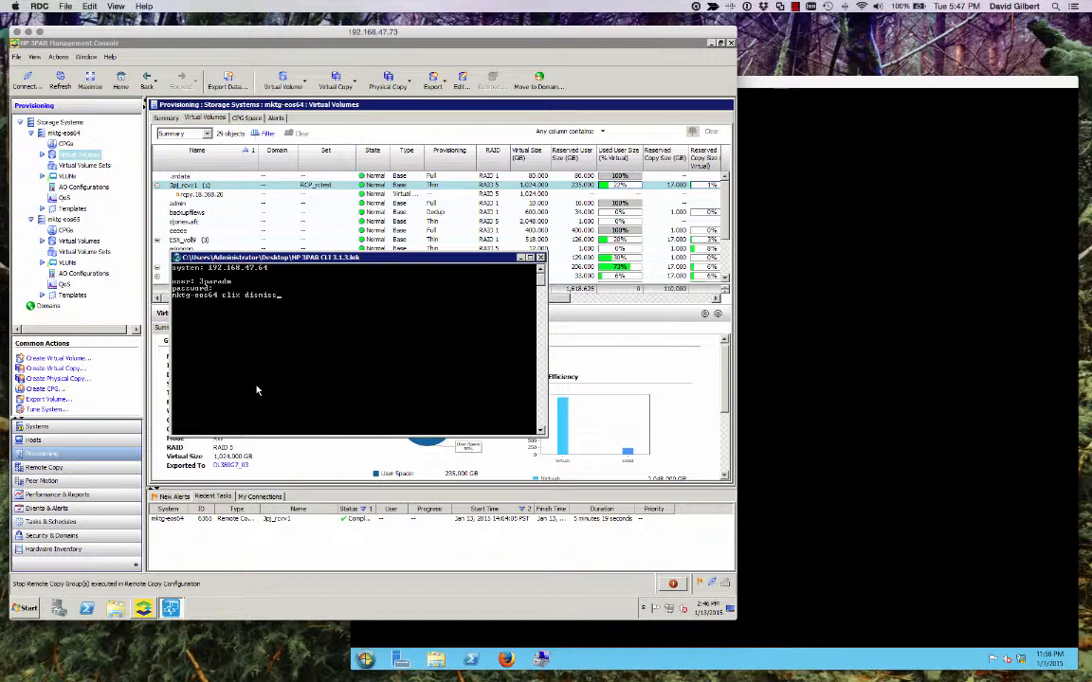
text(rc)
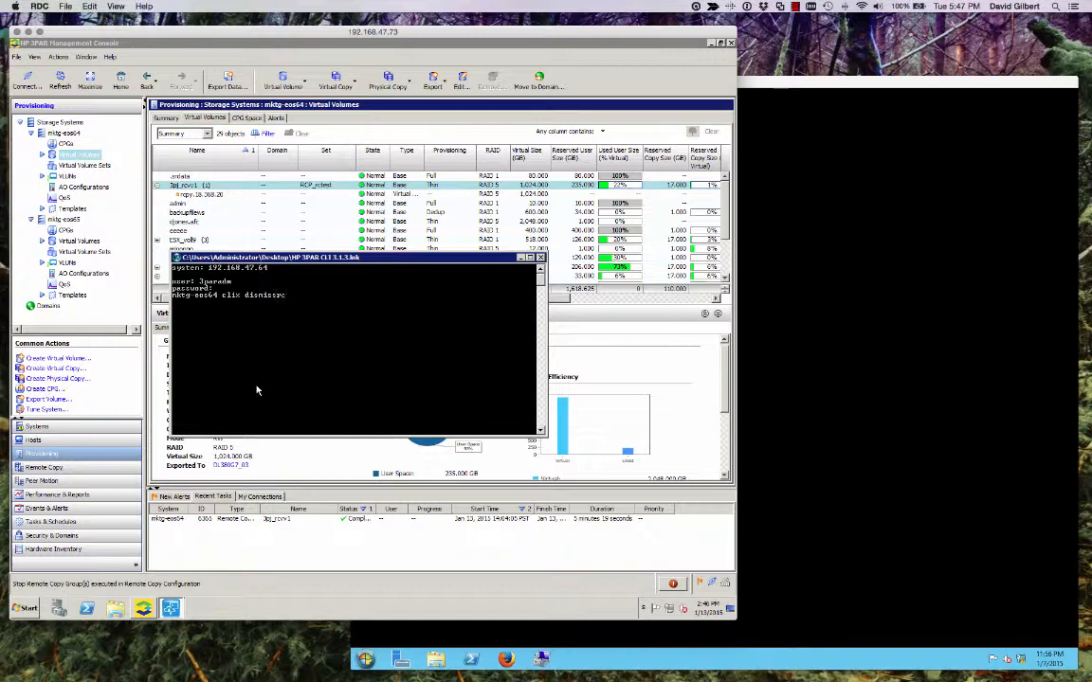
text(copy)
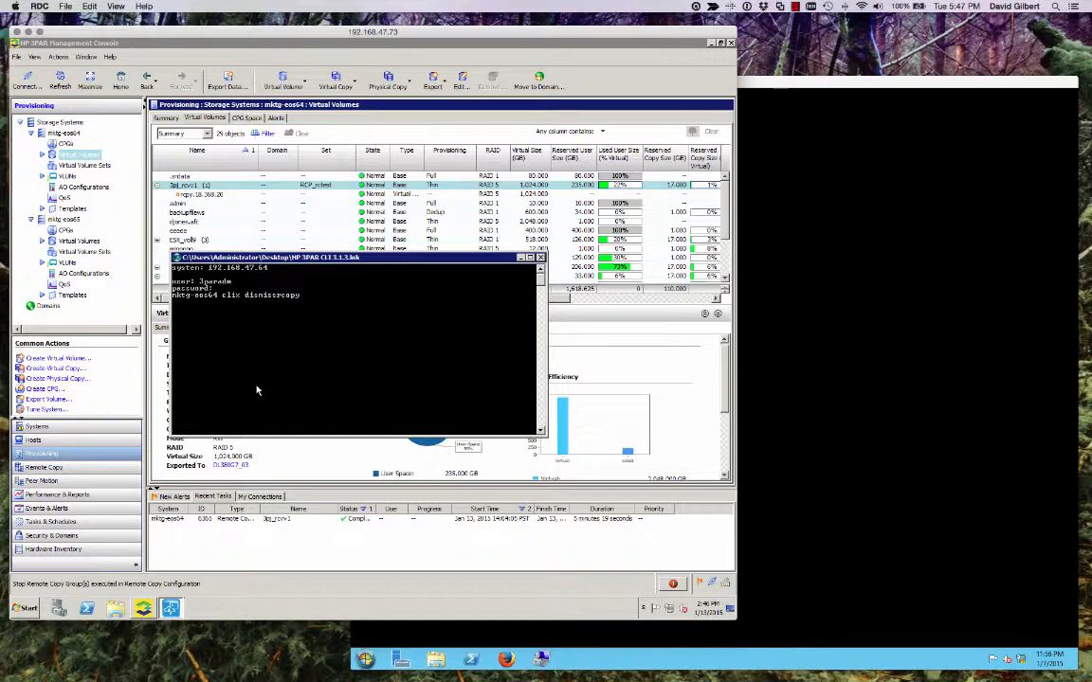
text(vv)
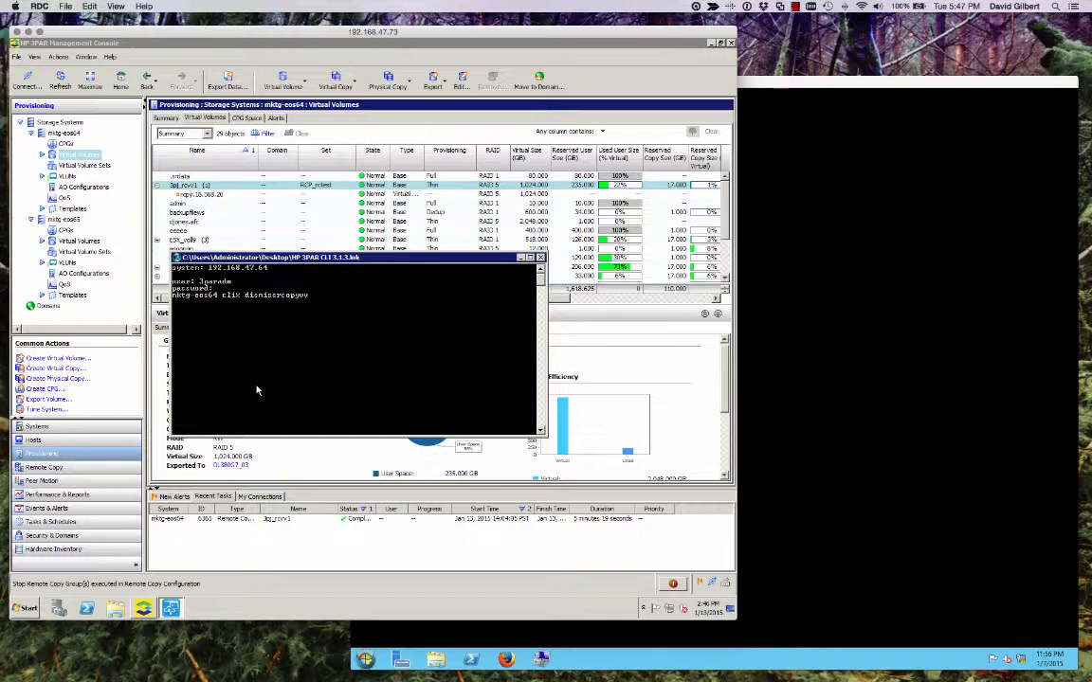
text(-jo)
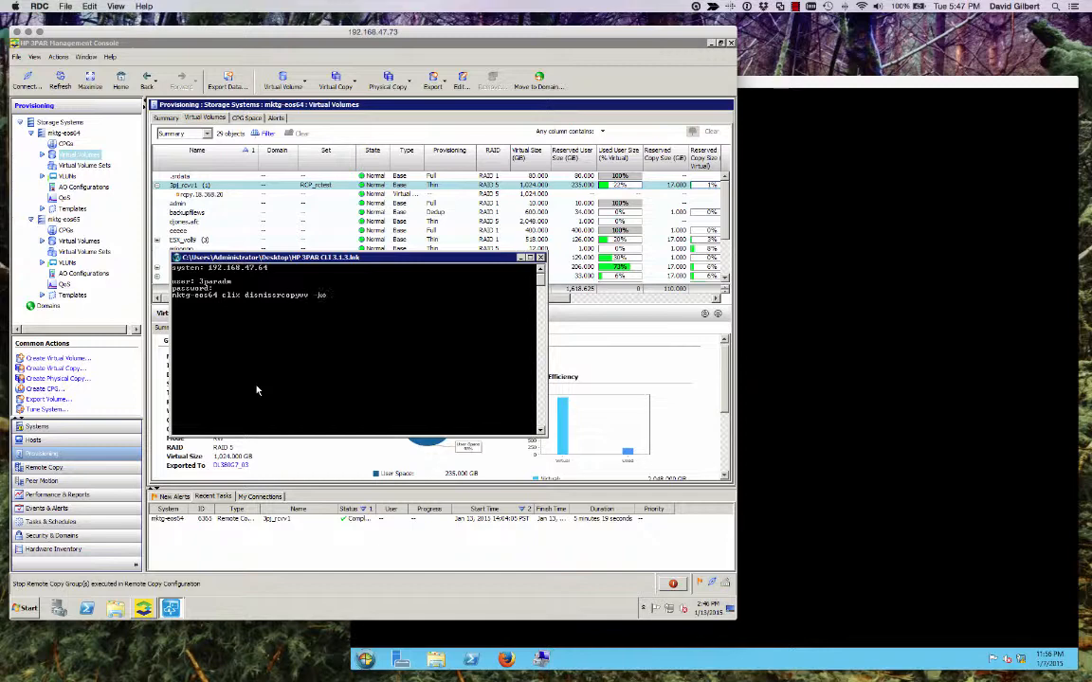
text(-keepsnap 3pj_rcvv1 rctest)
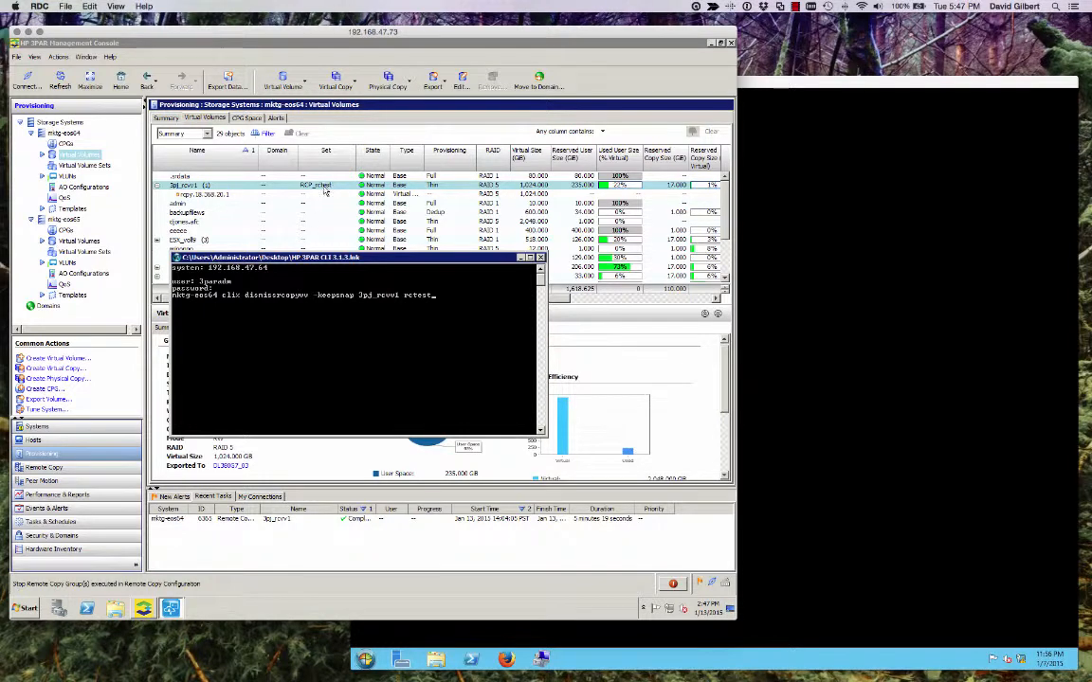
mouse_move(451, 307)
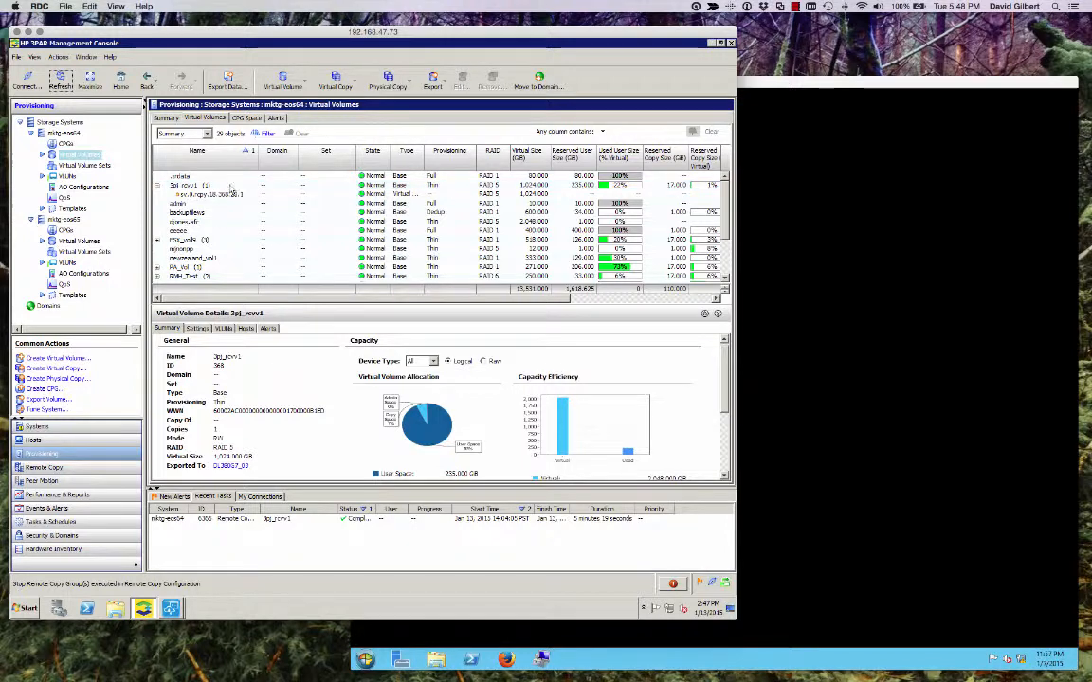
- Verify under Remote Copy that the Periodic group's virtual volume list is empty
click(189, 185)
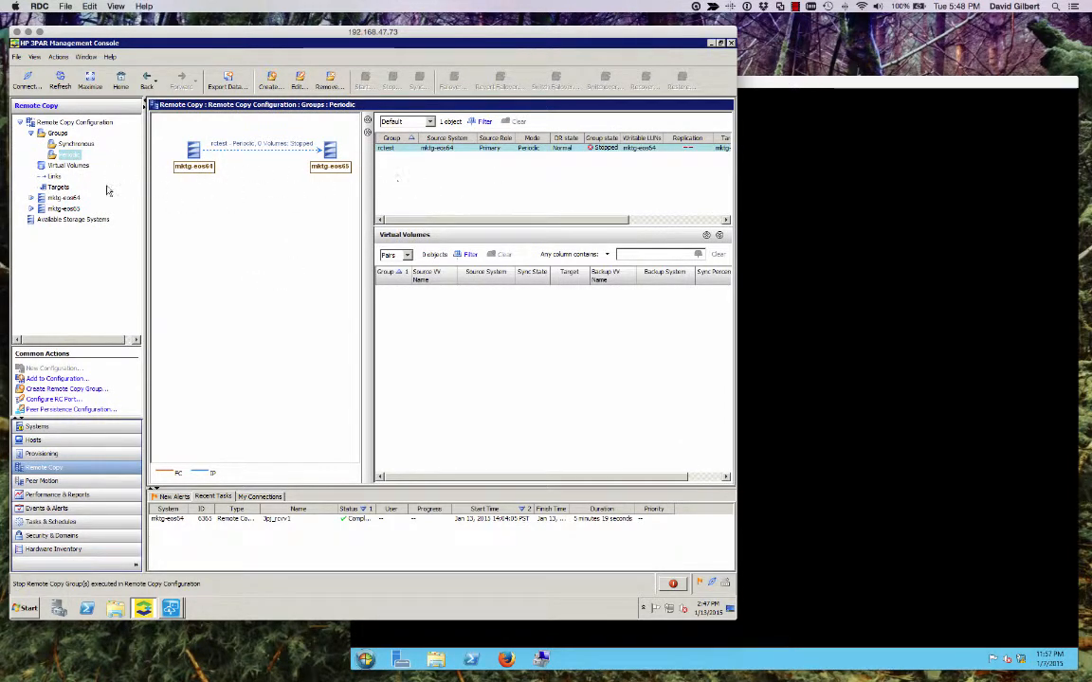
click(68, 164)
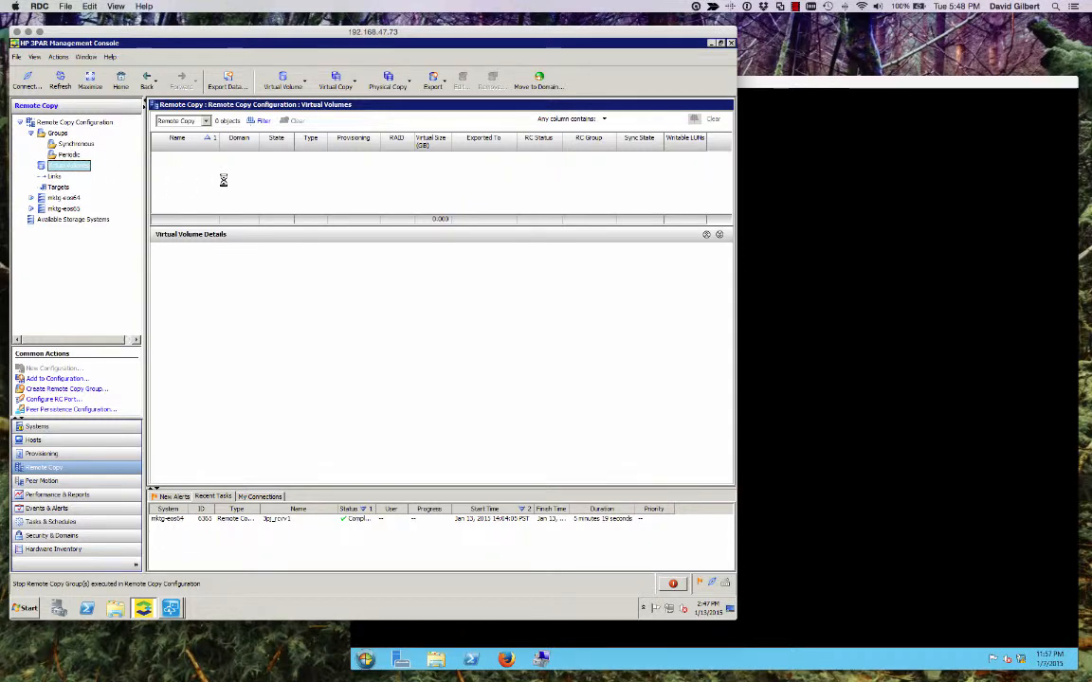
click(69, 155)
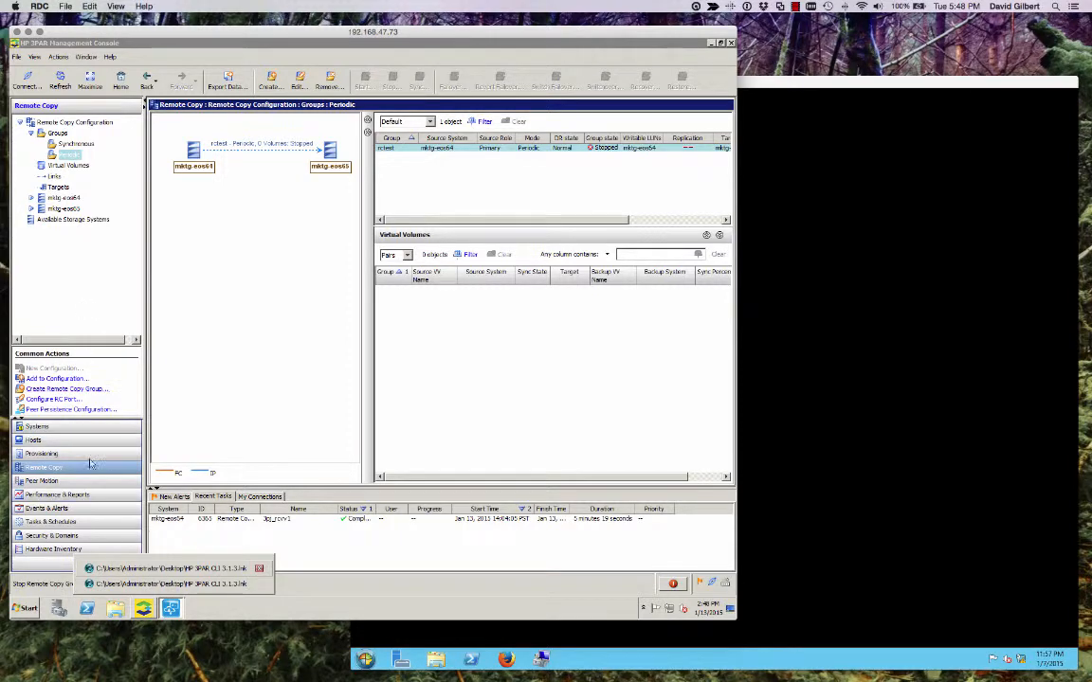
click(41, 453)
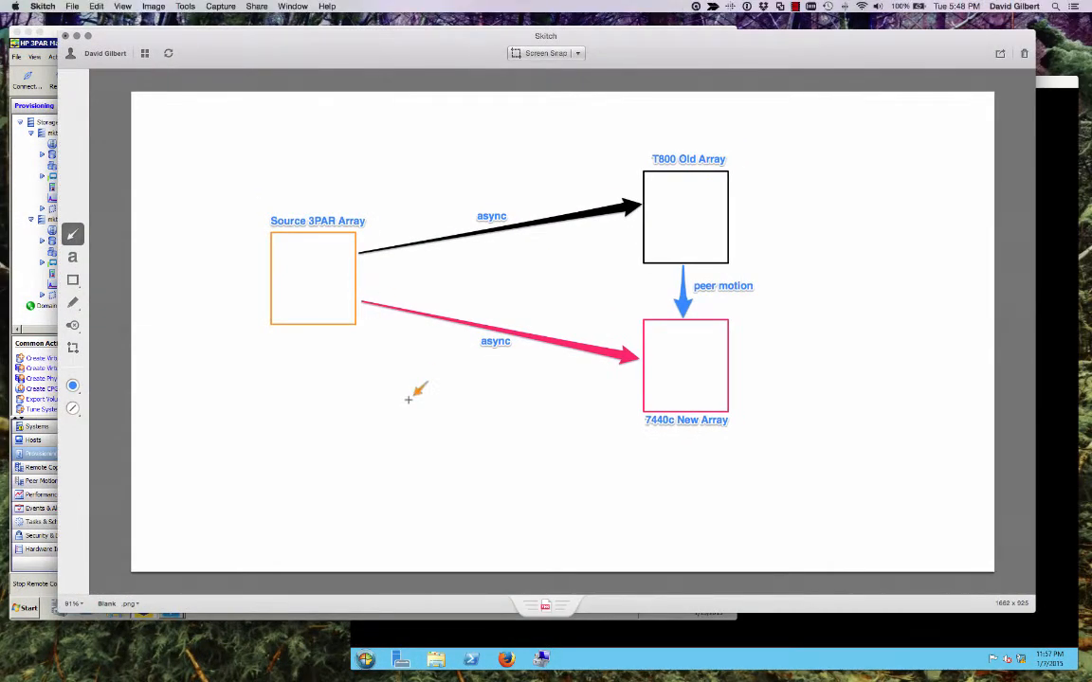
mouse_move(693, 194)
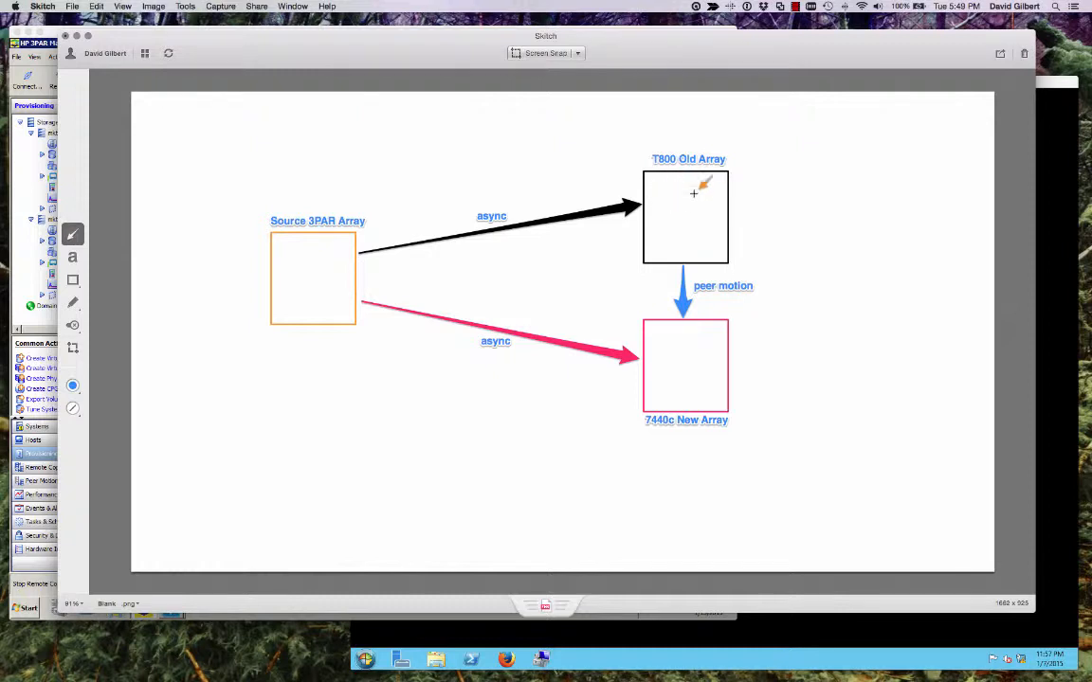
mouse_move(693, 334)
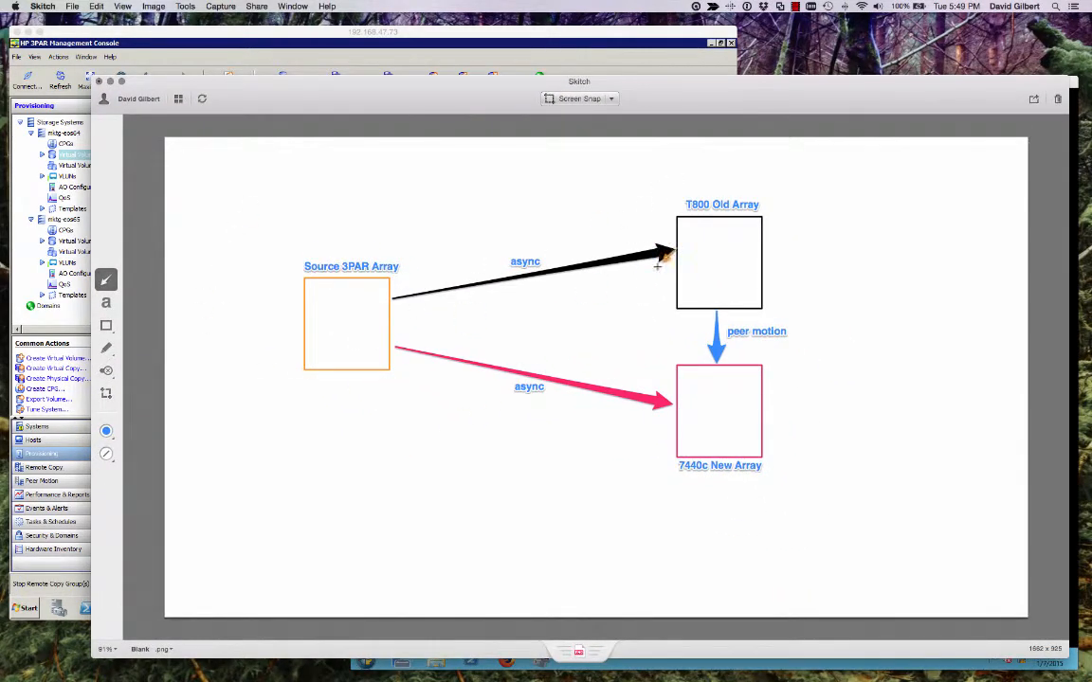
mouse_move(794, 235)
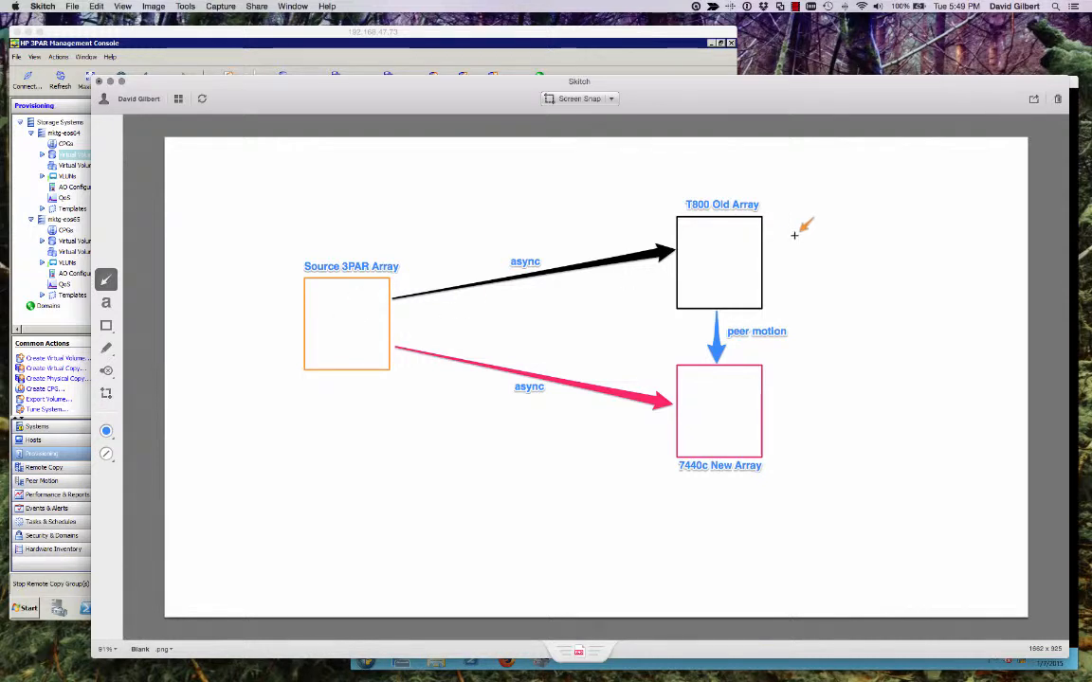
mouse_move(362, 337)
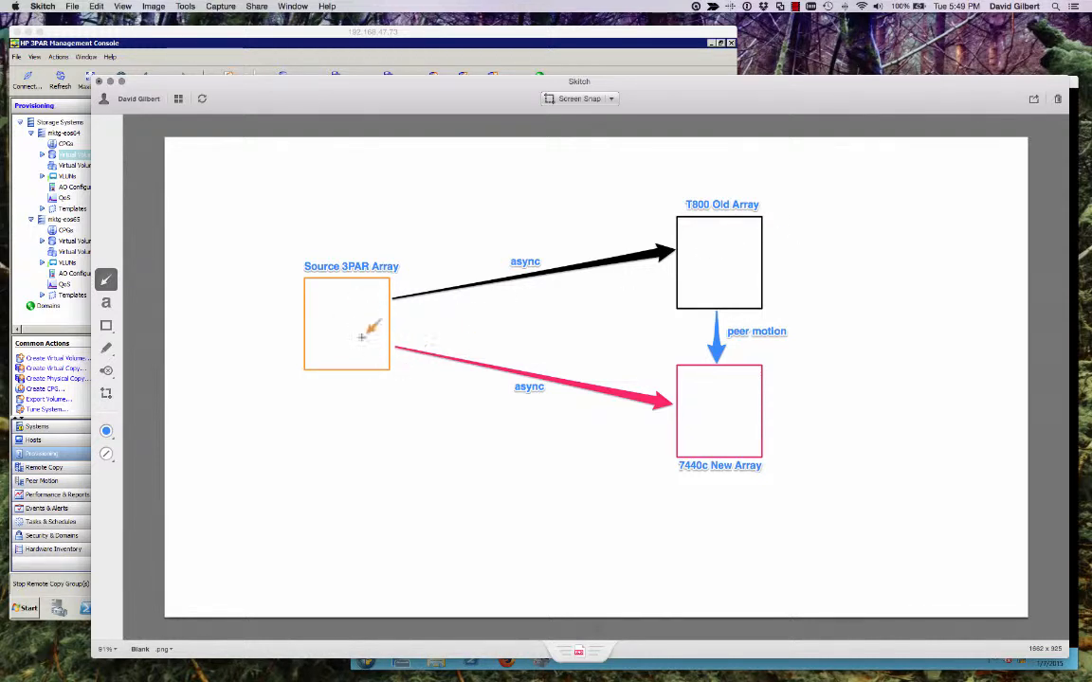
mouse_move(691, 417)
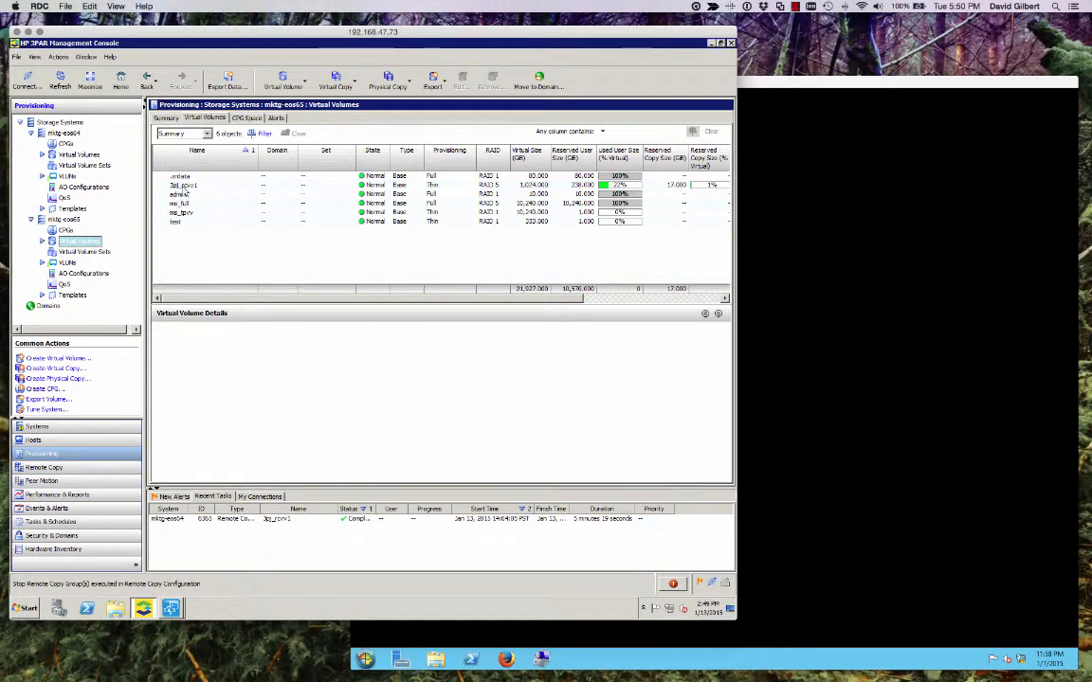
- View the copied volume's details on each array in Provisioning > Virtual Volumes
click(182, 185)
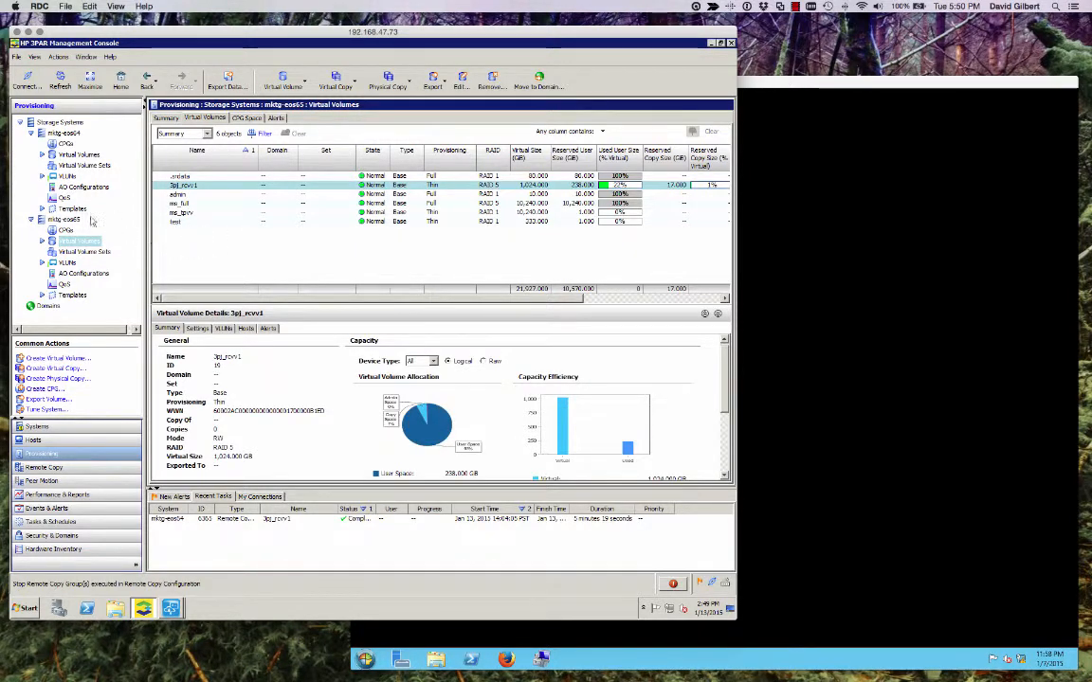
mouse_move(281, 278)
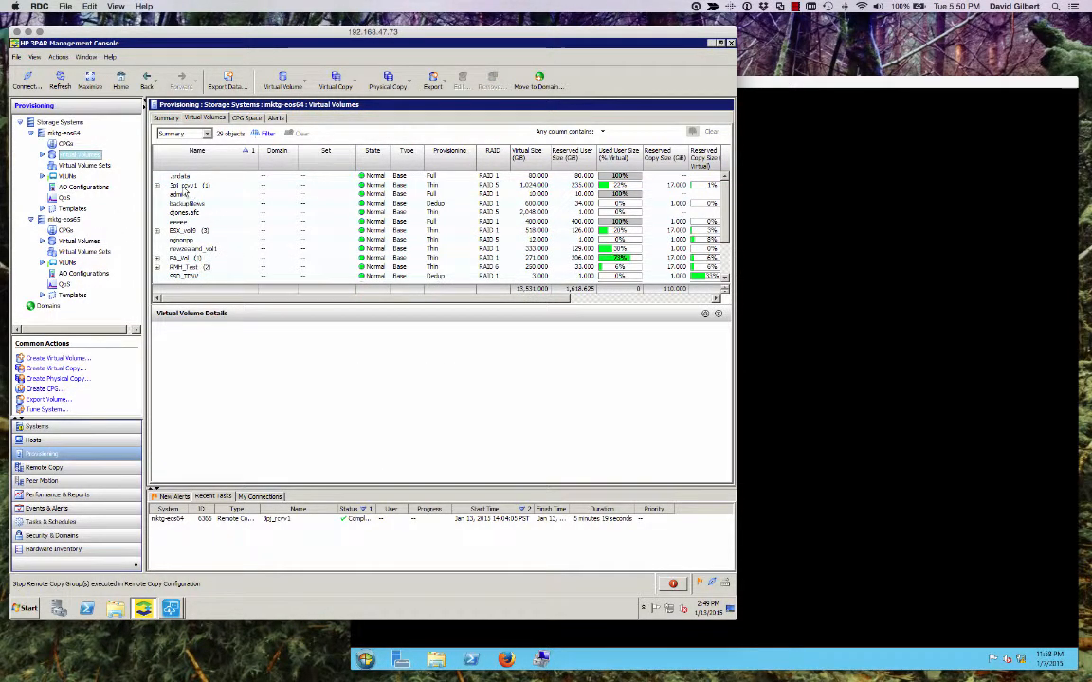
click(186, 185)
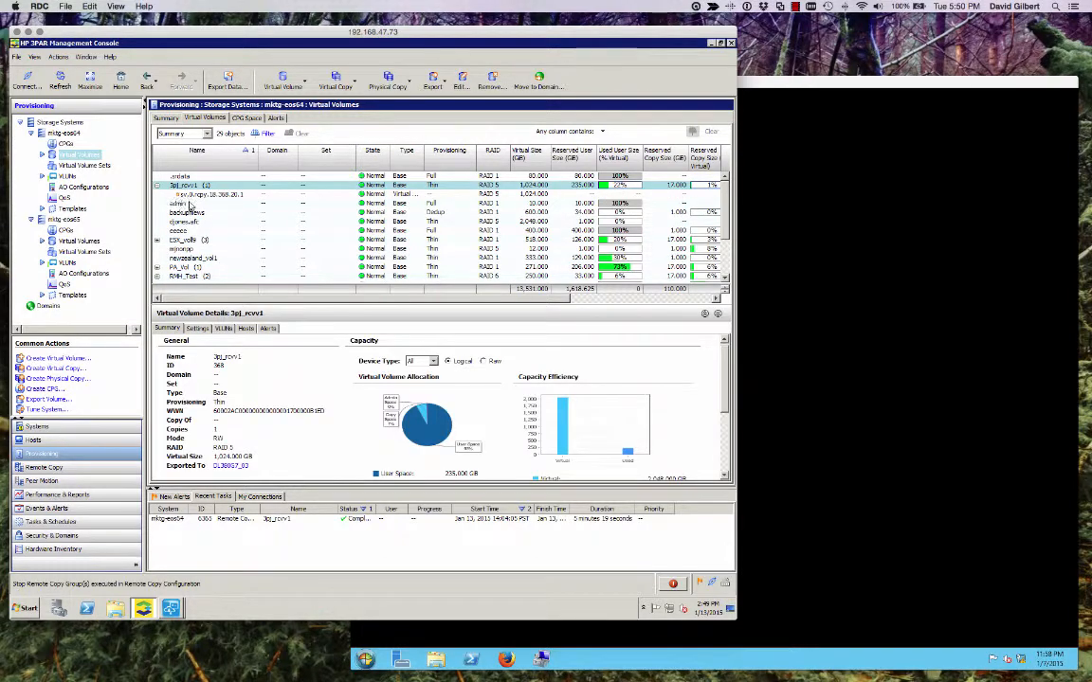
mouse_move(199, 205)
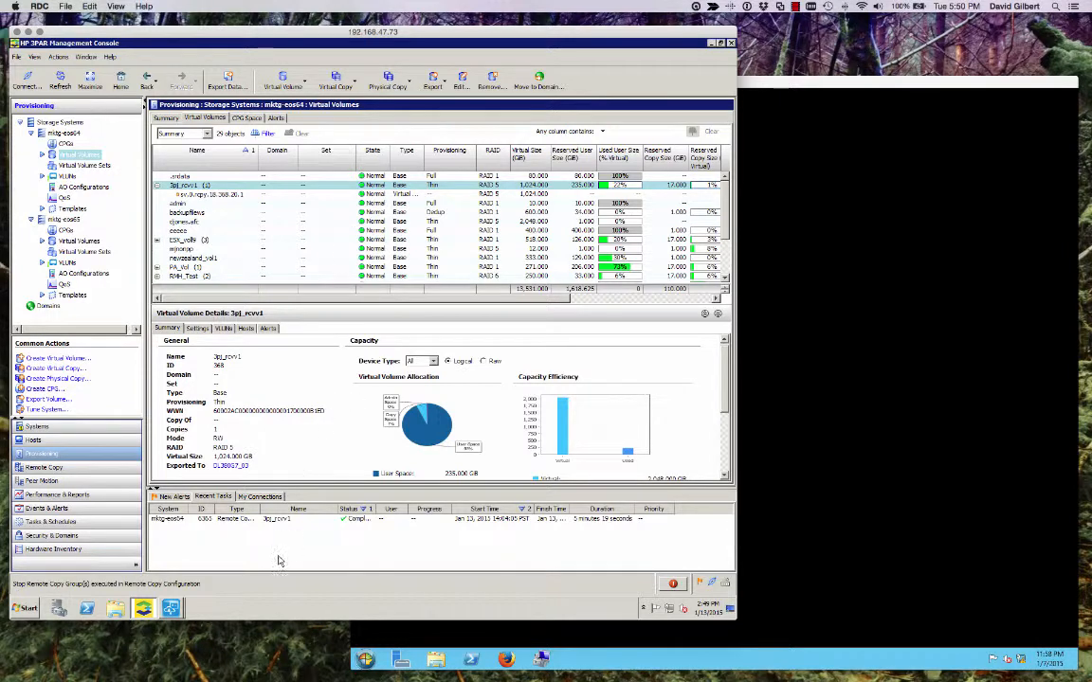
mouse_move(235, 580)
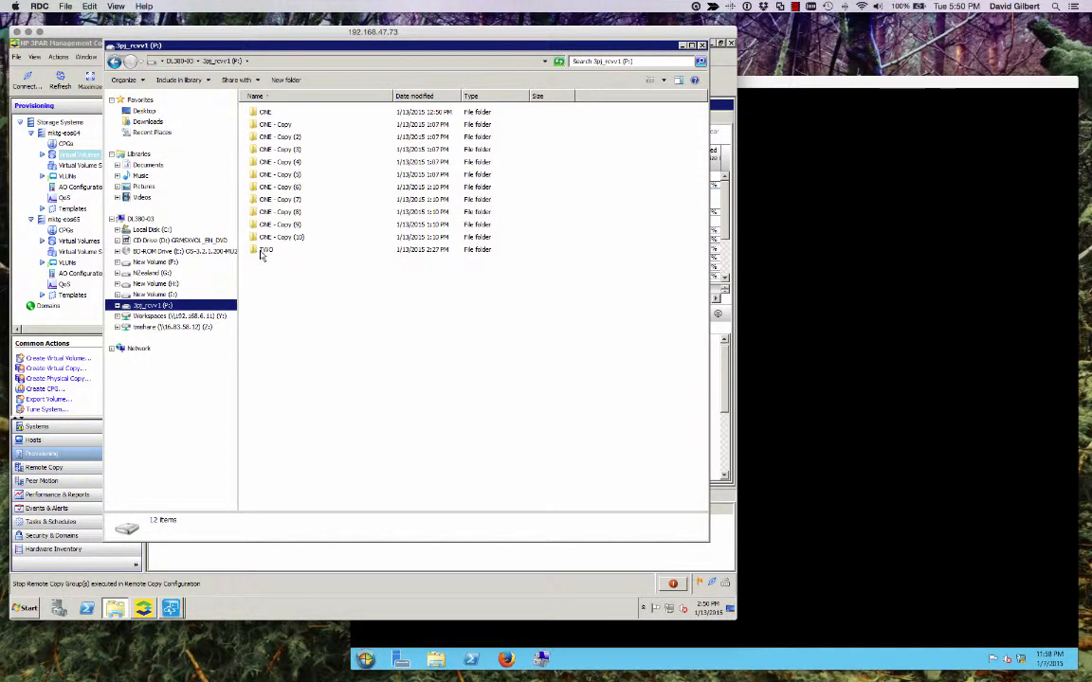
- Paste a 'TWO - Copy' folder onto the replicated drive, then return to the CLI window
right_click(265, 250)
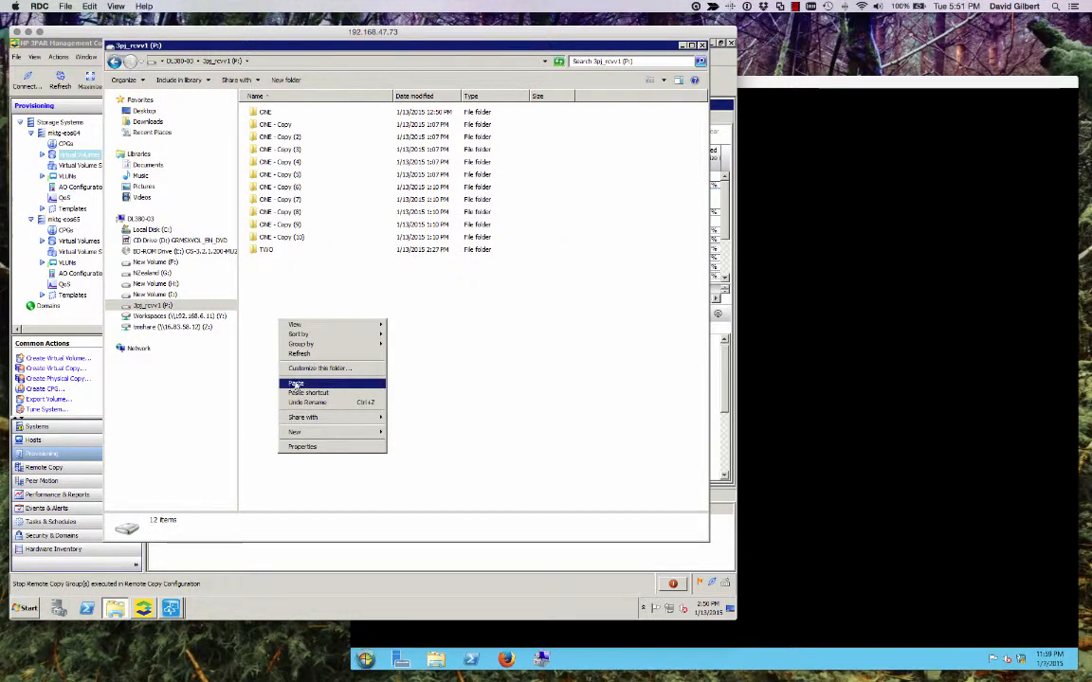
click(296, 383)
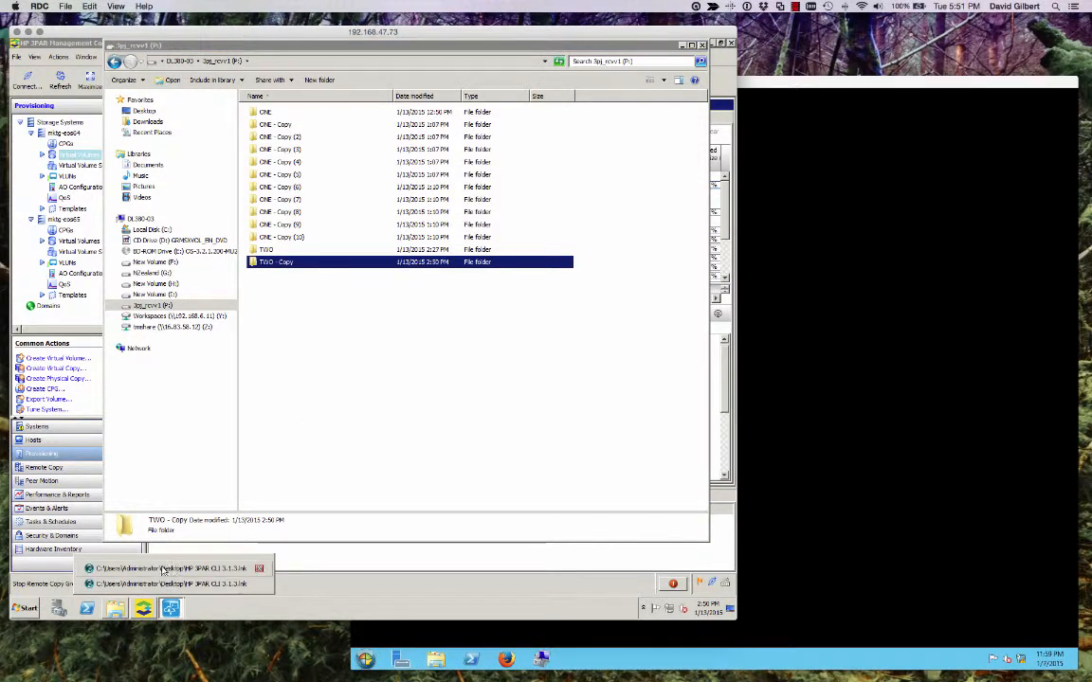
click(171, 568)
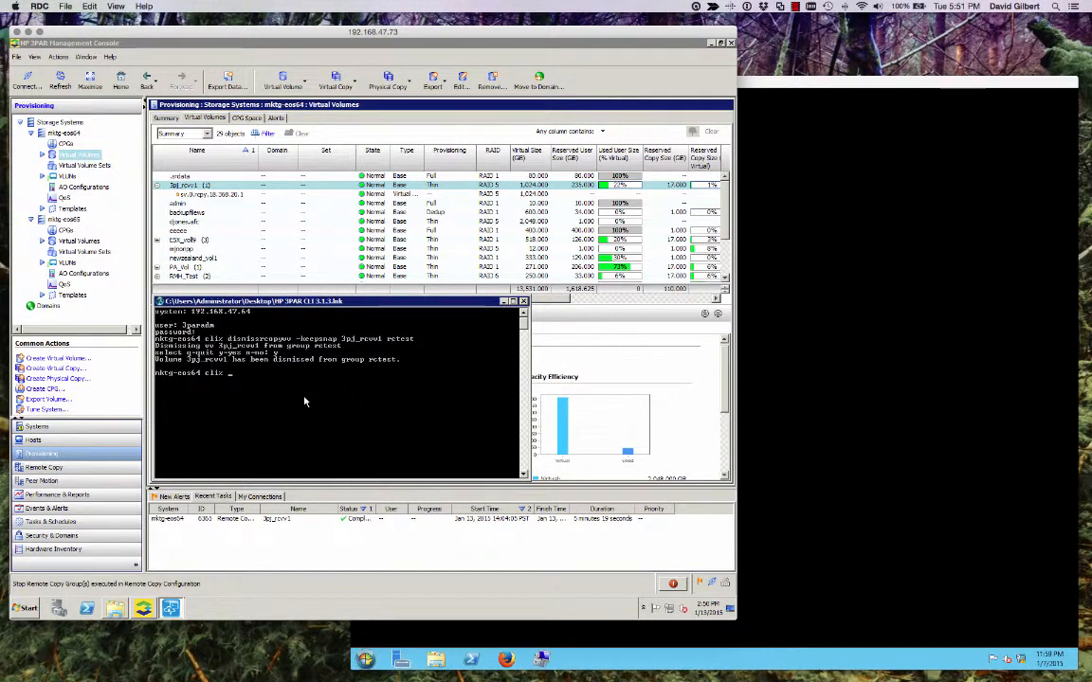
- Enter the admitrcopyvv command naming the volume, target and rctest group
text(admitr)
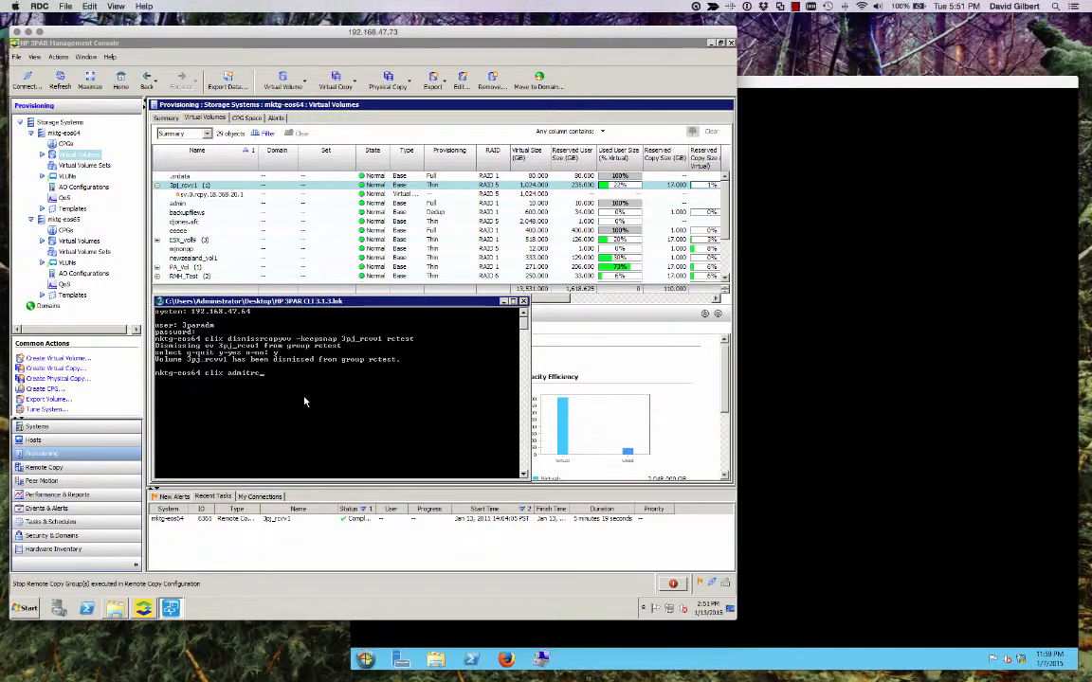
text(copyvv)
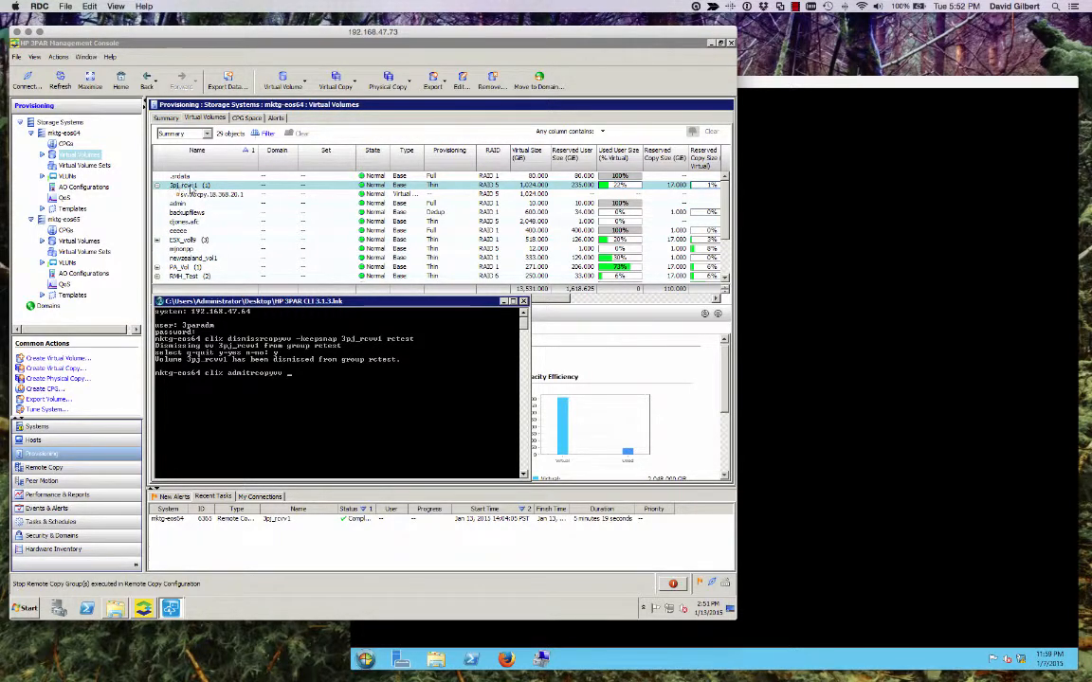
mouse_move(296, 375)
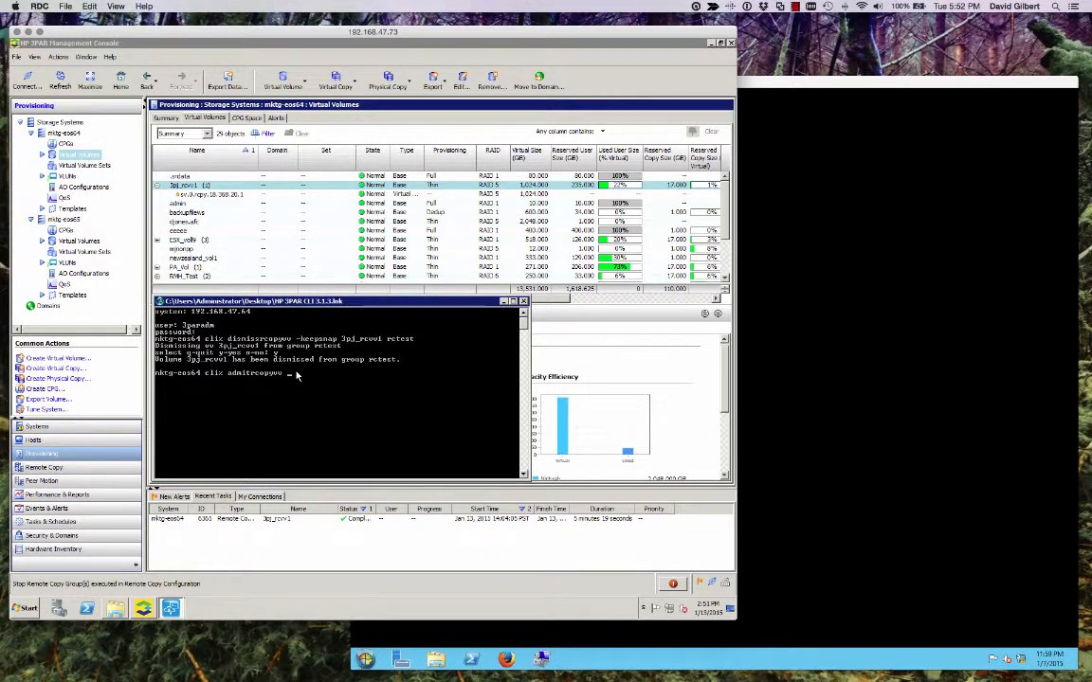
text(3pj)
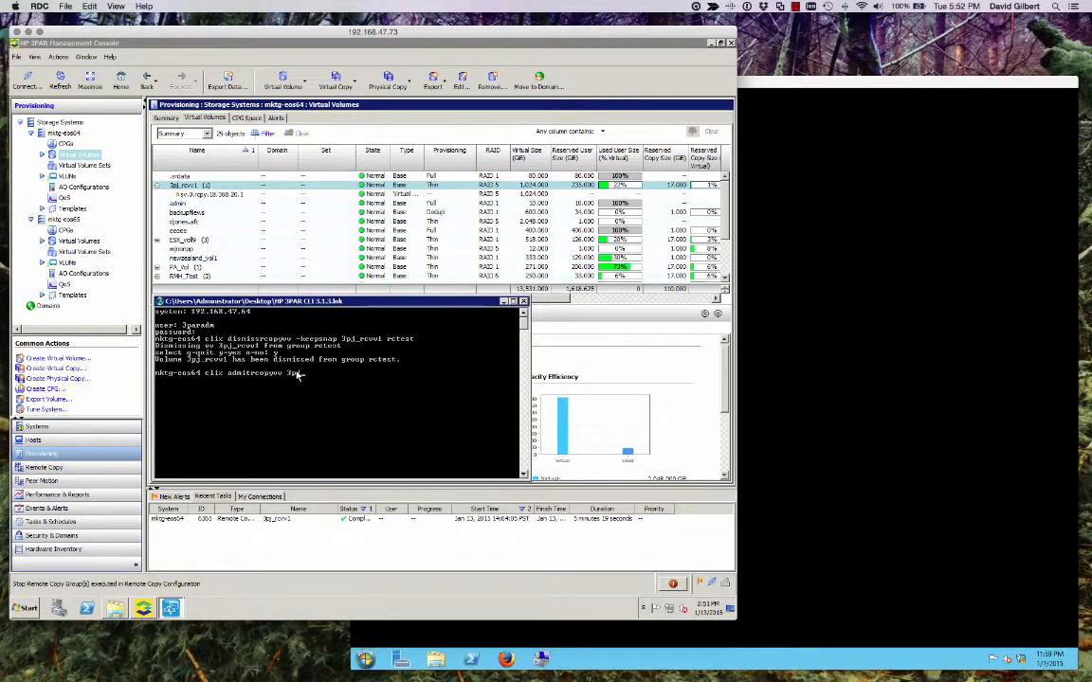
mouse_move(300, 398)
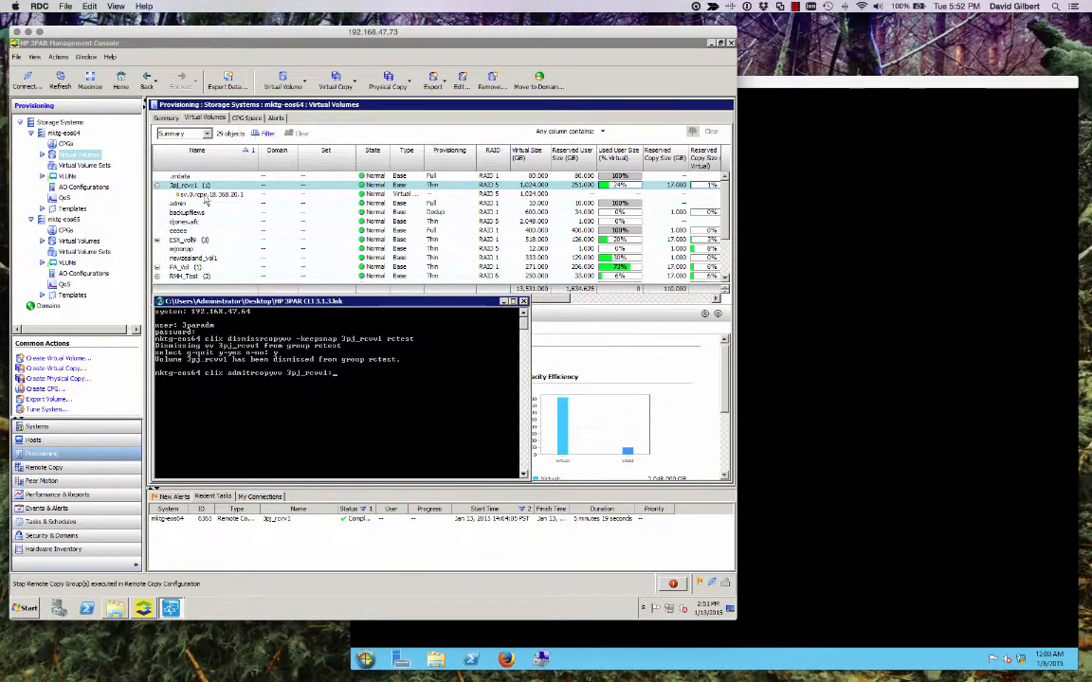
mouse_move(206, 201)
text(sv.0.)
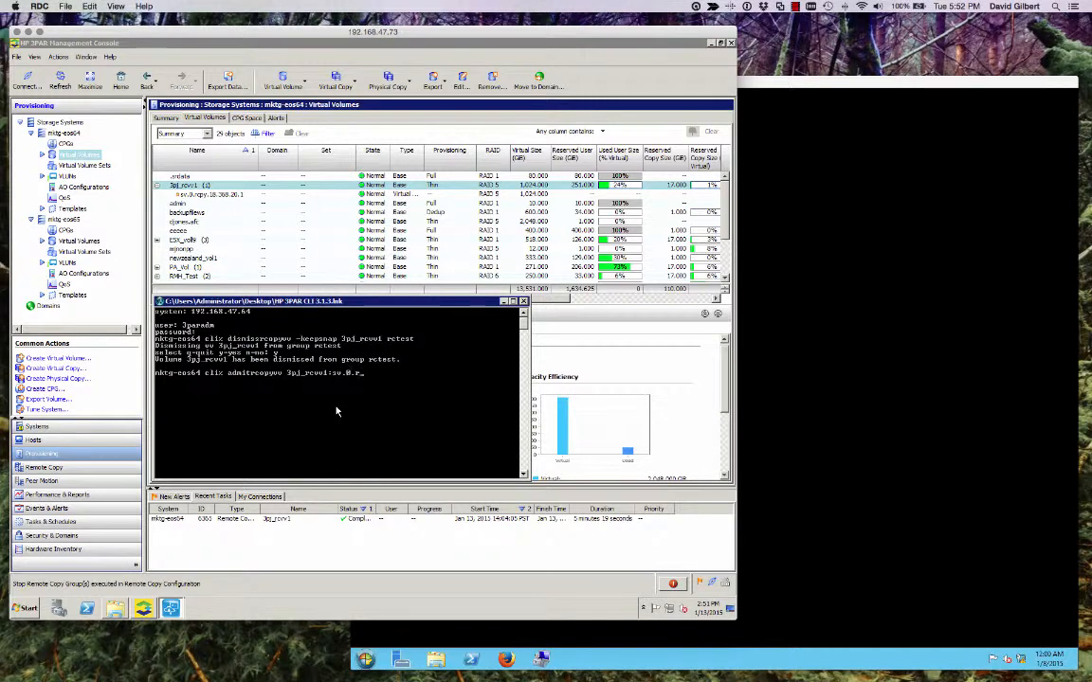
text(rcpy)
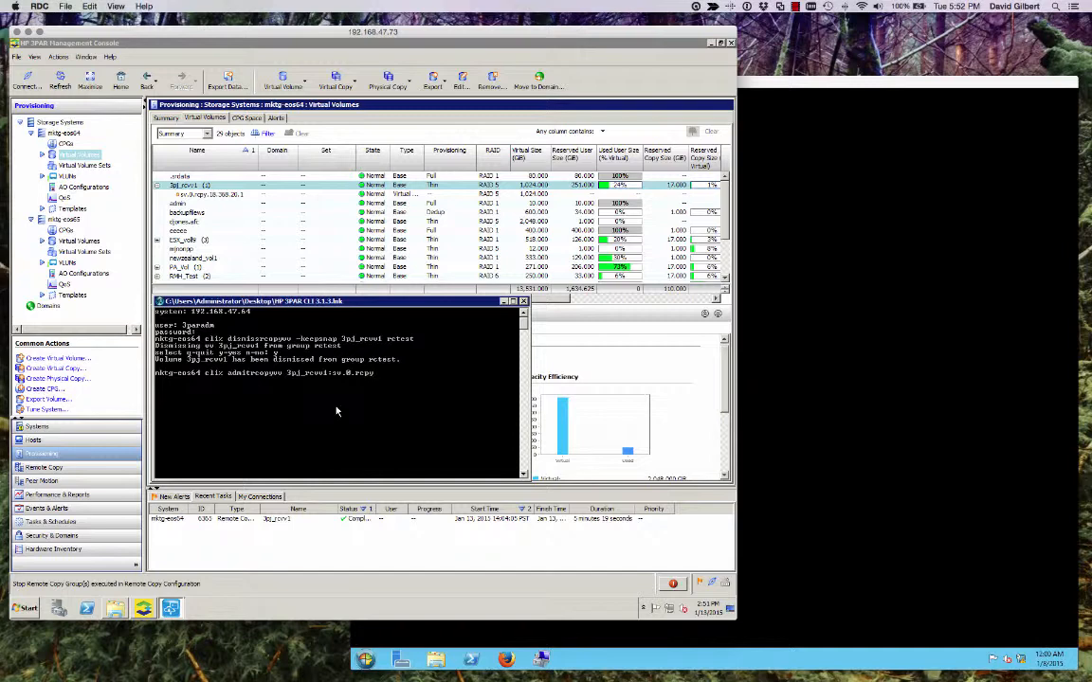
text(18.368.20.1)
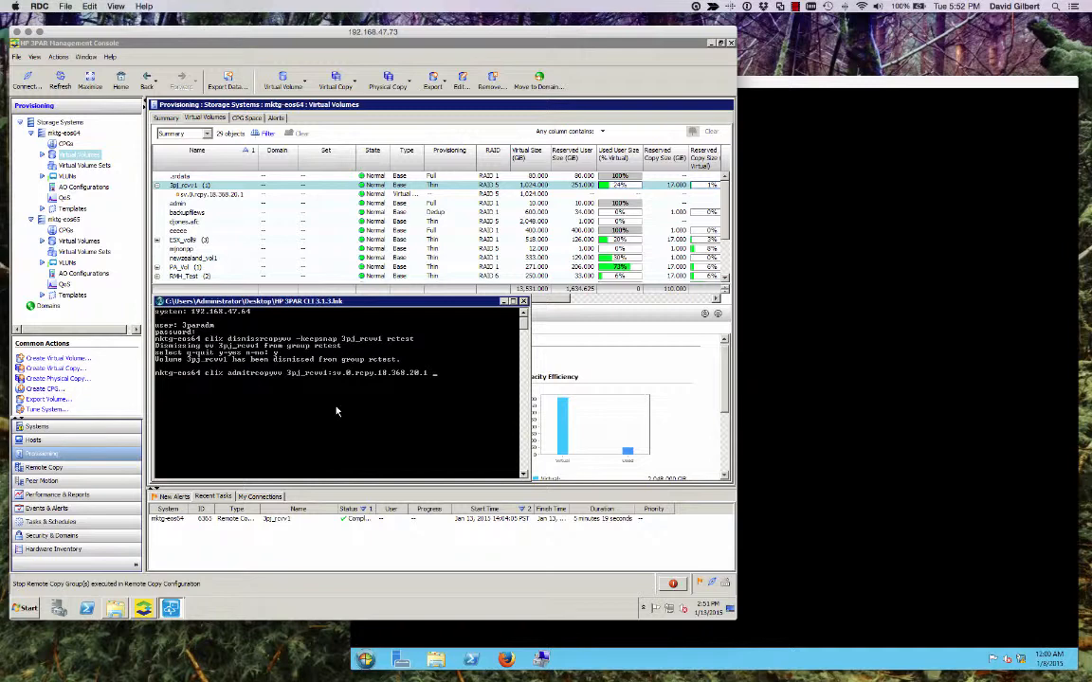
mouse_move(368, 380)
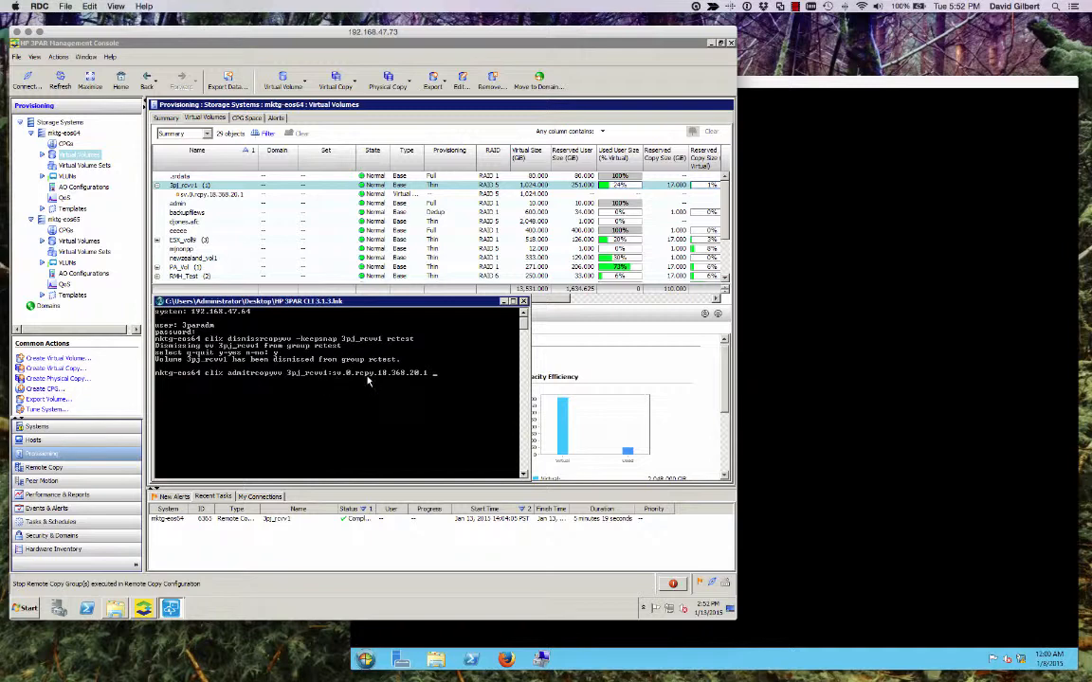
text(re)
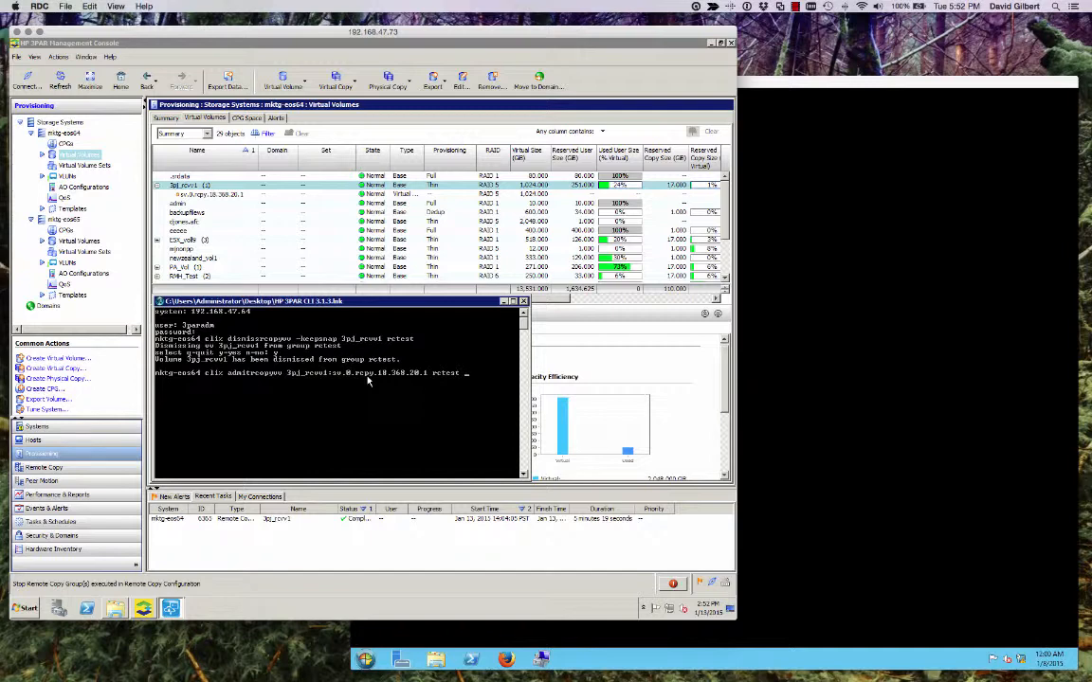
text(mktg-)
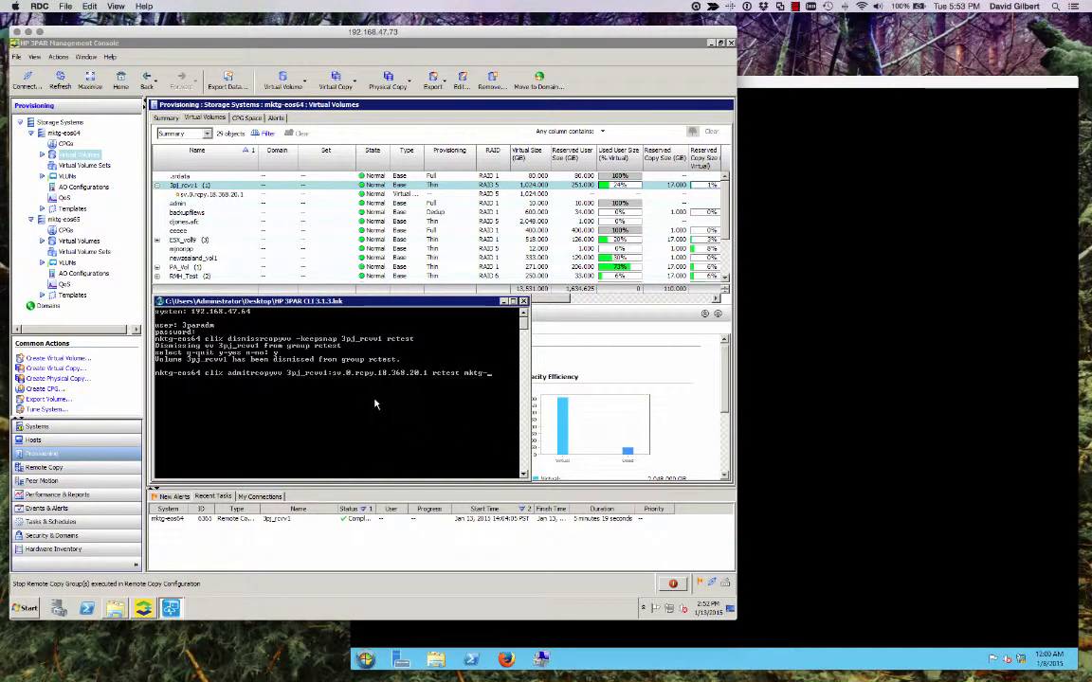
text(eos)
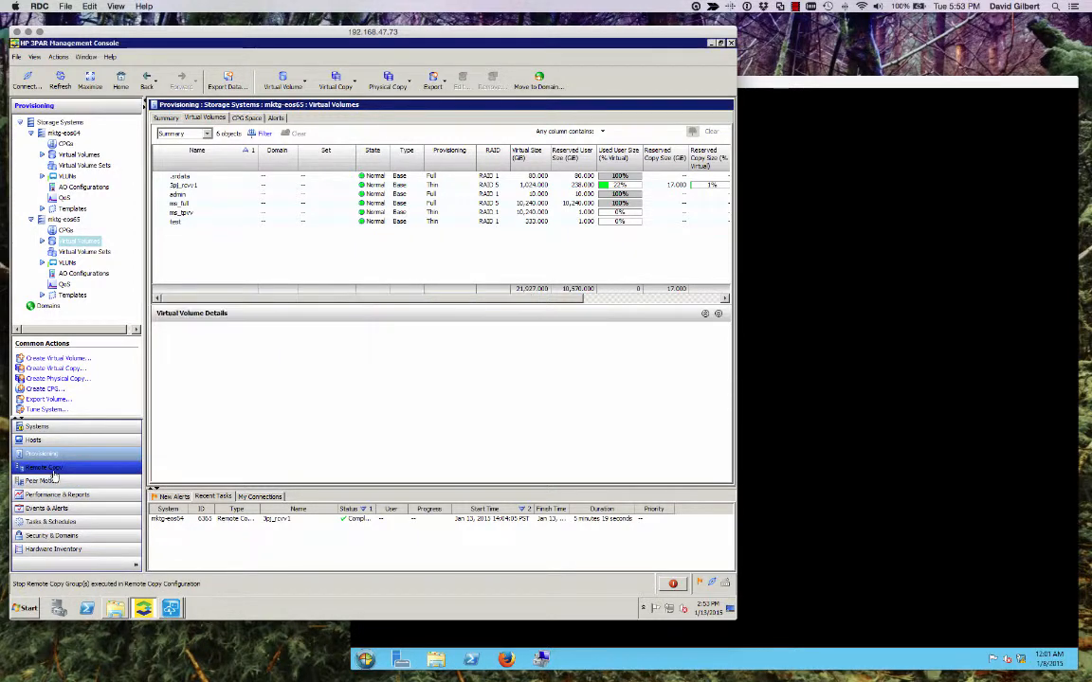
- Show the Remote Copy groups overview with the periodic group's details
click(41, 466)
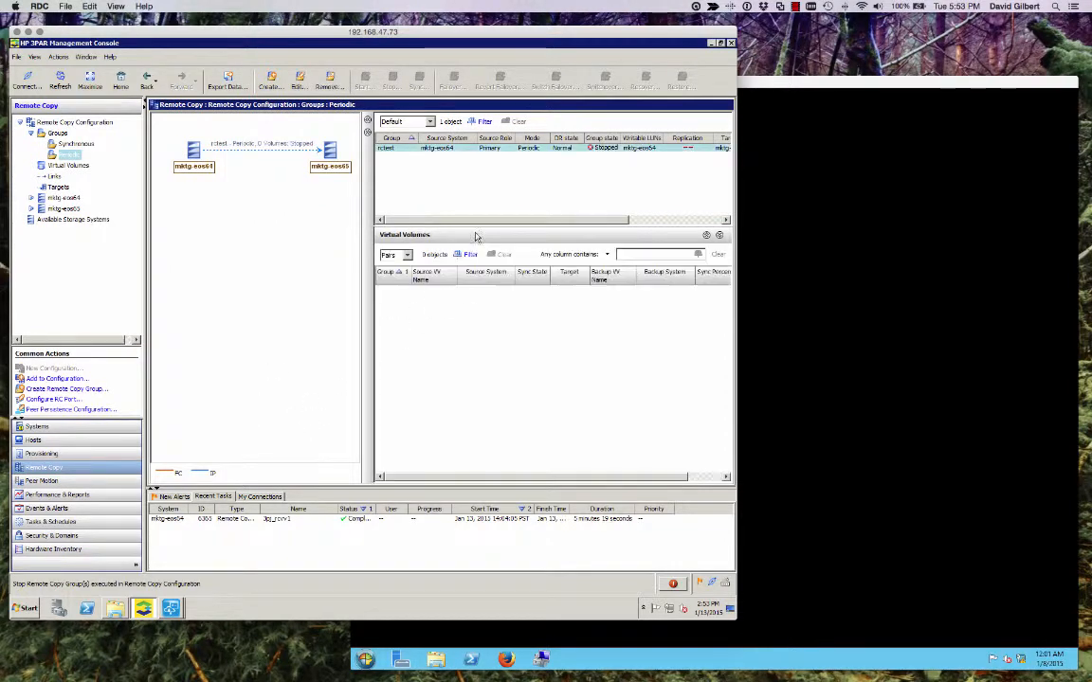
mouse_move(368, 432)
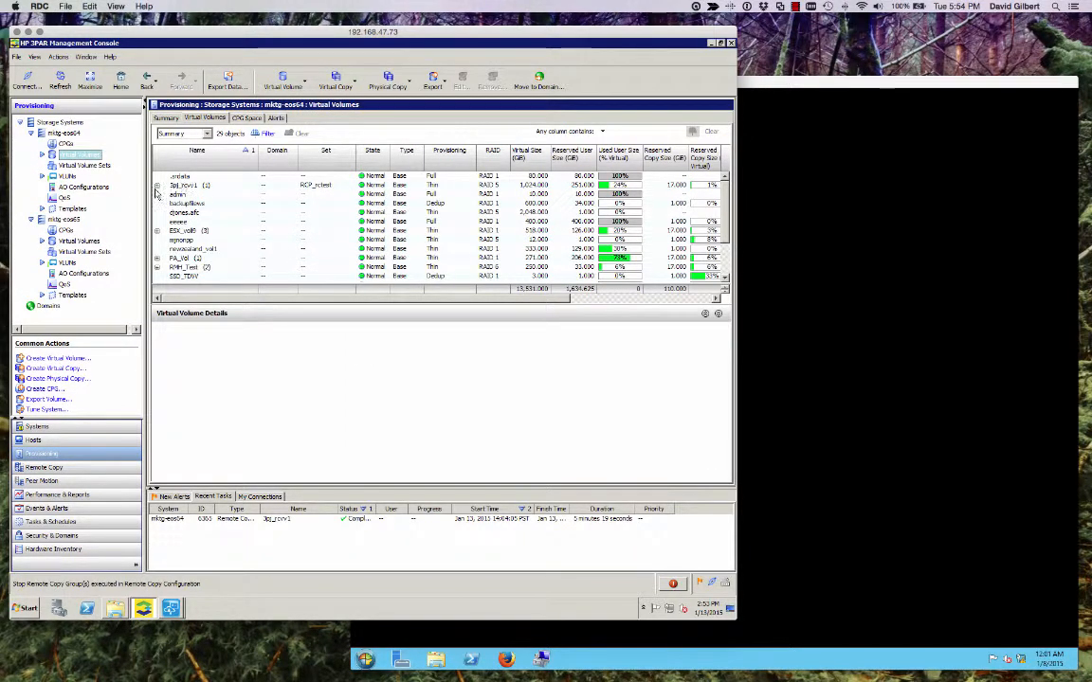
- Show the 3pj_vcvv1 volume's details, then bring the 3PAR CLI window to the front
click(186, 185)
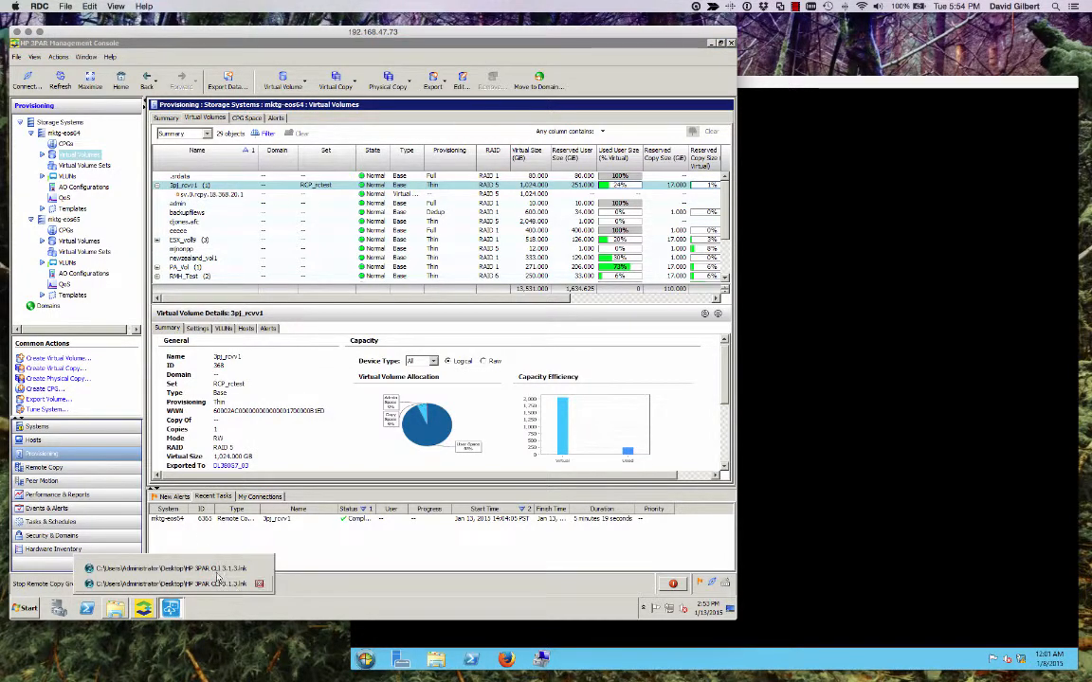
click(170, 569)
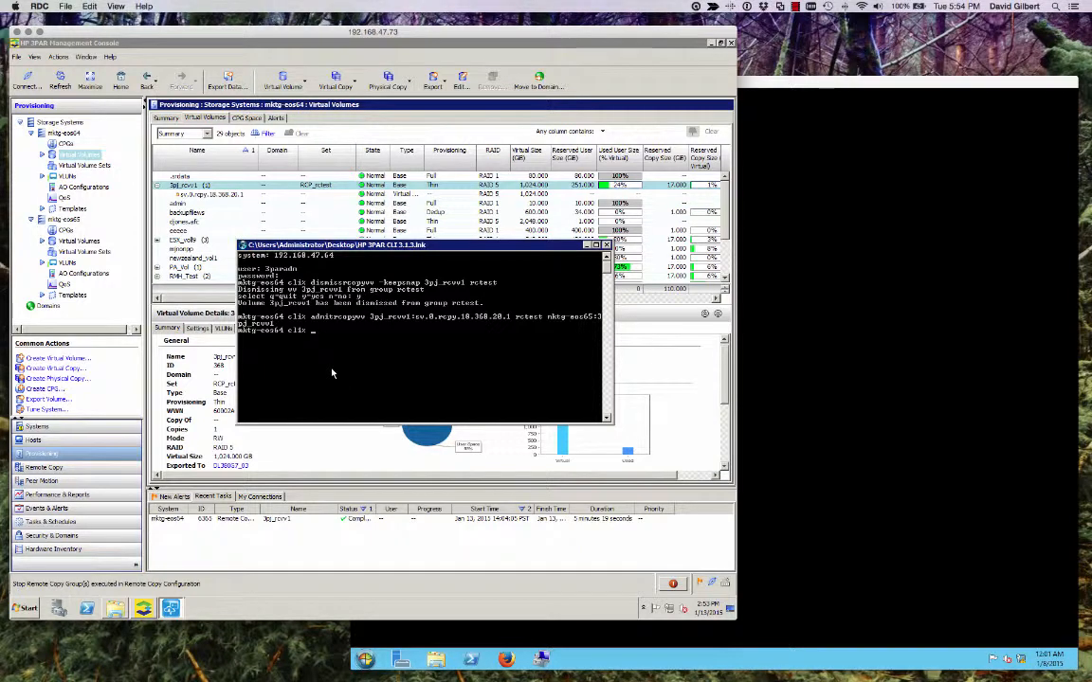
- Run startrcopygroup rctest in the CLI so the remote copy group starts with a task ID
text(startr)
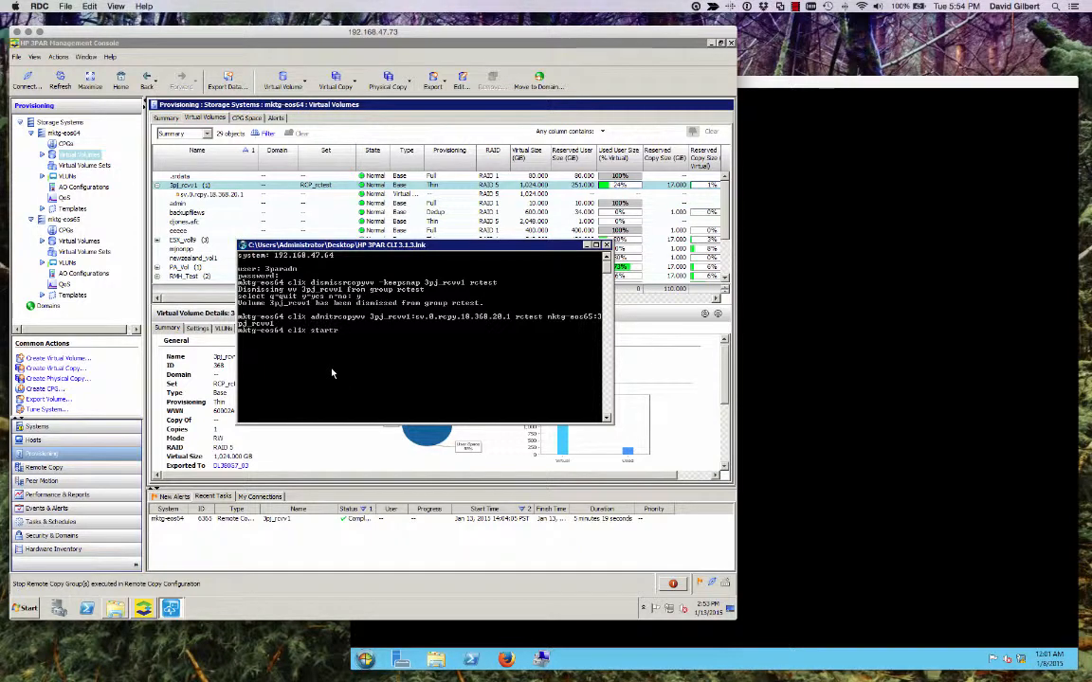
text(copygrp)
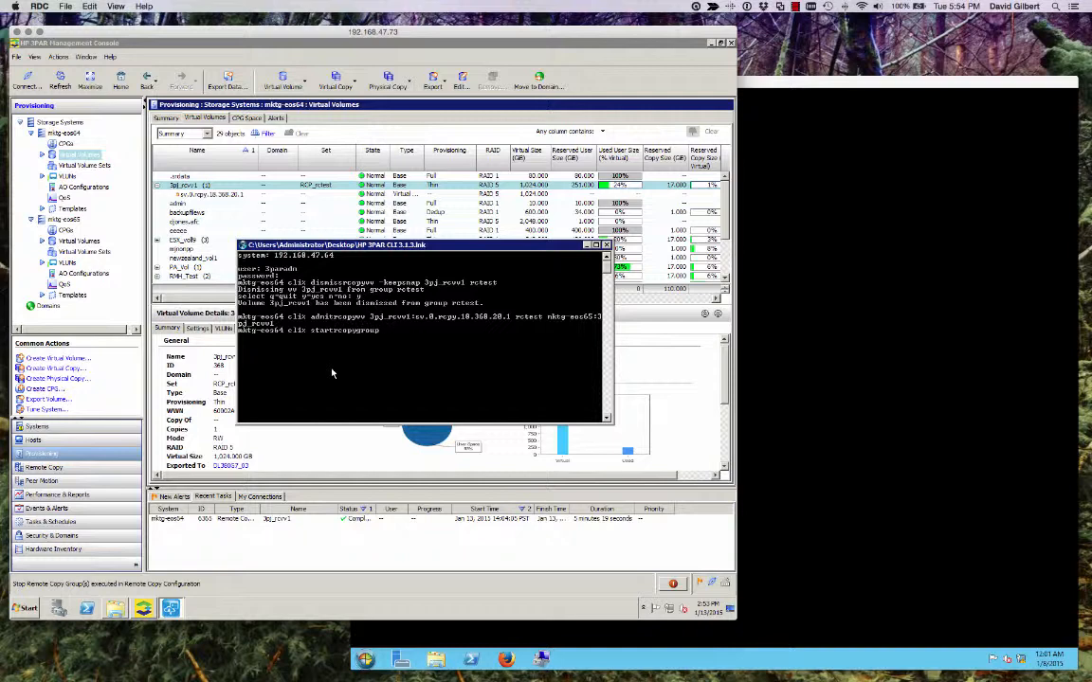
text(rctest)
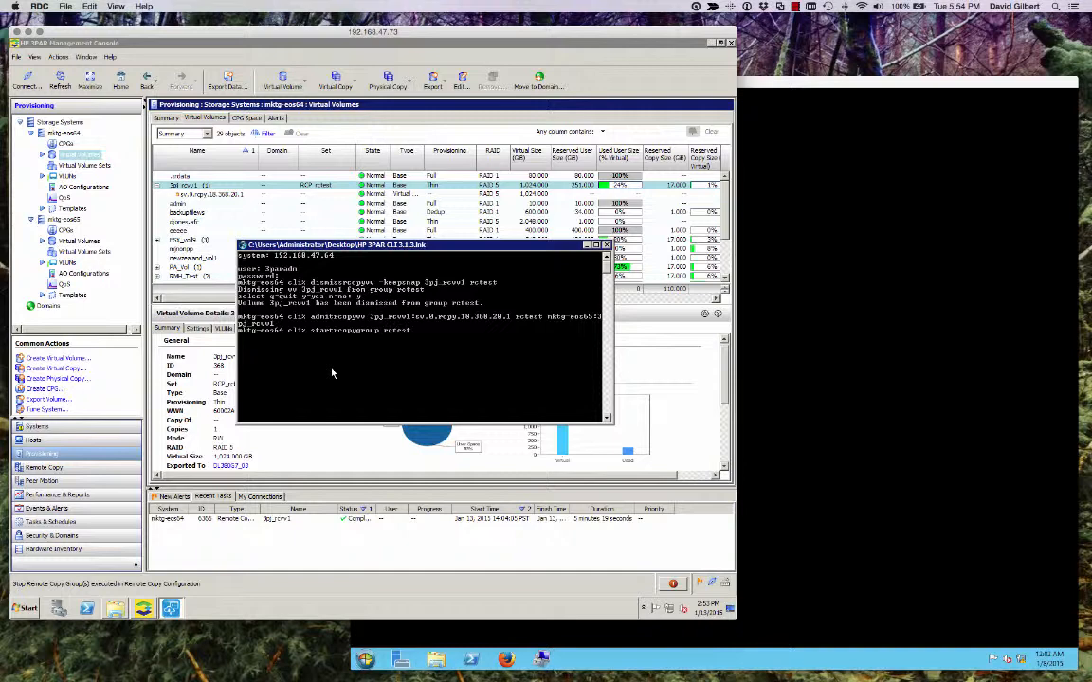
key(Return)
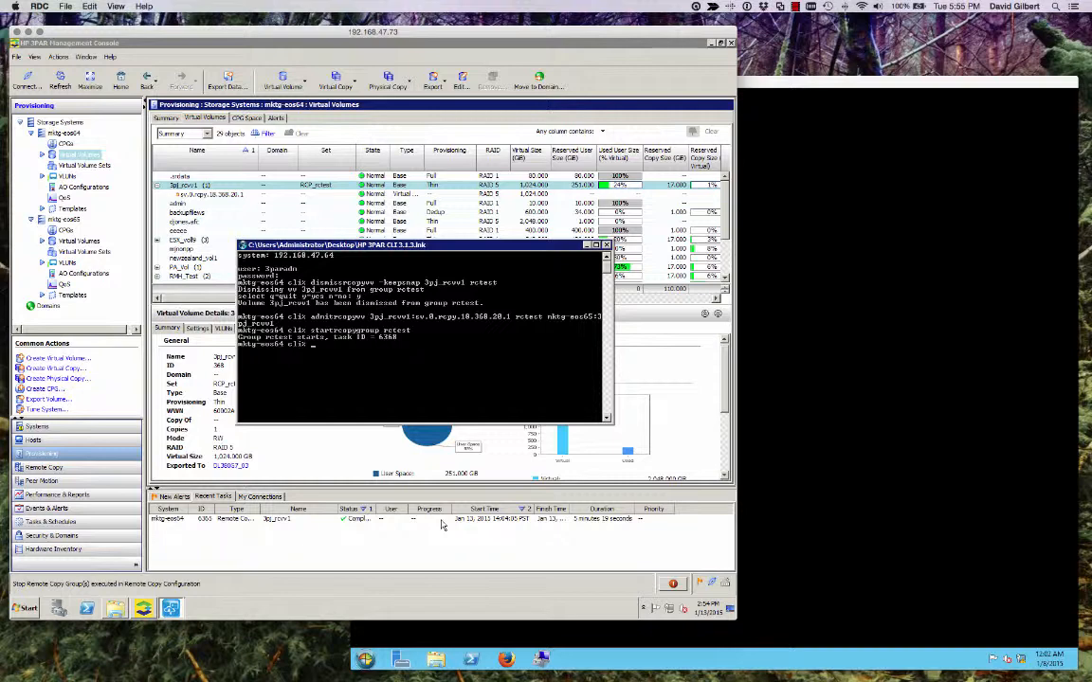
mouse_move(281, 546)
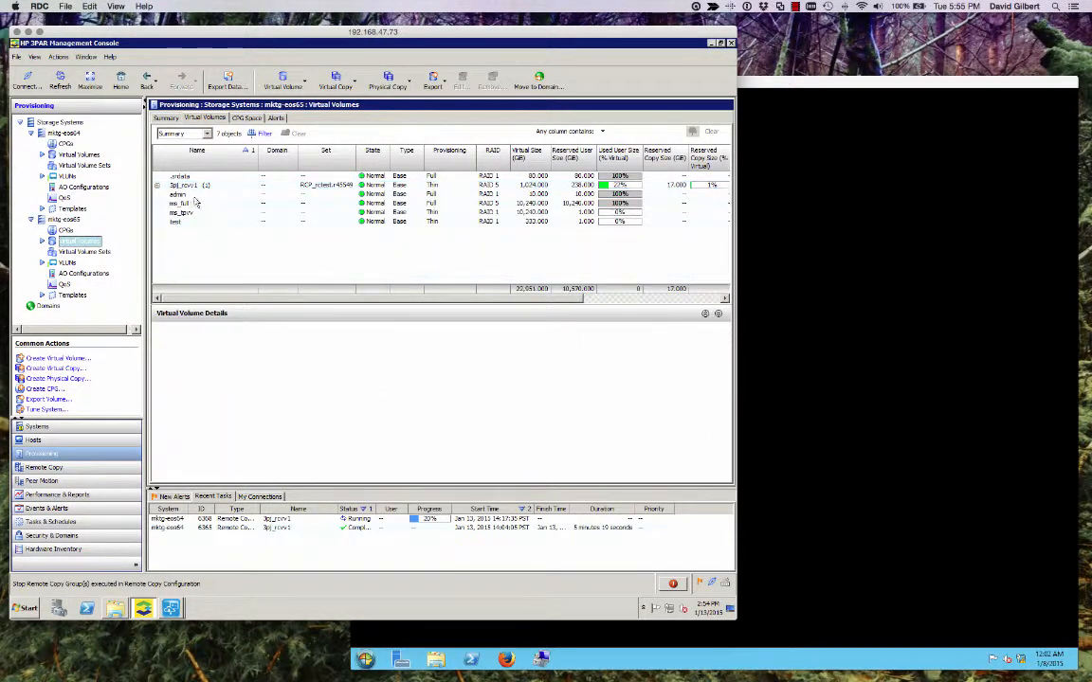
- Show the destination volume, then the source volume's ro.rcpy remote copy snapshot details
click(186, 186)
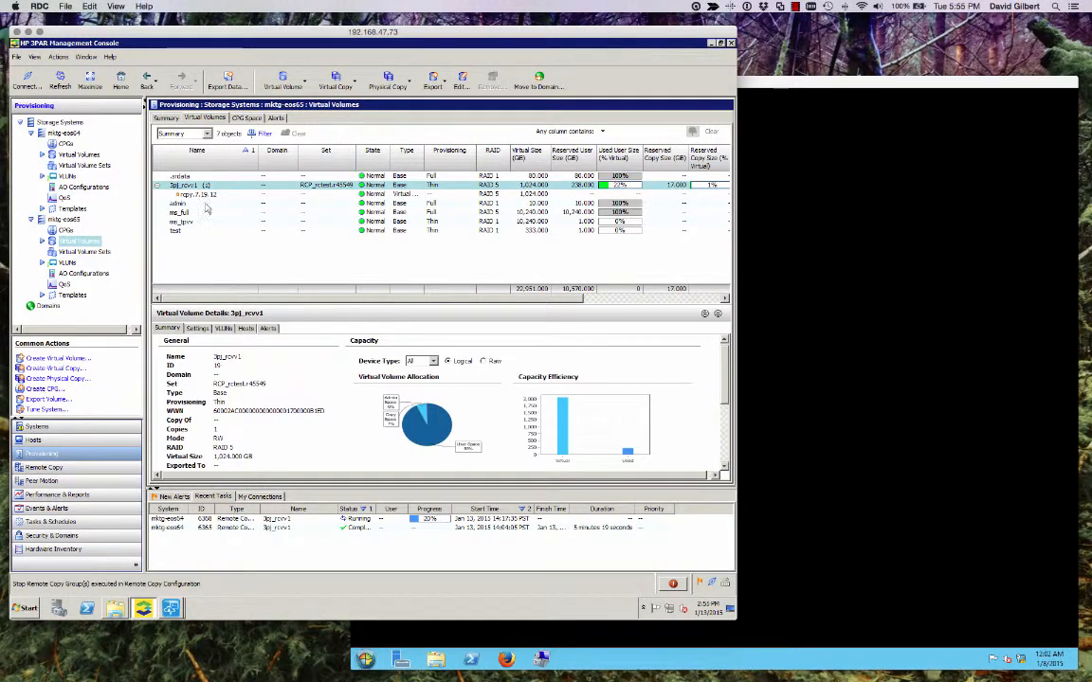
mouse_move(504, 201)
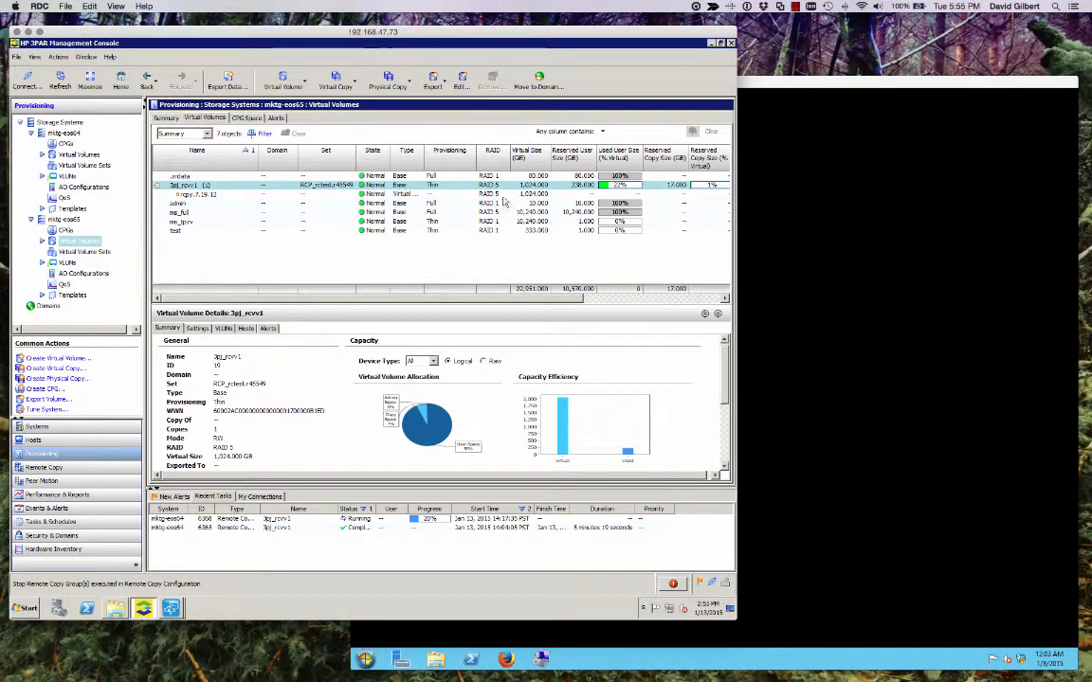
mouse_move(102, 204)
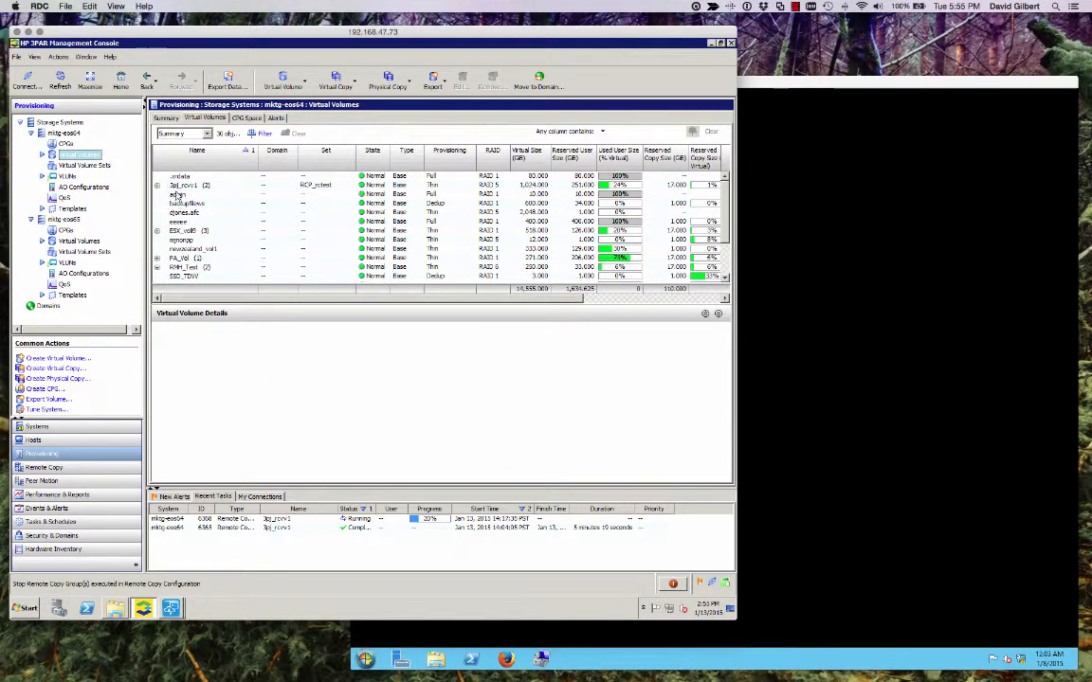
click(185, 186)
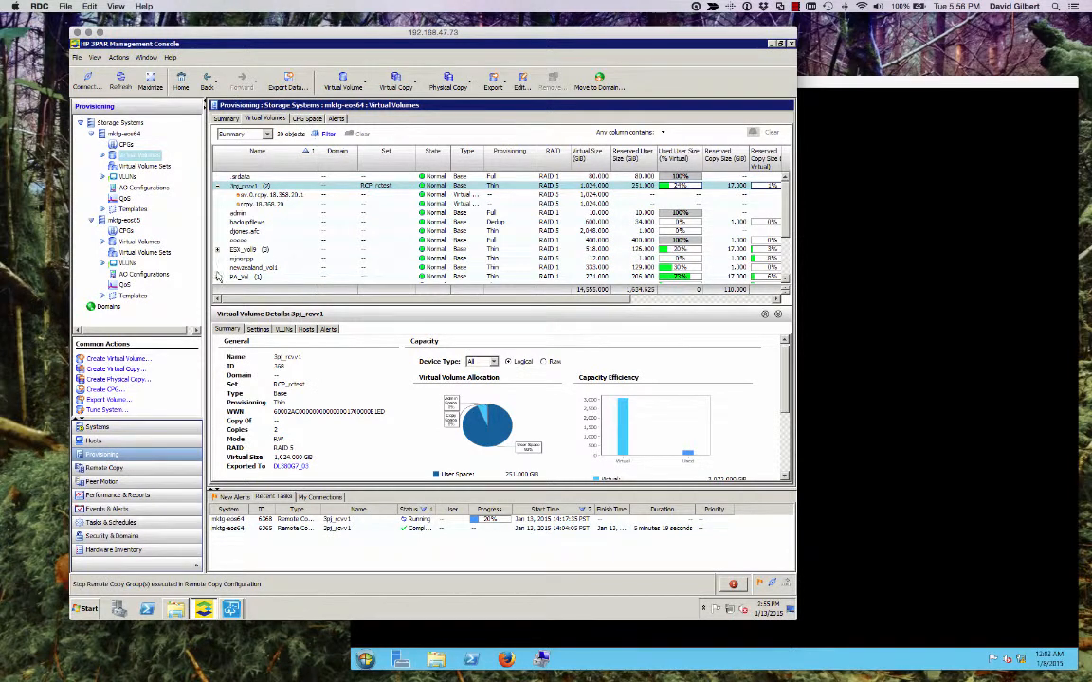
mouse_move(193, 313)
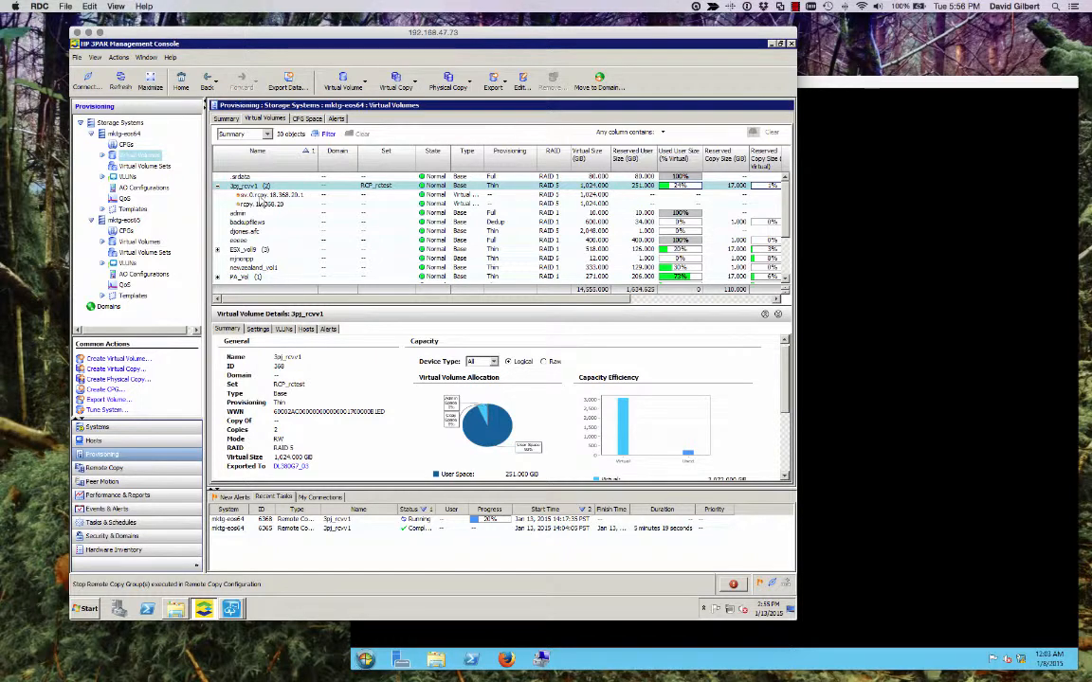
click(261, 194)
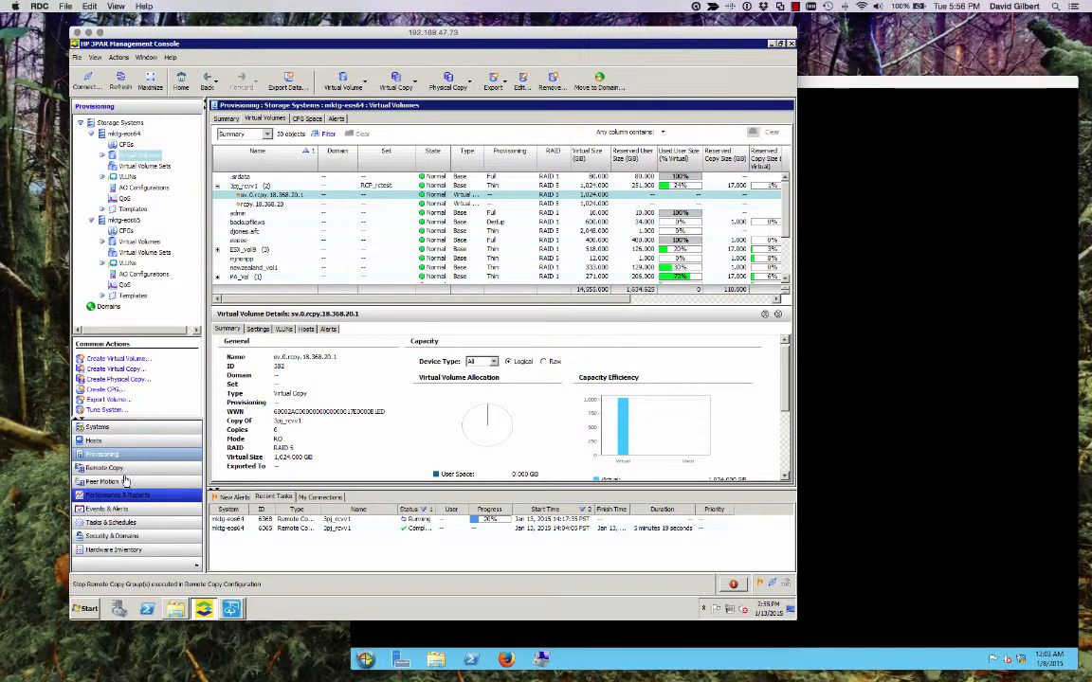
click(104, 466)
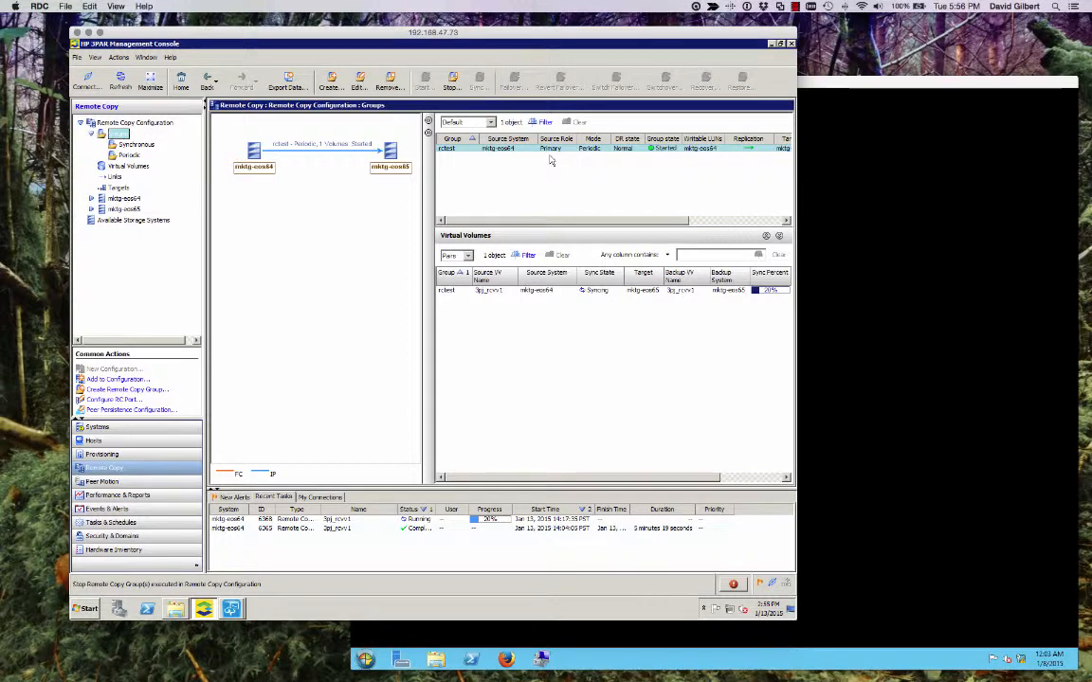
mouse_move(444, 386)
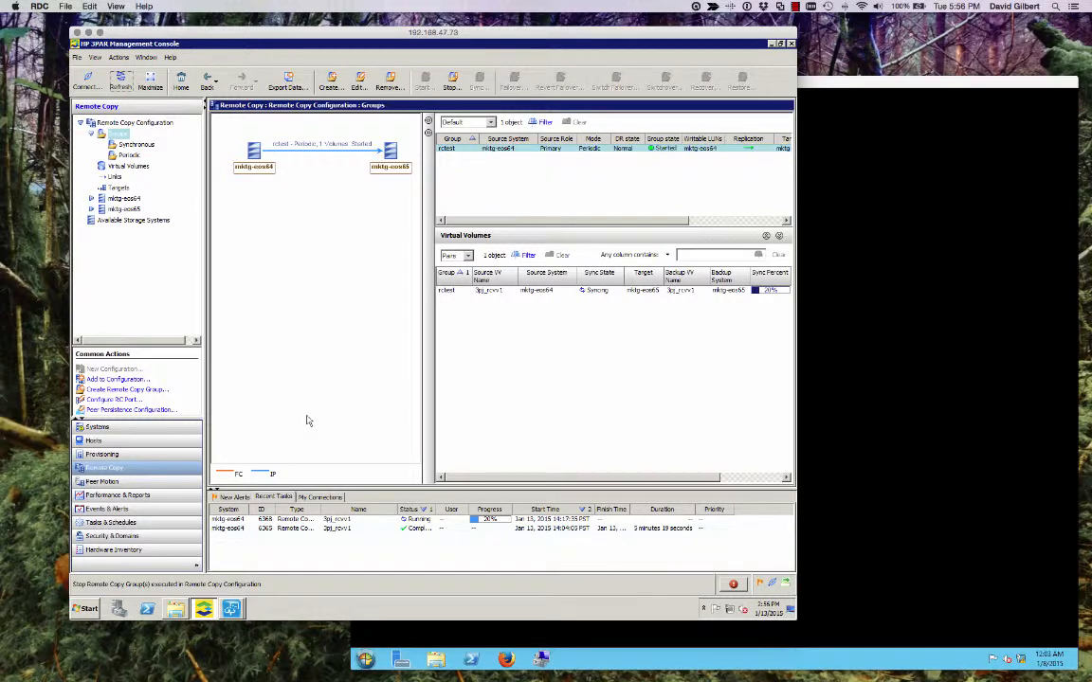
mouse_move(312, 462)
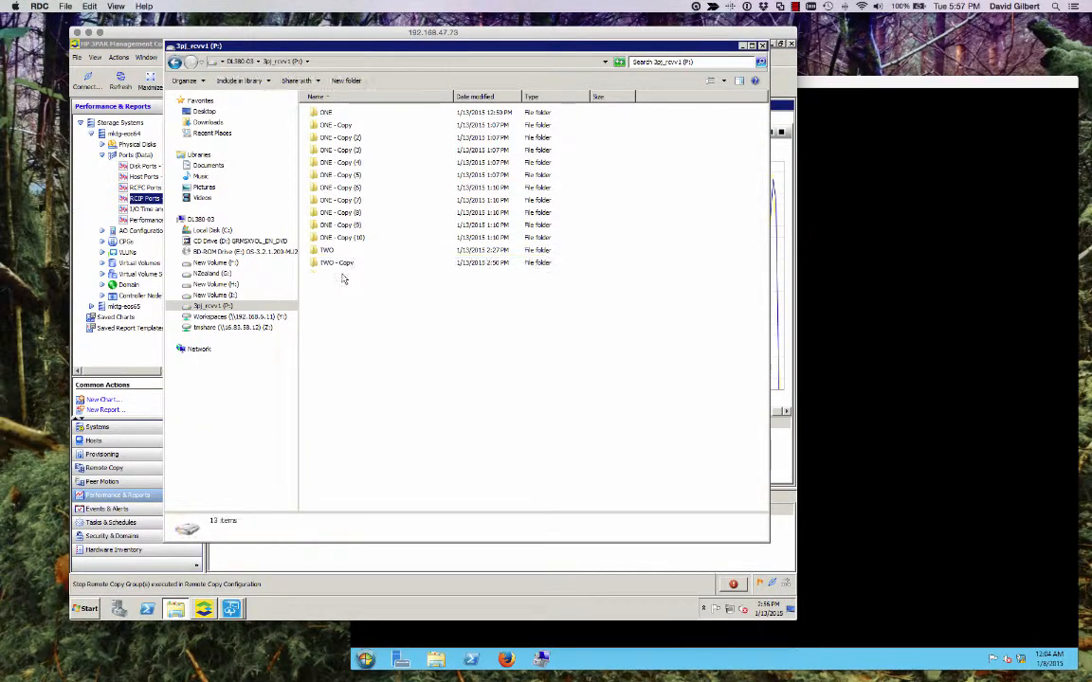
- Display the RCIP Ports – Total Throughput chart showing the replication traffic spike
click(337, 261)
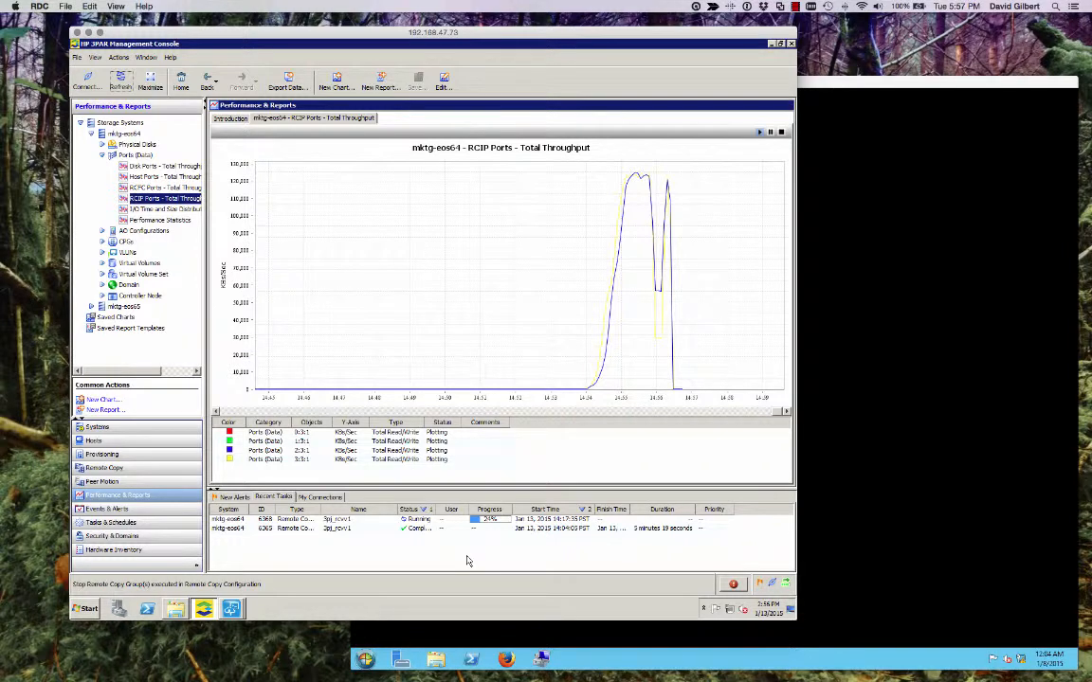
mouse_move(584, 396)
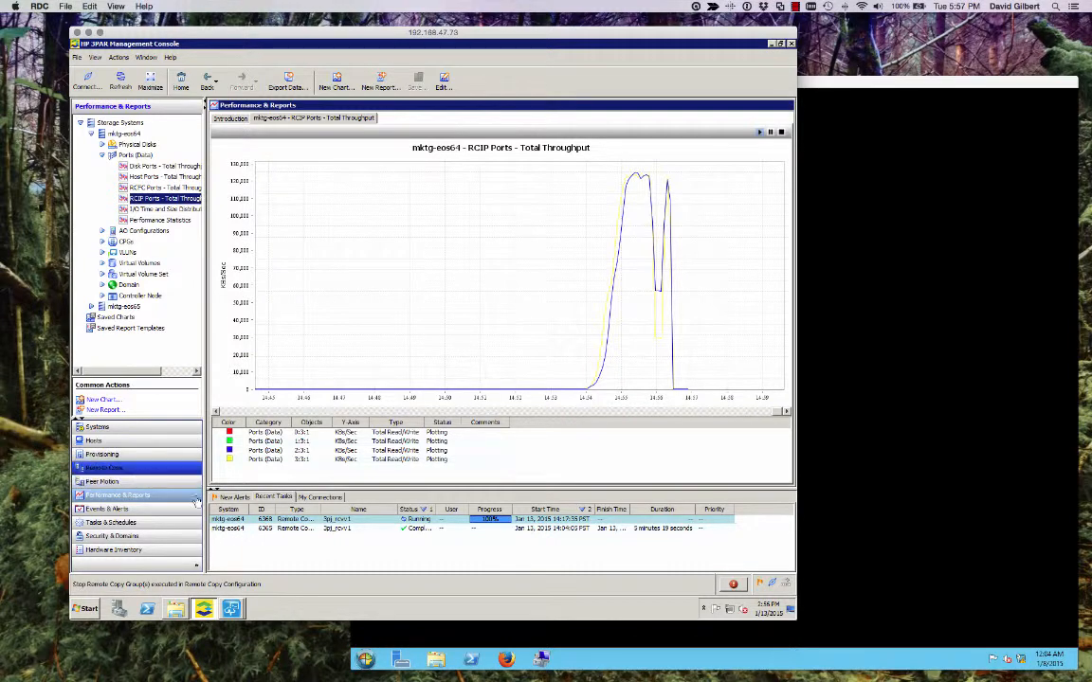
- Check the remote copy group's sync status, then show the replicated volume on the destination array
click(102, 466)
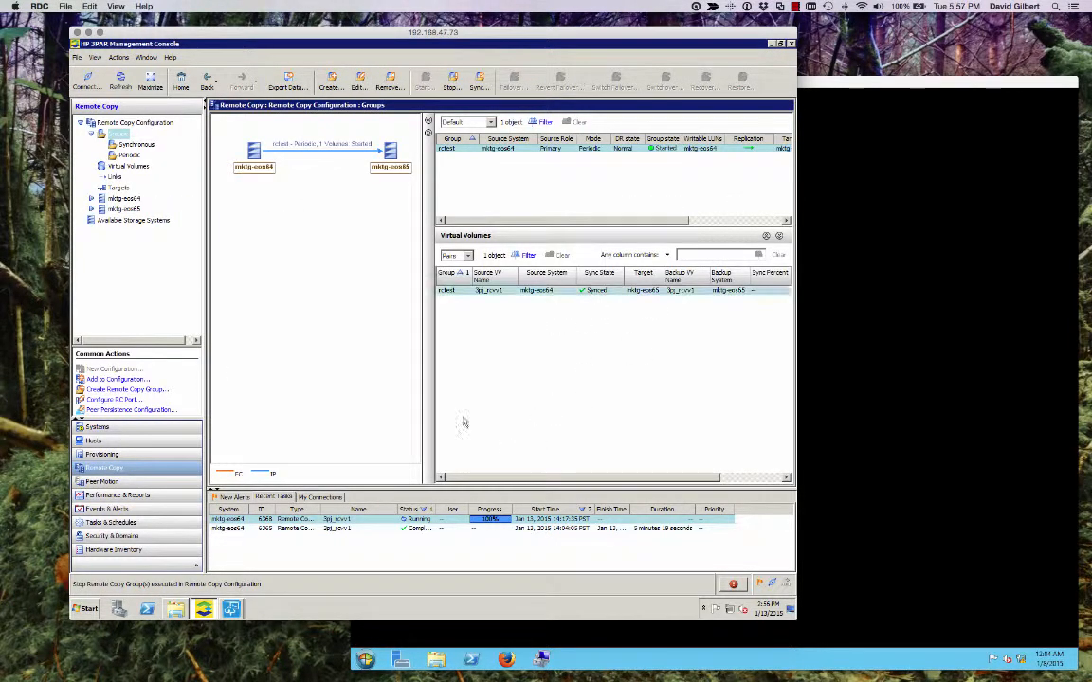
click(103, 455)
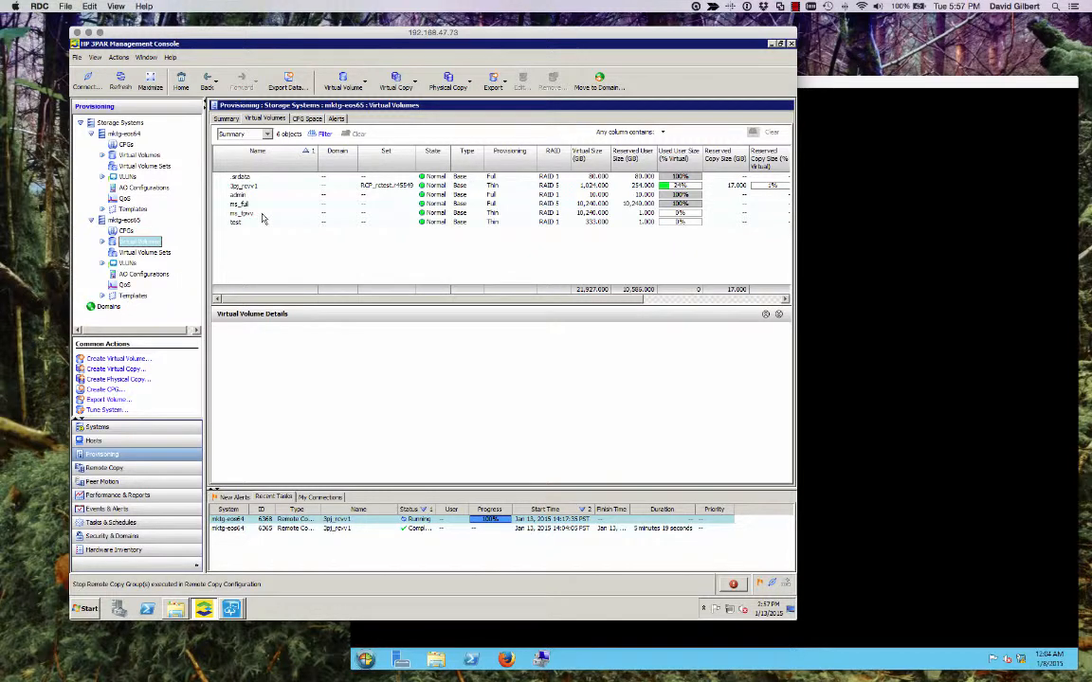
click(245, 185)
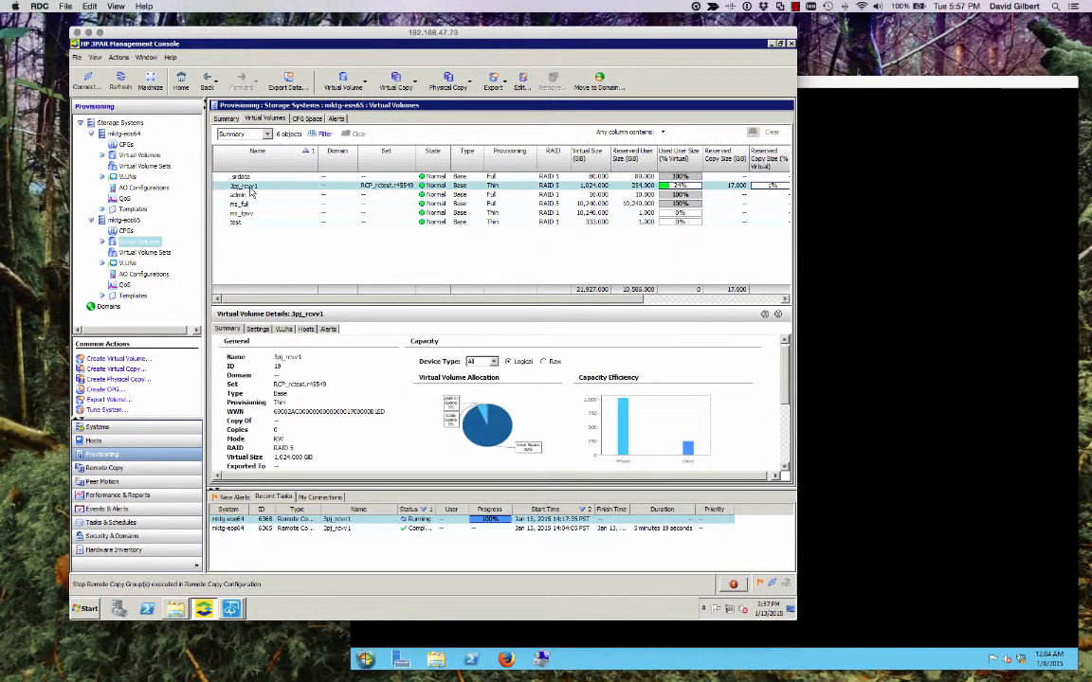
- Create a read/write virtual copy of the replicated volume
right_click(245, 186)
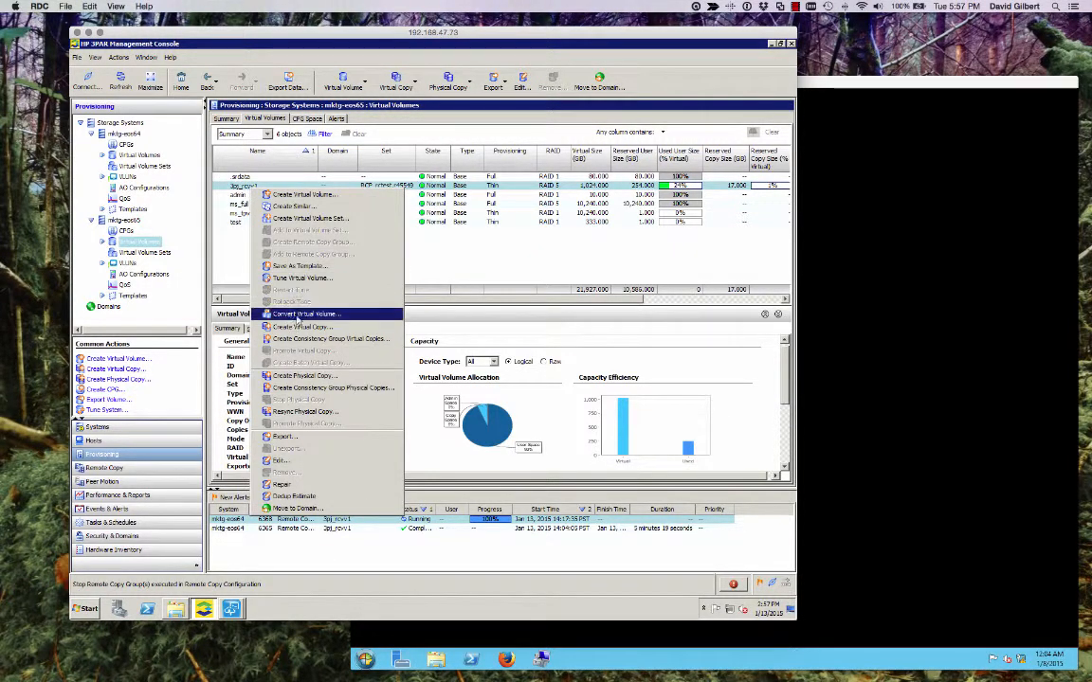
click(303, 326)
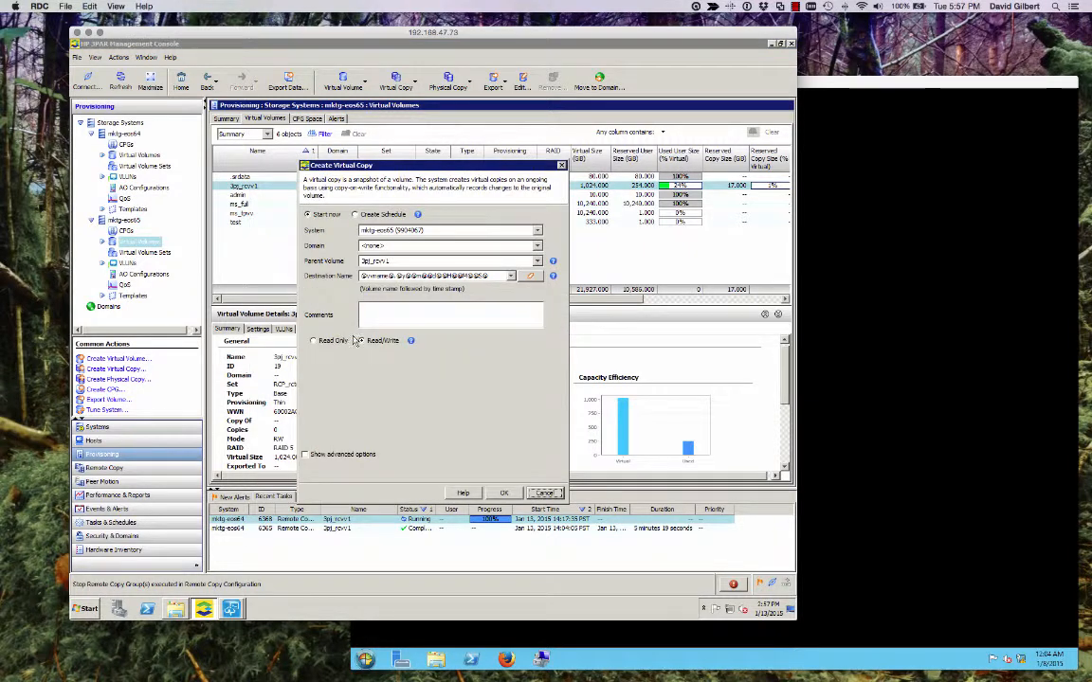
click(360, 341)
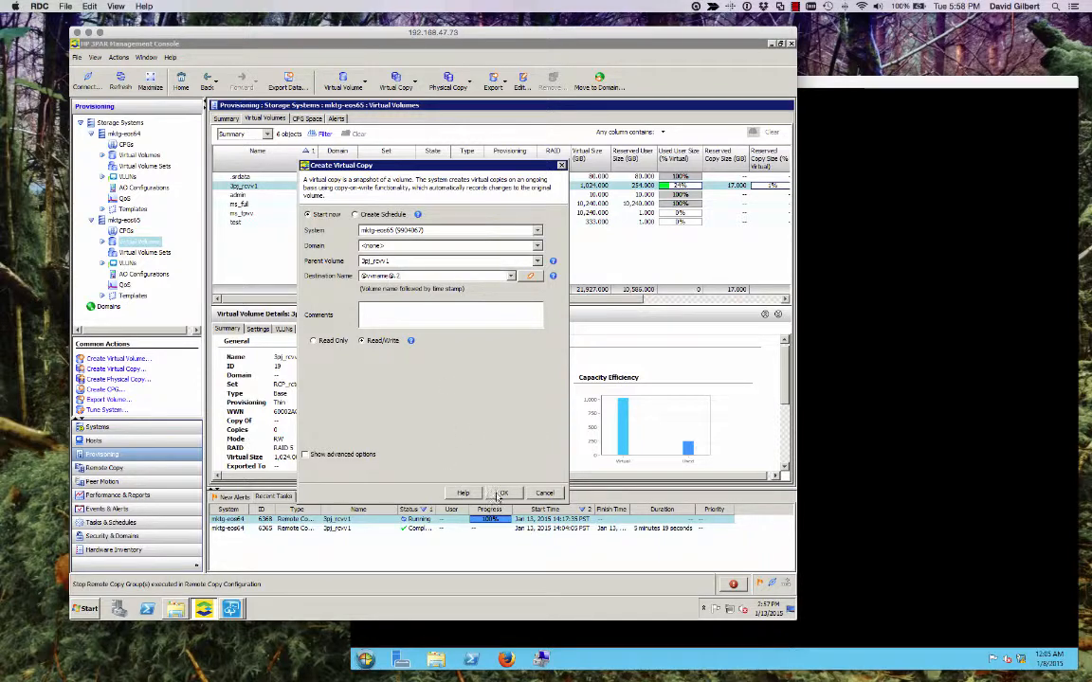
click(505, 493)
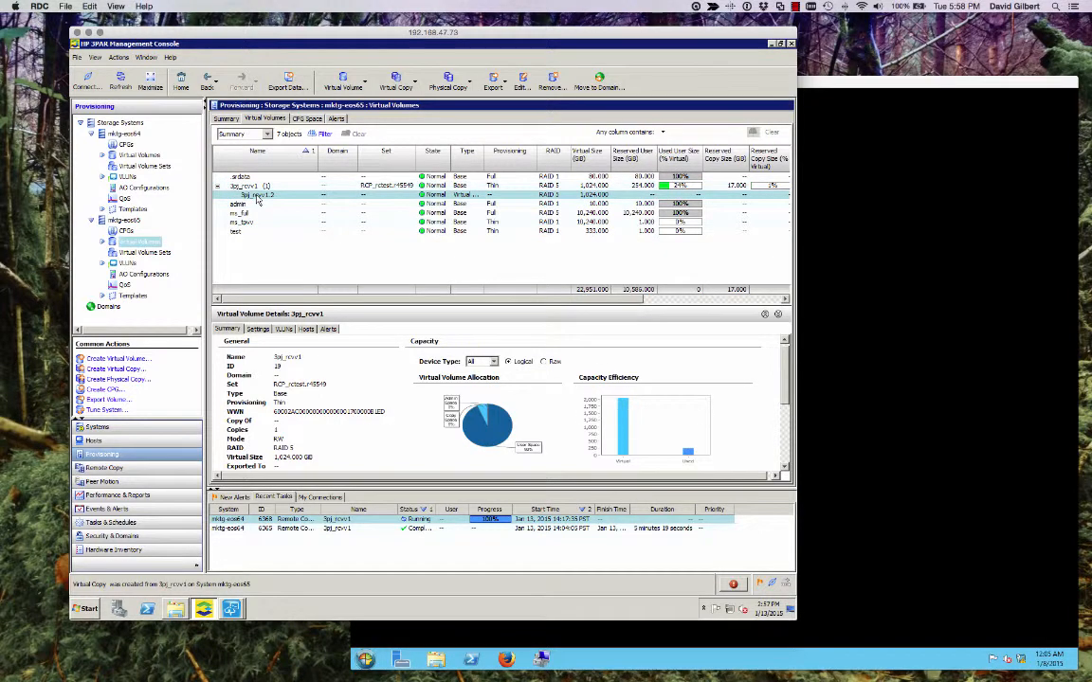
- Export the new virtual copy to a host through the Export wizard
right_click(256, 195)
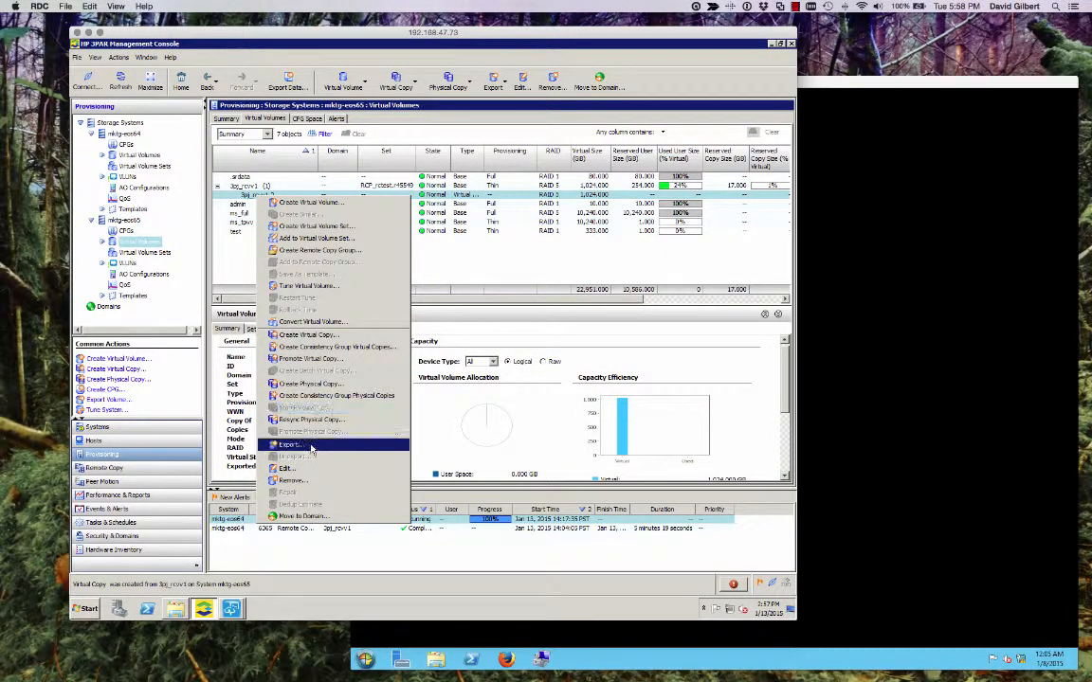
click(288, 443)
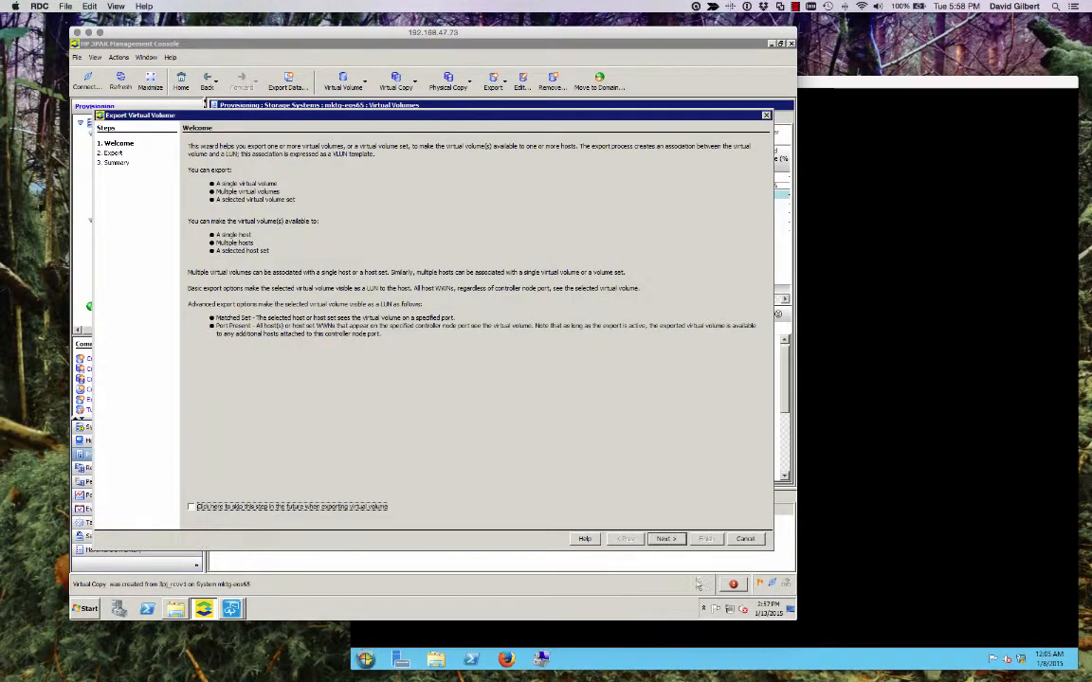
click(666, 539)
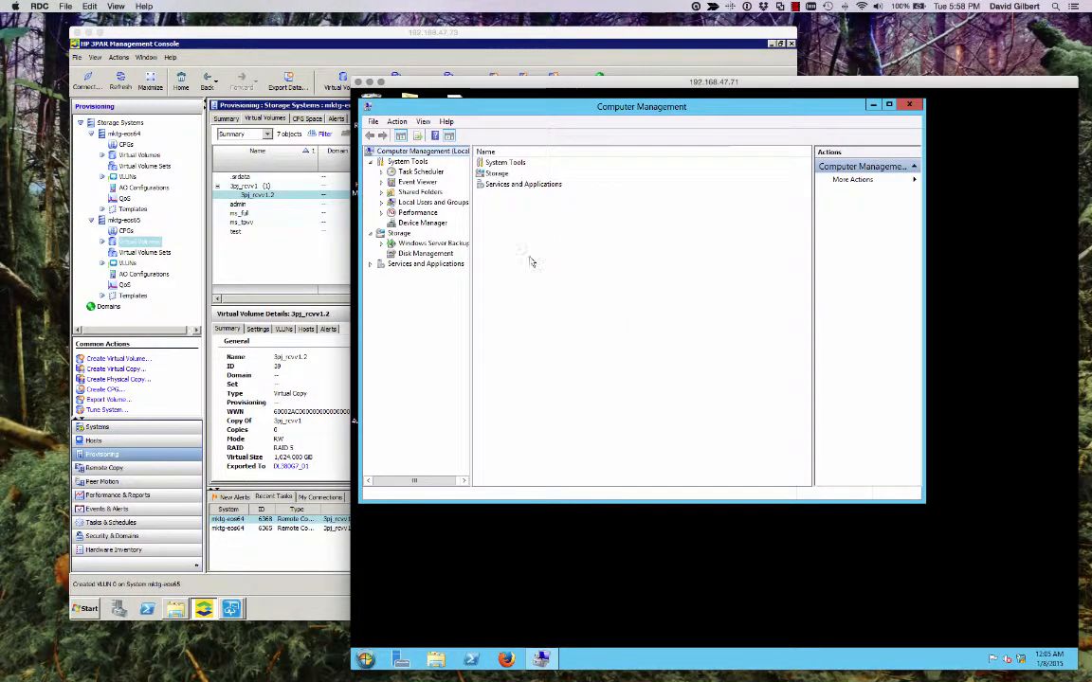
- Rescan disks in Disk Management so the newly exported disk is detected
click(425, 254)
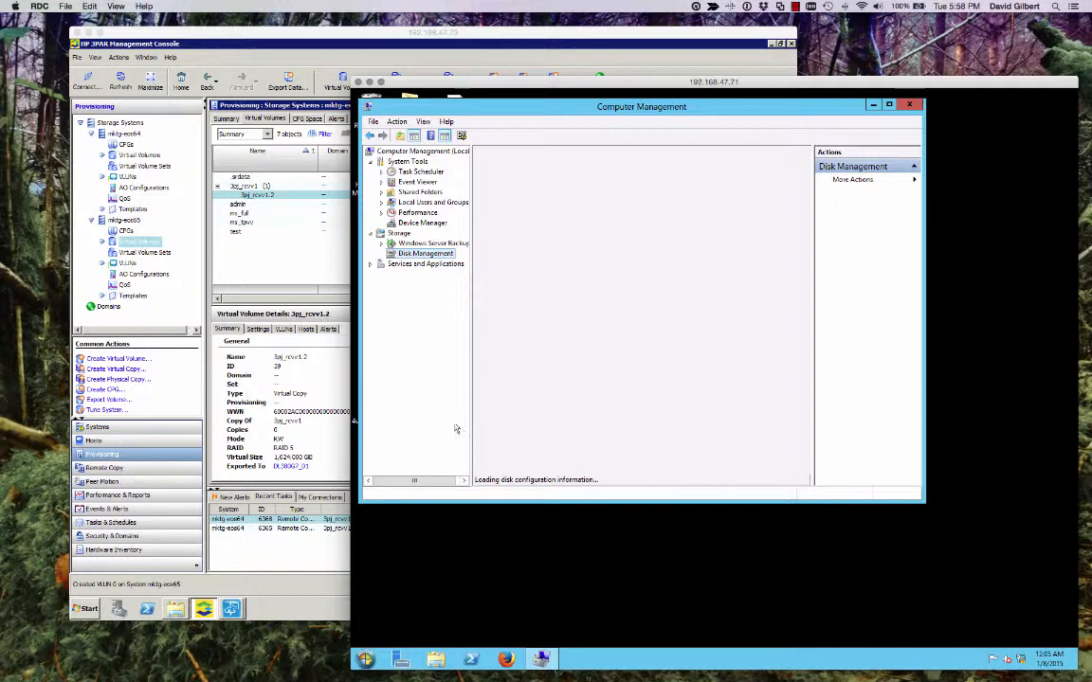
mouse_move(474, 302)
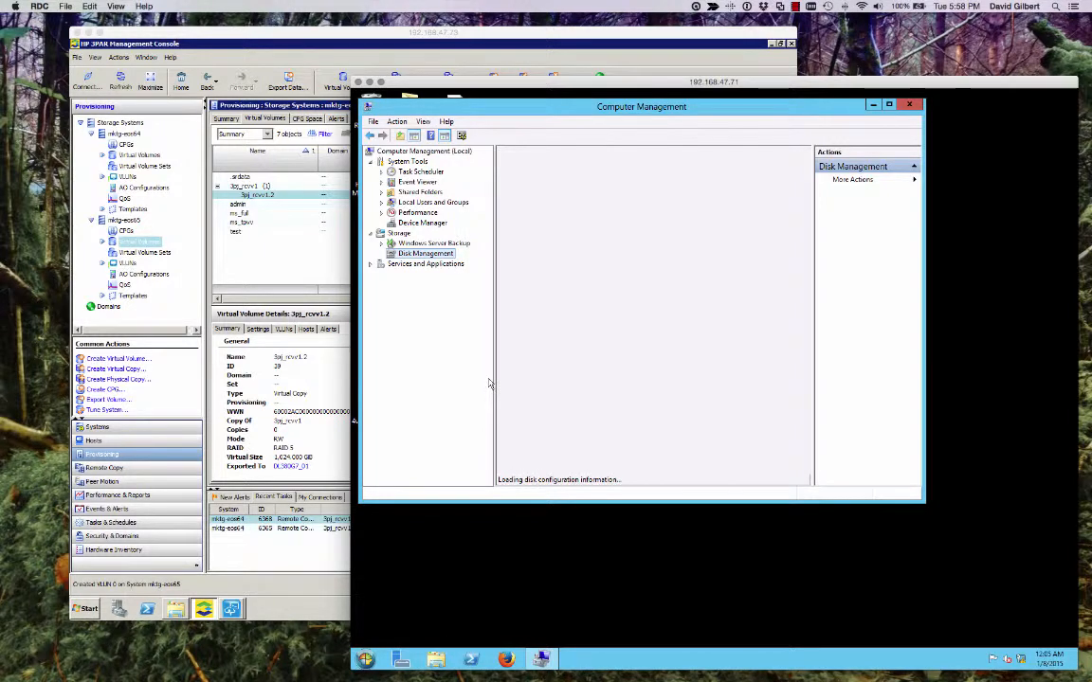
click(424, 254)
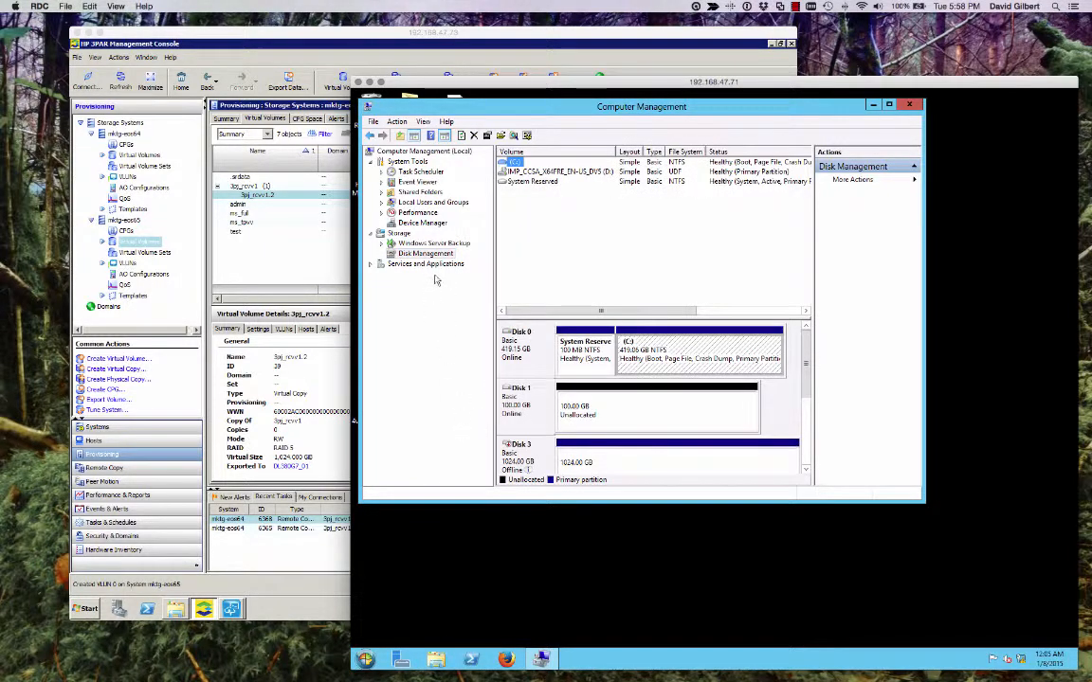
click(424, 254)
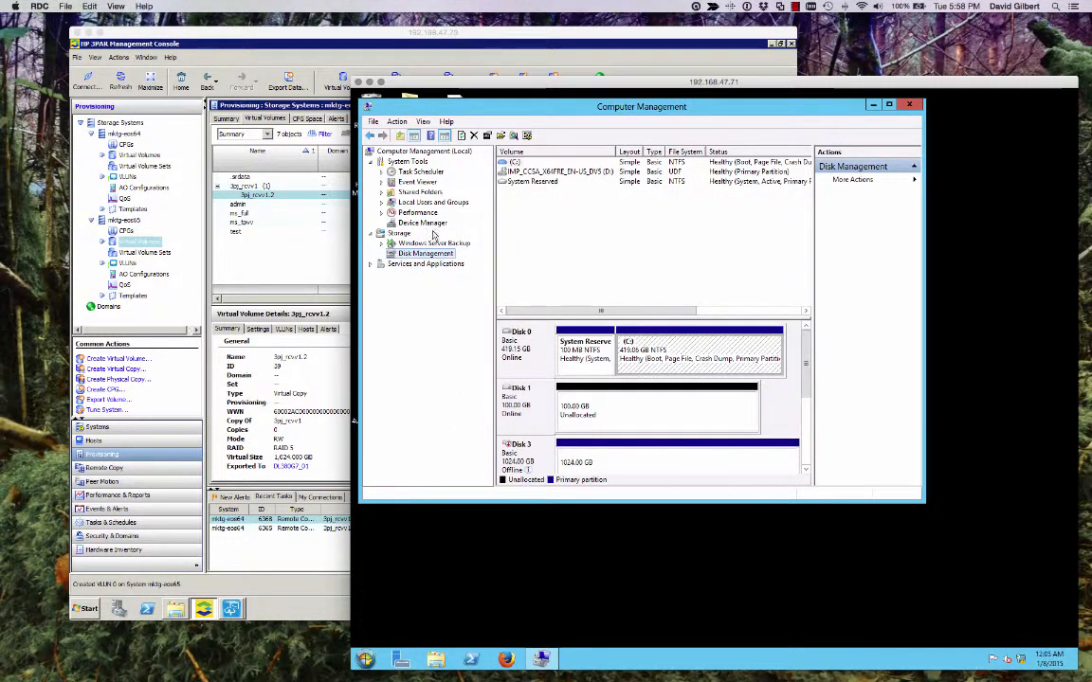
right_click(424, 254)
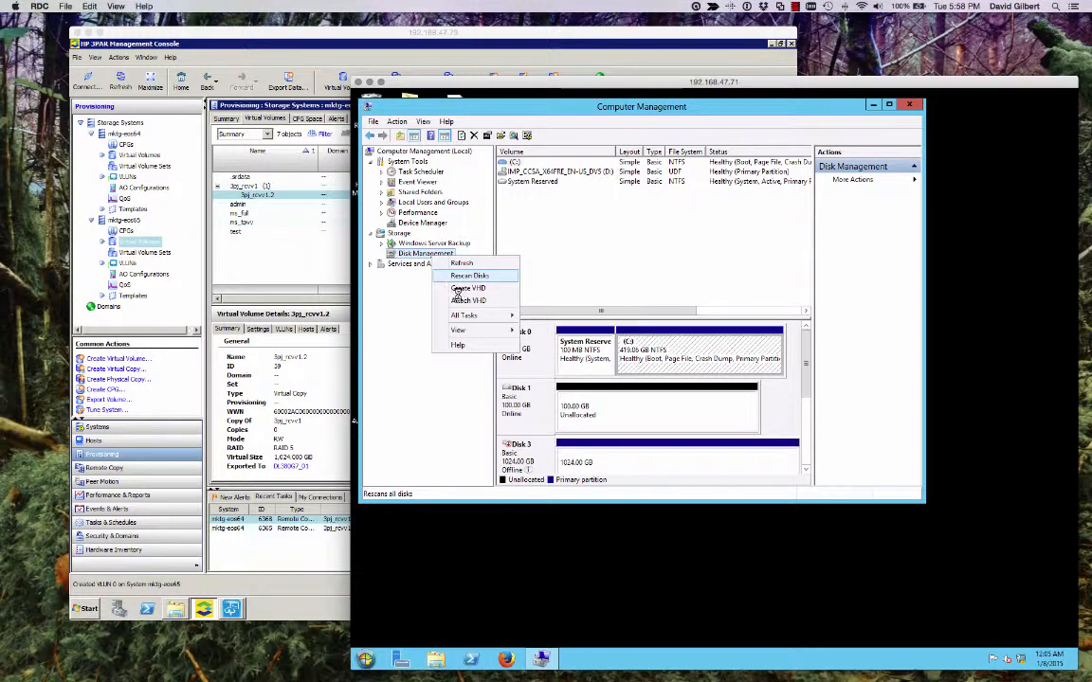
click(470, 275)
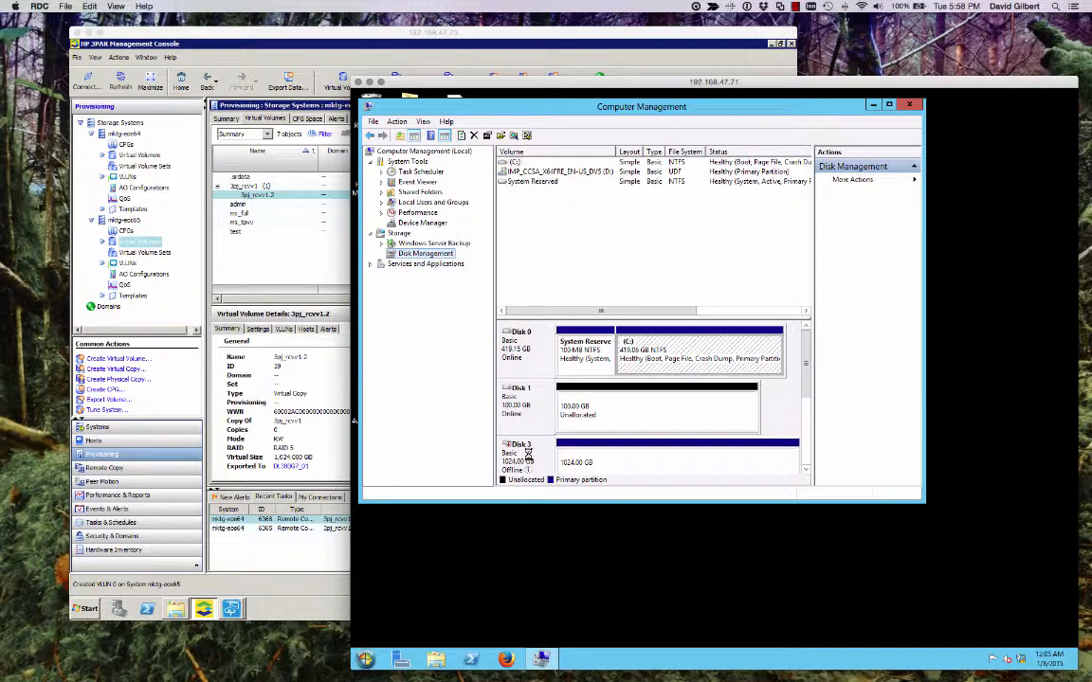
- Bring the offline Disk 3 online
right_click(519, 453)
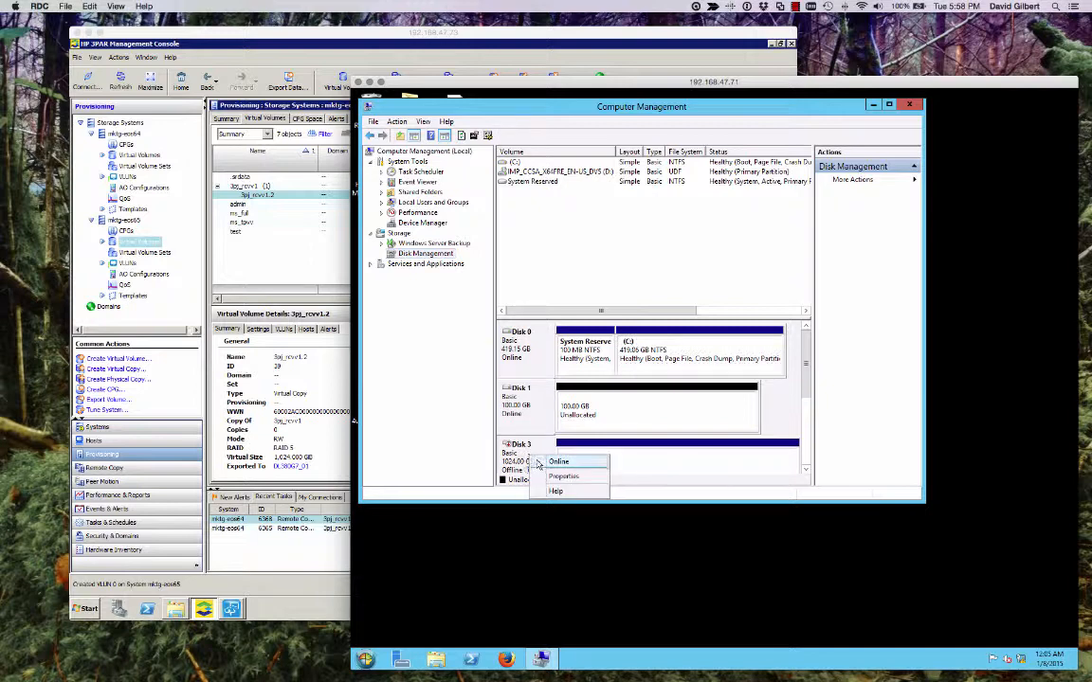
click(557, 462)
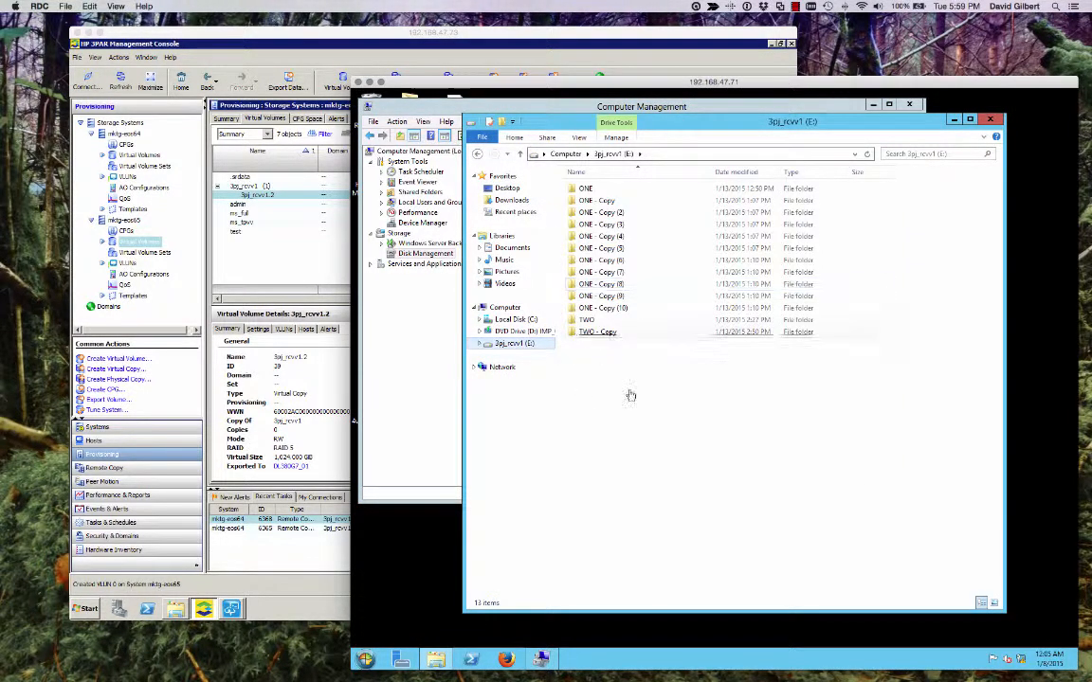
- Open a folder on the snapshot's E: drive listing the ONE folder and its copies
double_click(597, 331)
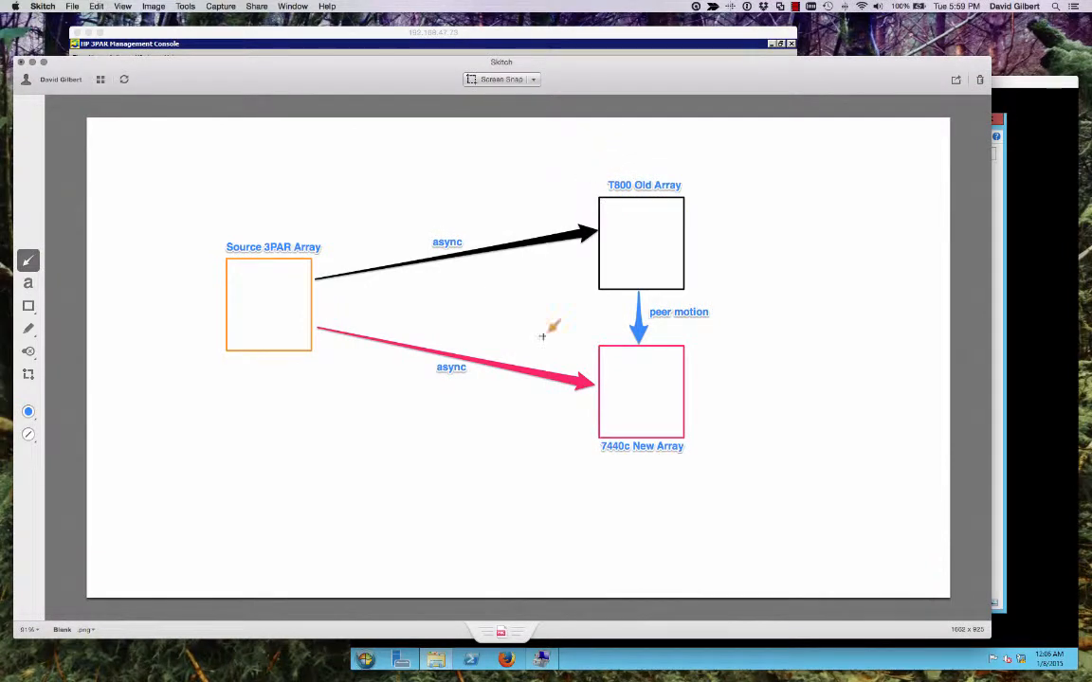
mouse_move(701, 160)
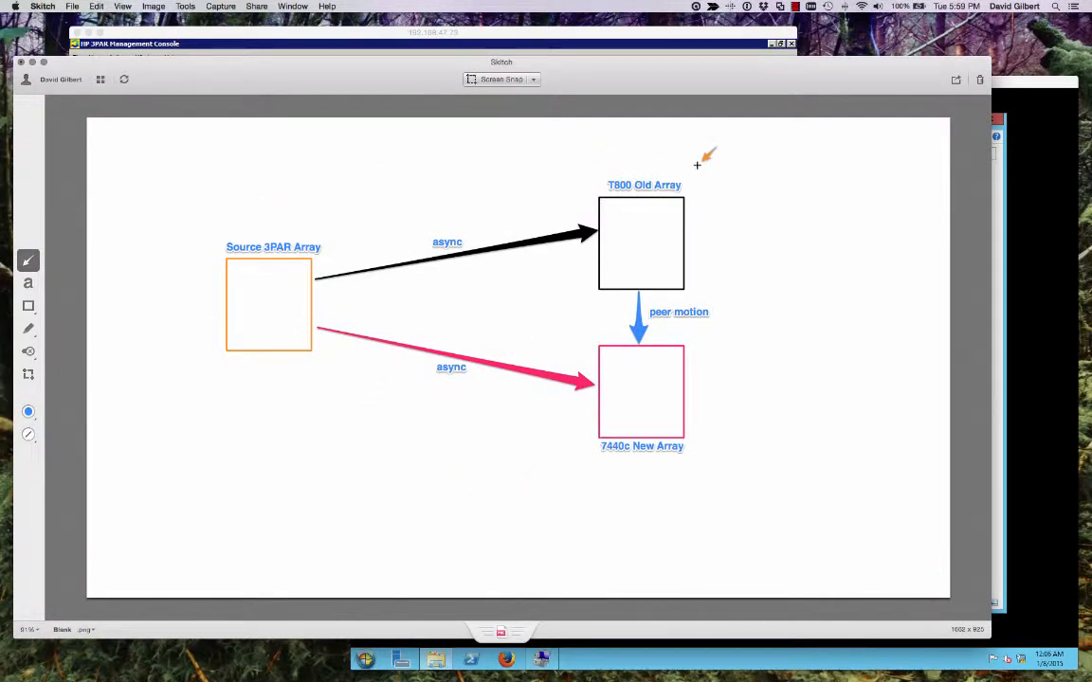
mouse_move(379, 292)
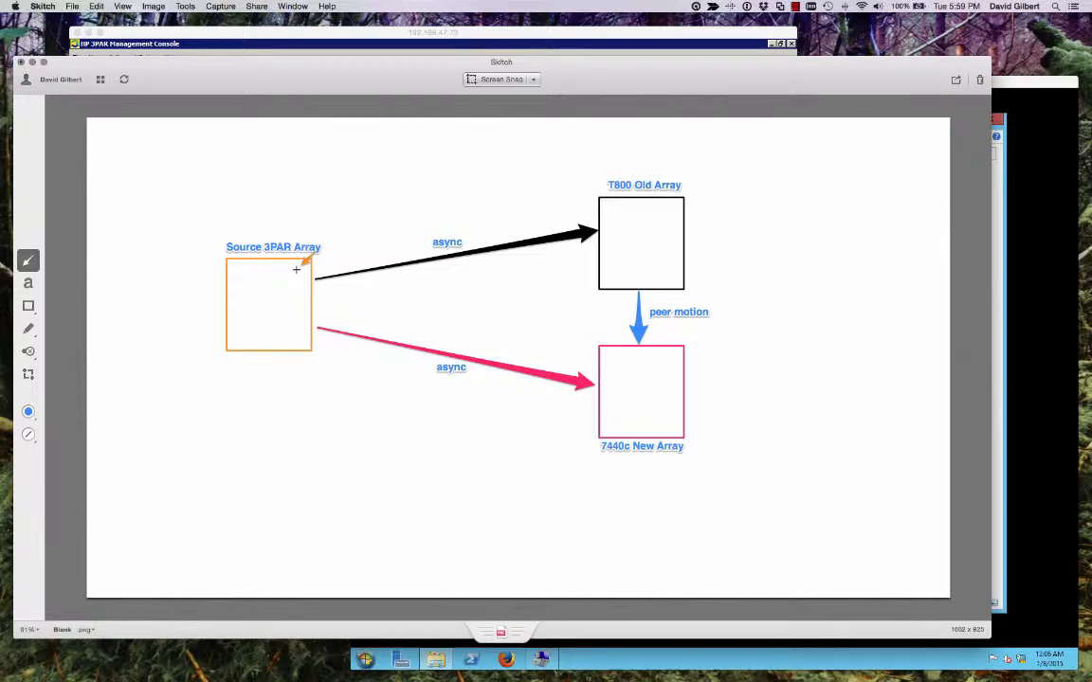
mouse_move(622, 212)
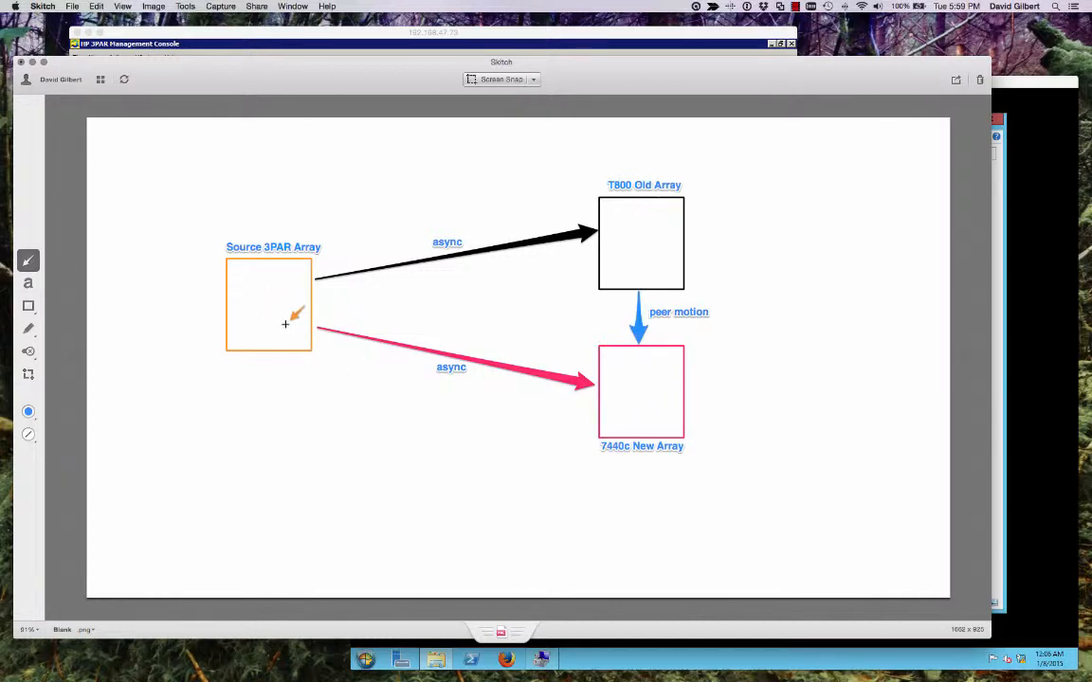
mouse_move(592, 353)
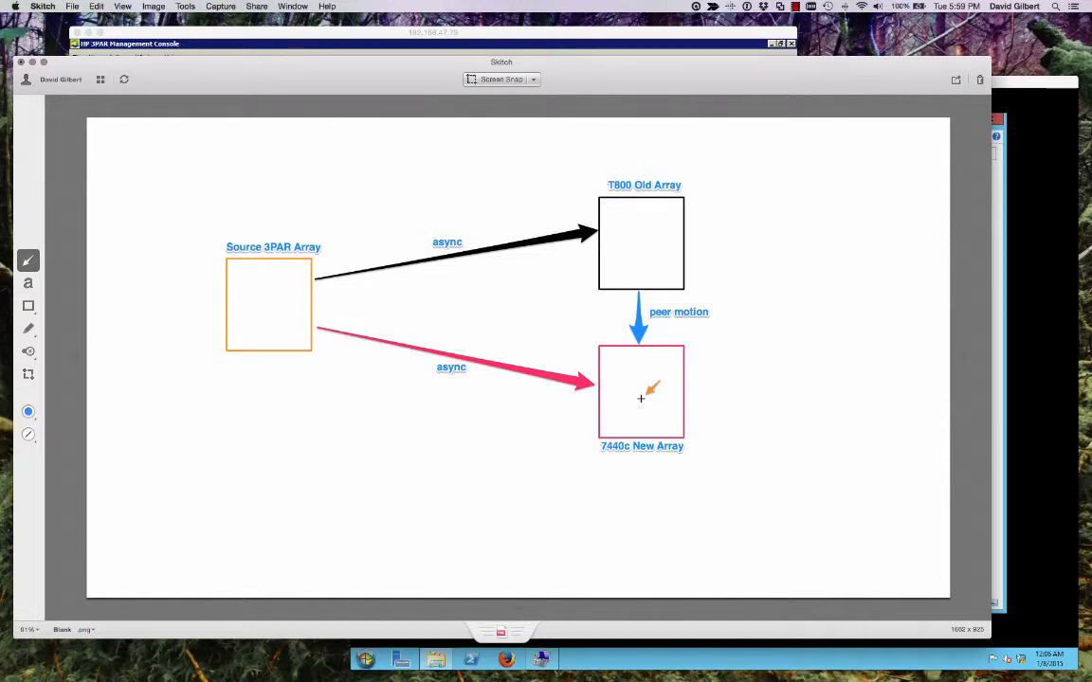
mouse_move(510, 516)
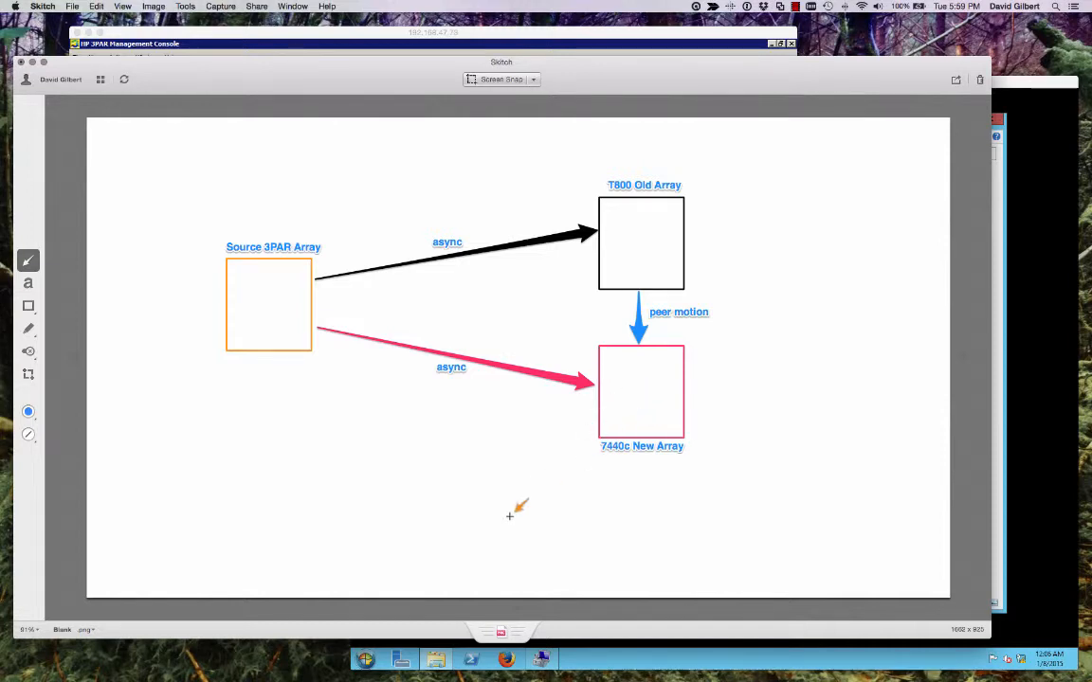